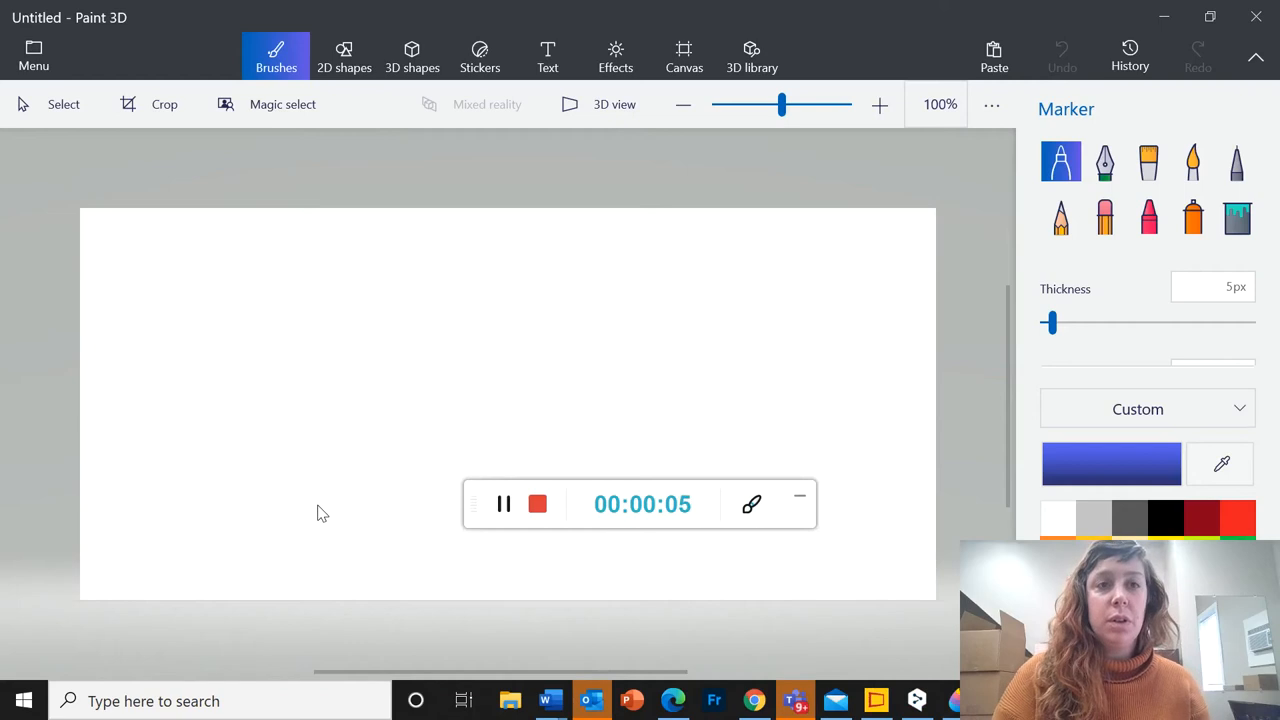
mouse_move(400, 318)
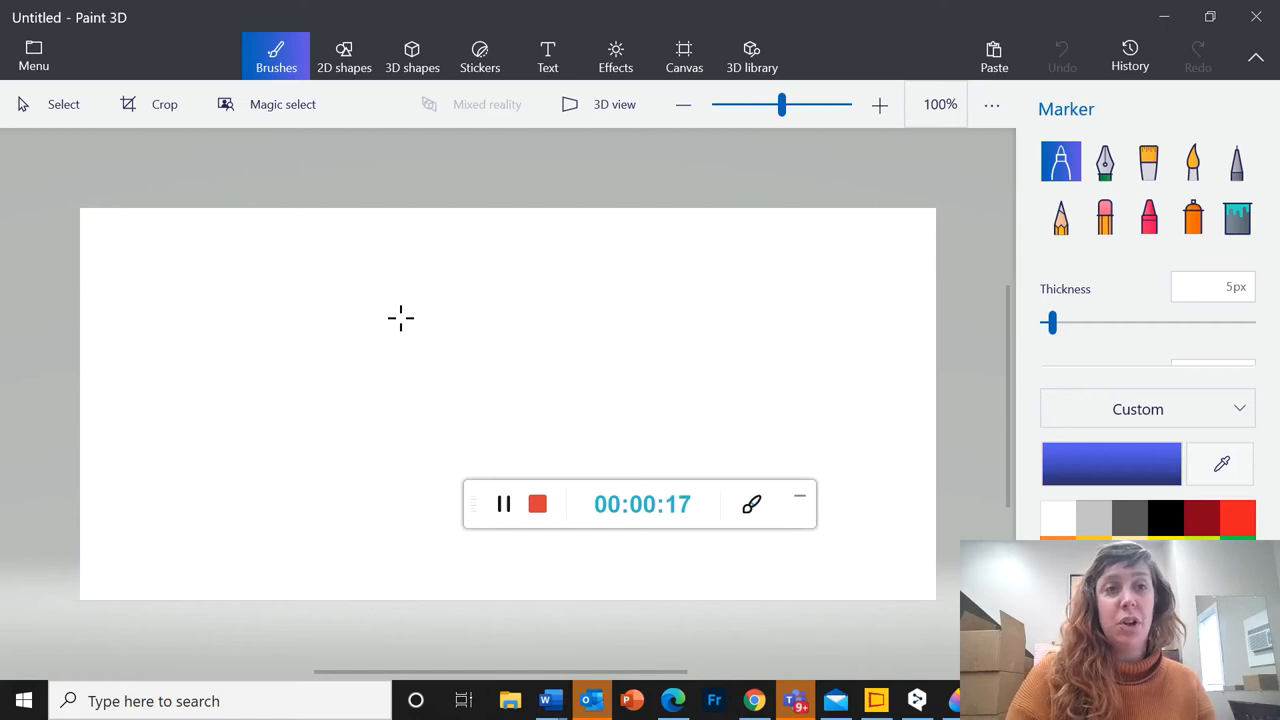
mouse_move(302, 198)
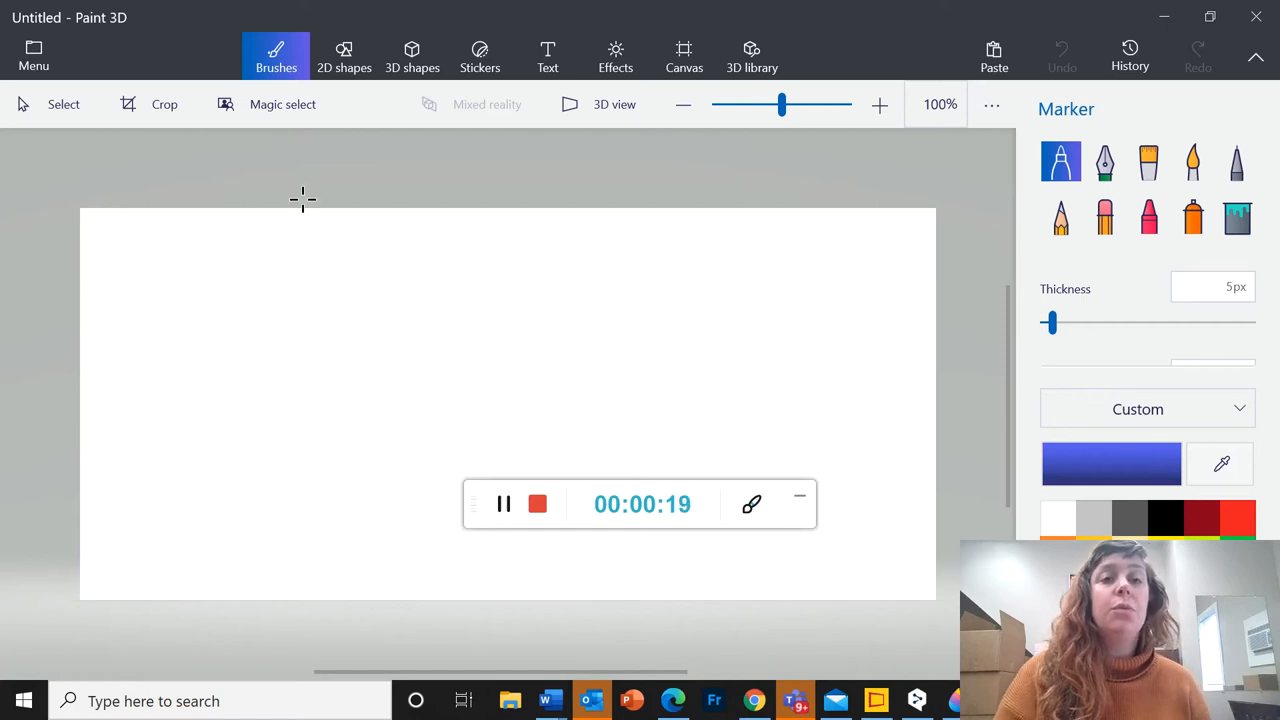
mouse_move(372, 234)
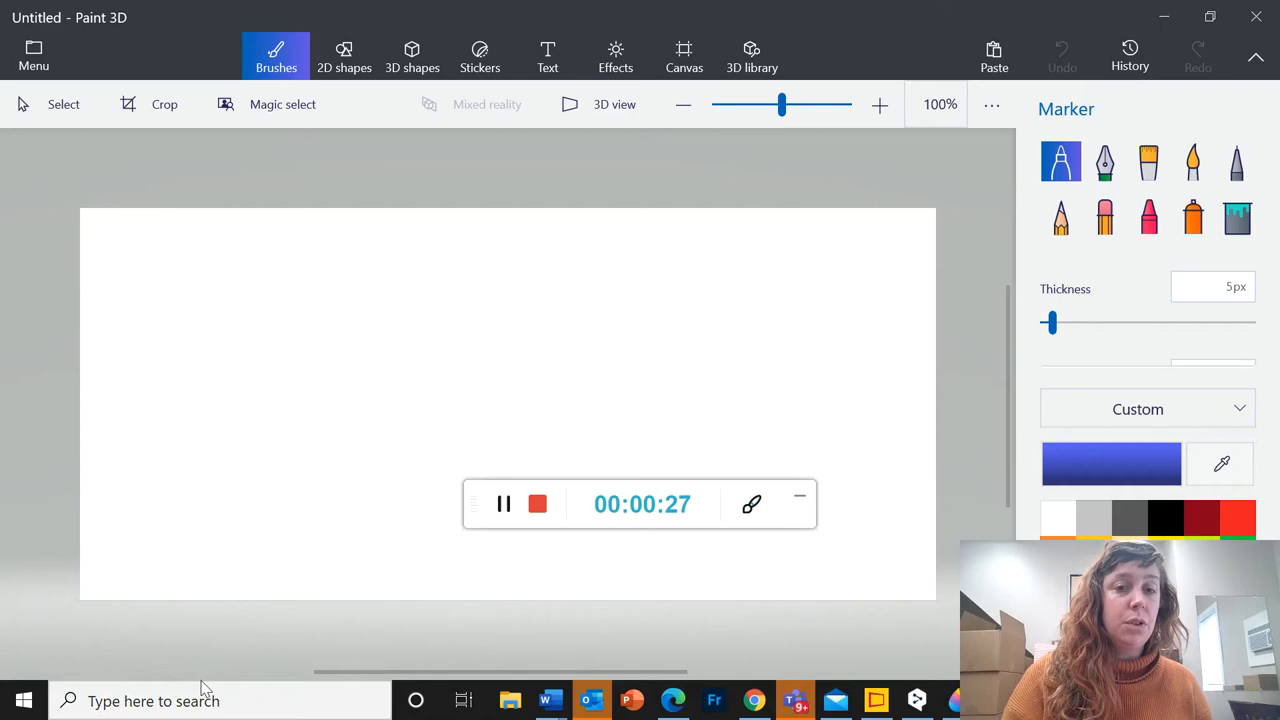
Search Windows for 'paint', launch Paint 3D and start a new blank project.
click(220, 700)
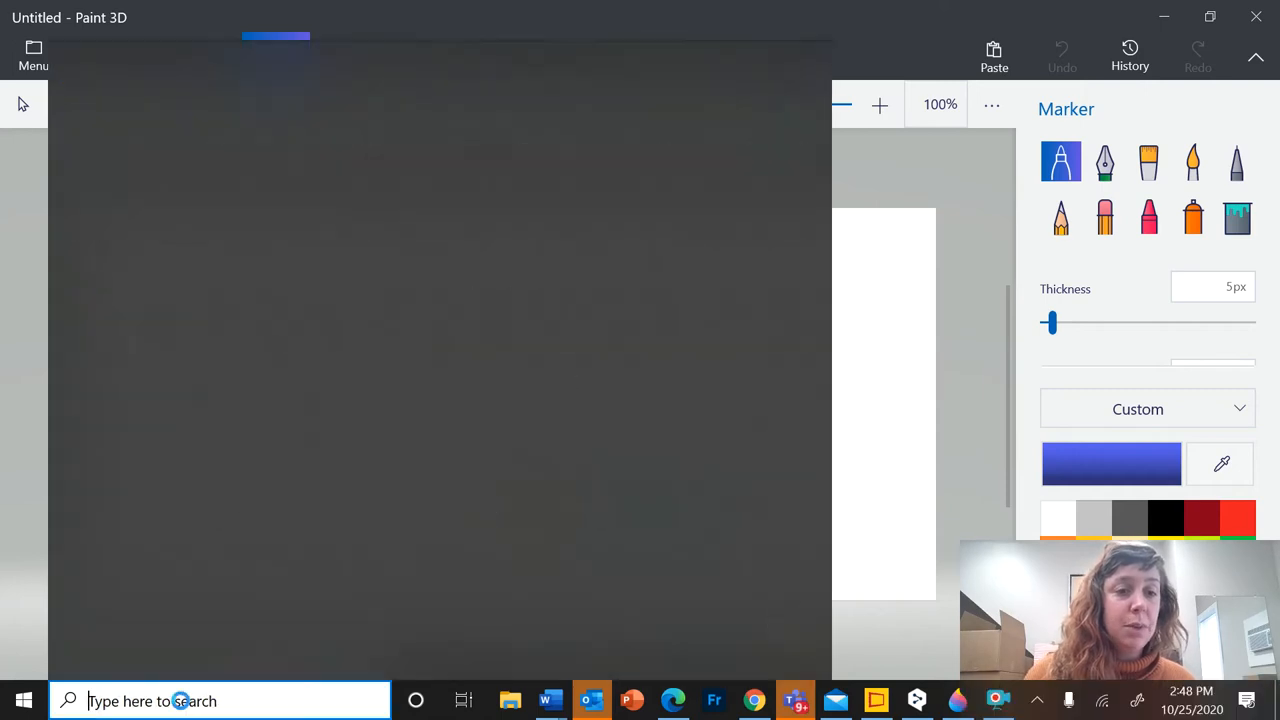
text(pain)
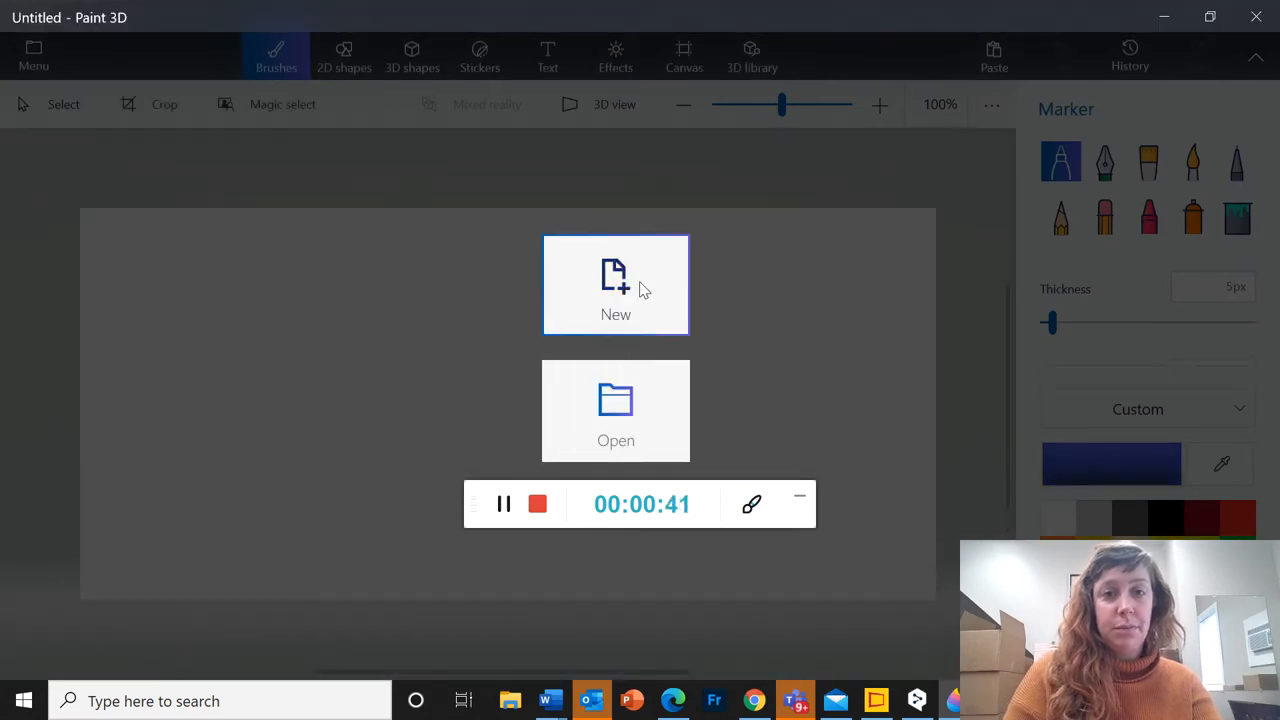
click(616, 284)
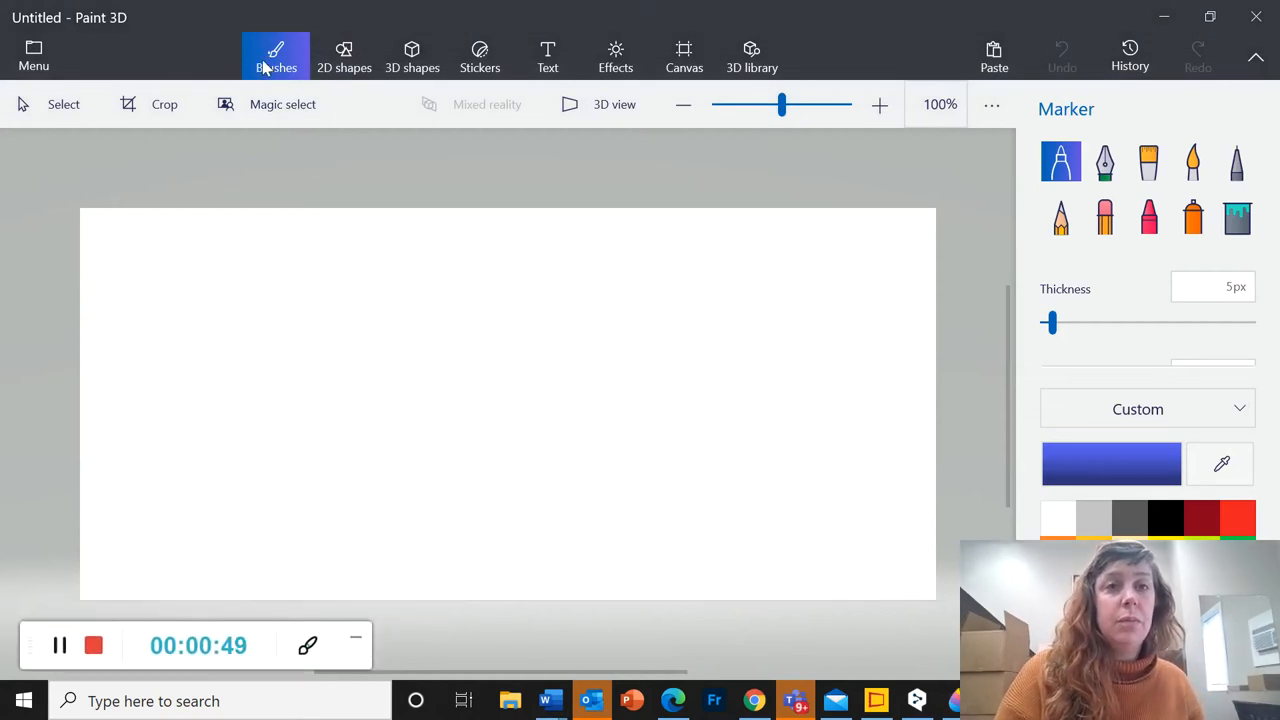
mouse_move(548, 56)
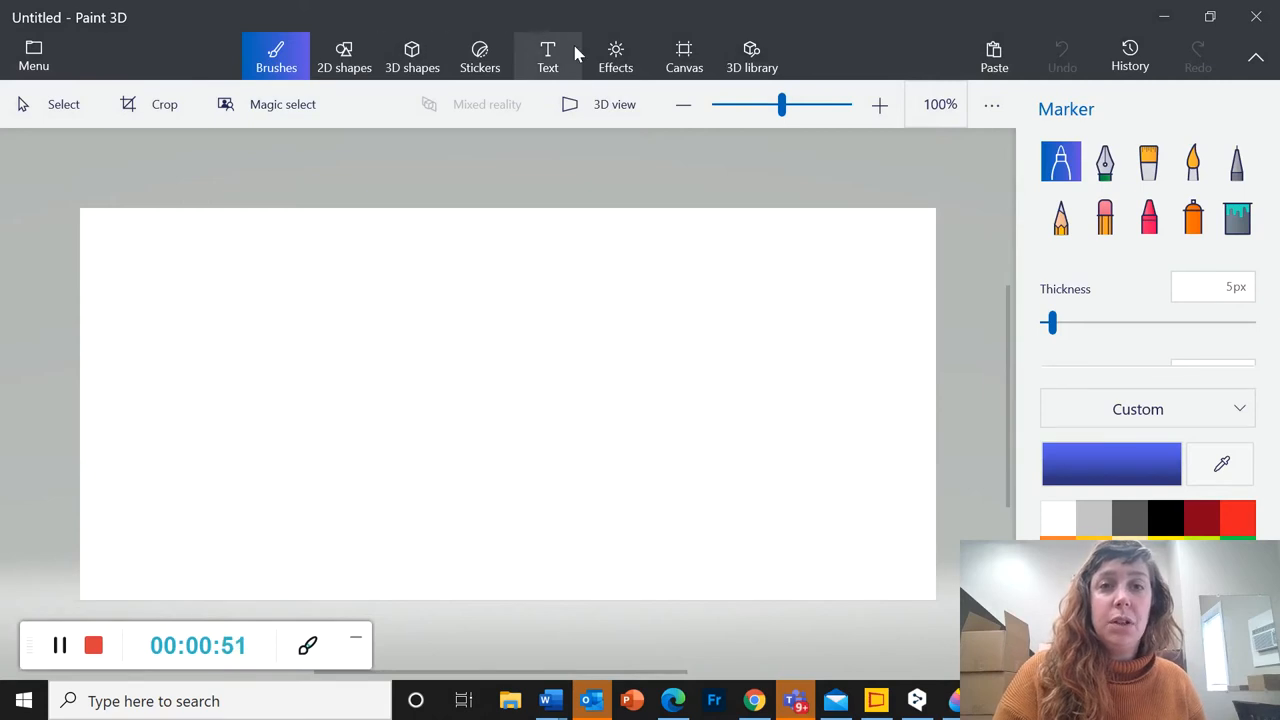
mouse_move(684, 56)
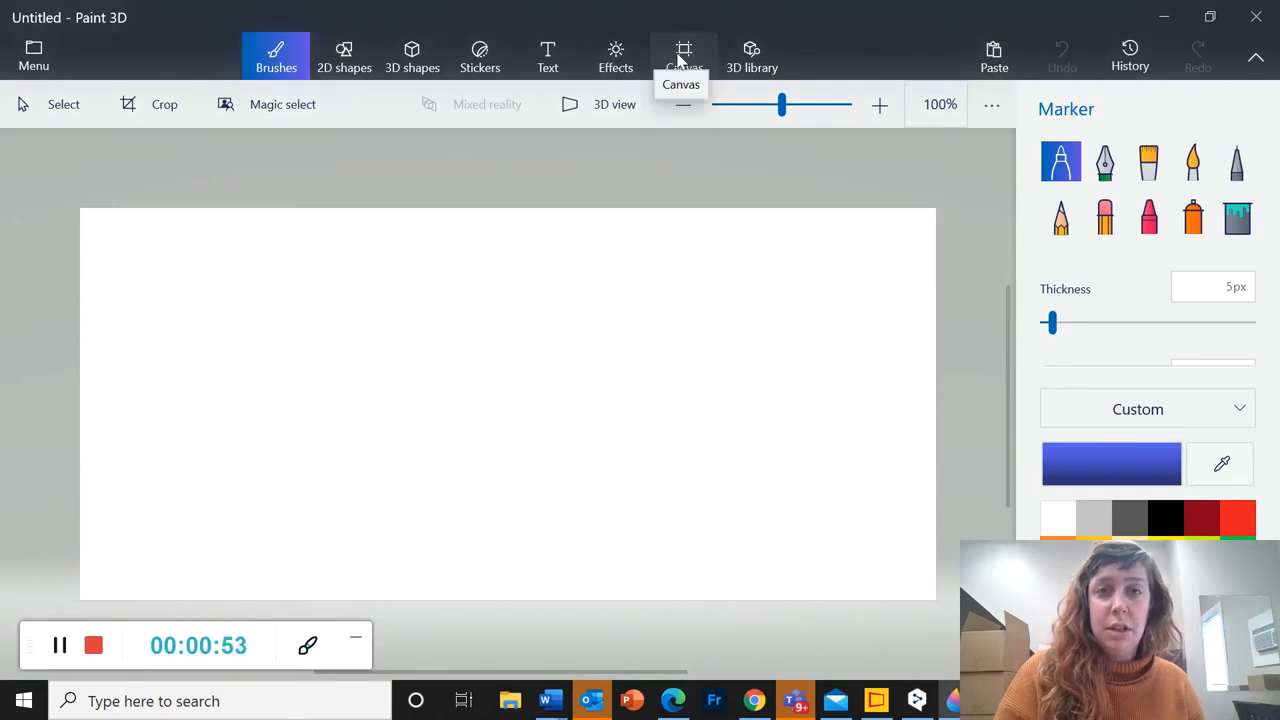
Narrow the canvas with its side handle to 652 by 588 pixels, nearly square.
click(684, 56)
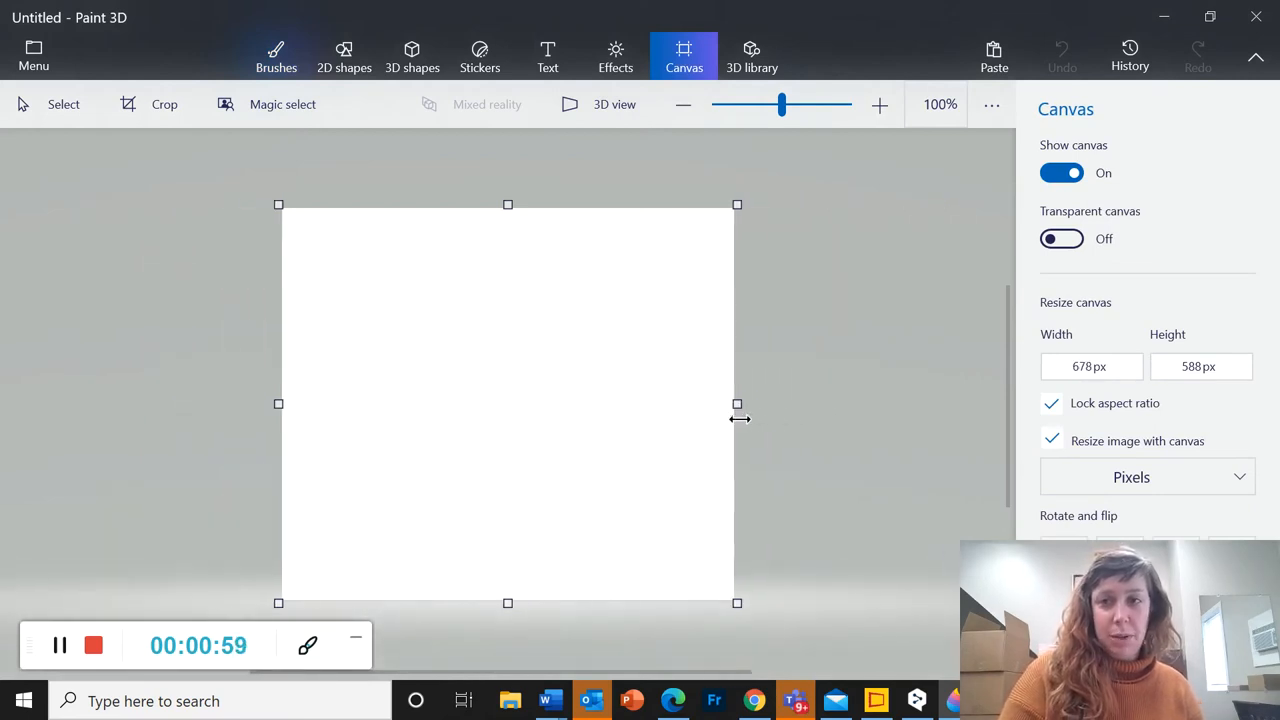
drag(736, 404, 744, 404)
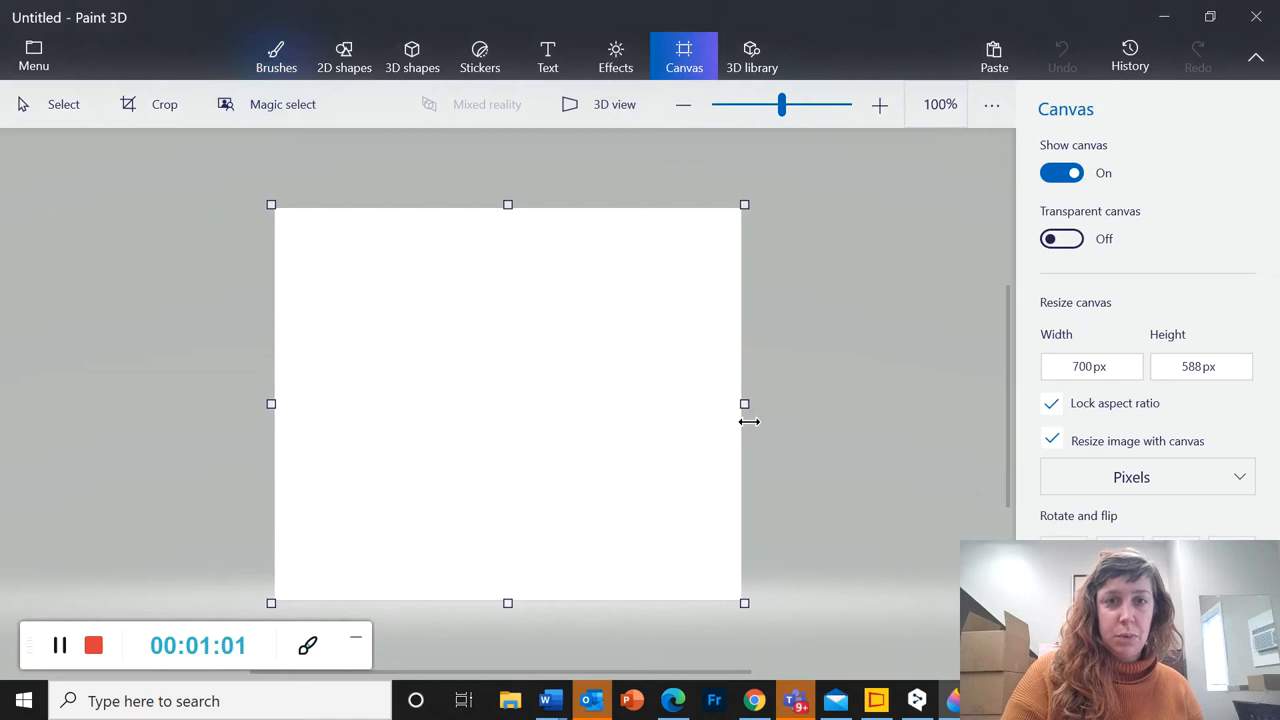
drag(744, 404, 724, 404)
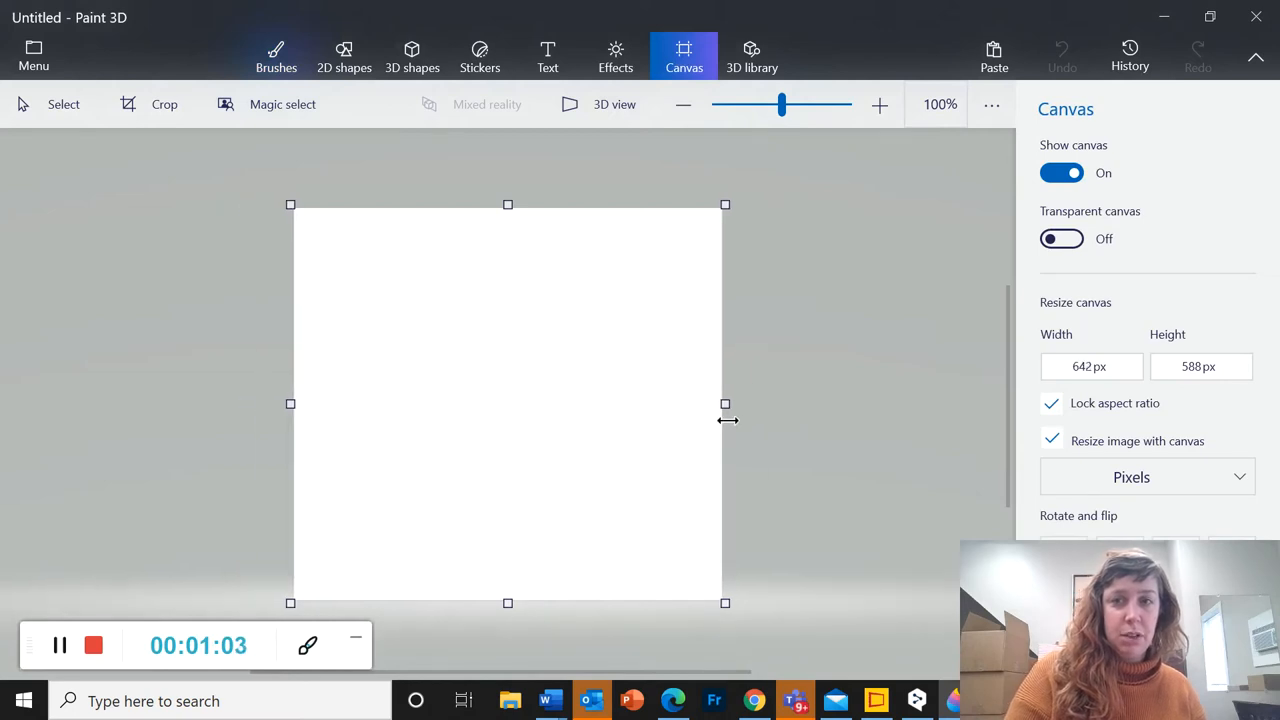
drag(724, 404, 728, 404)
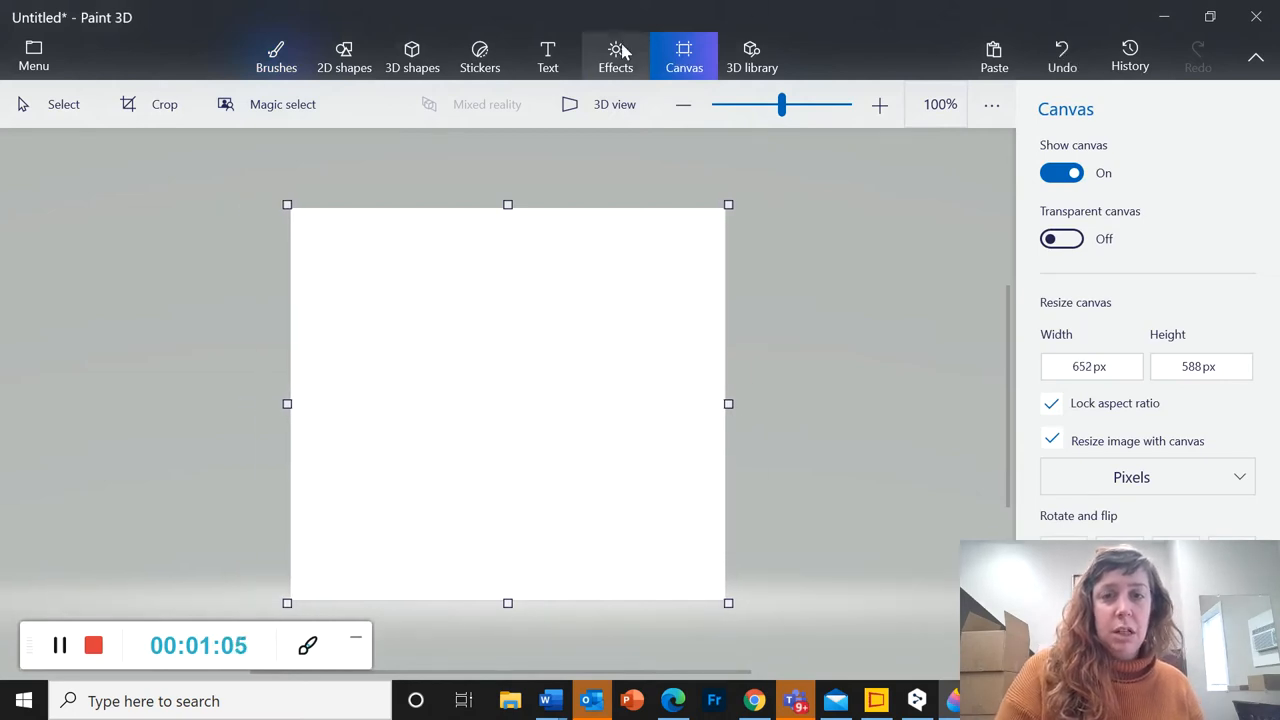
mouse_move(344, 56)
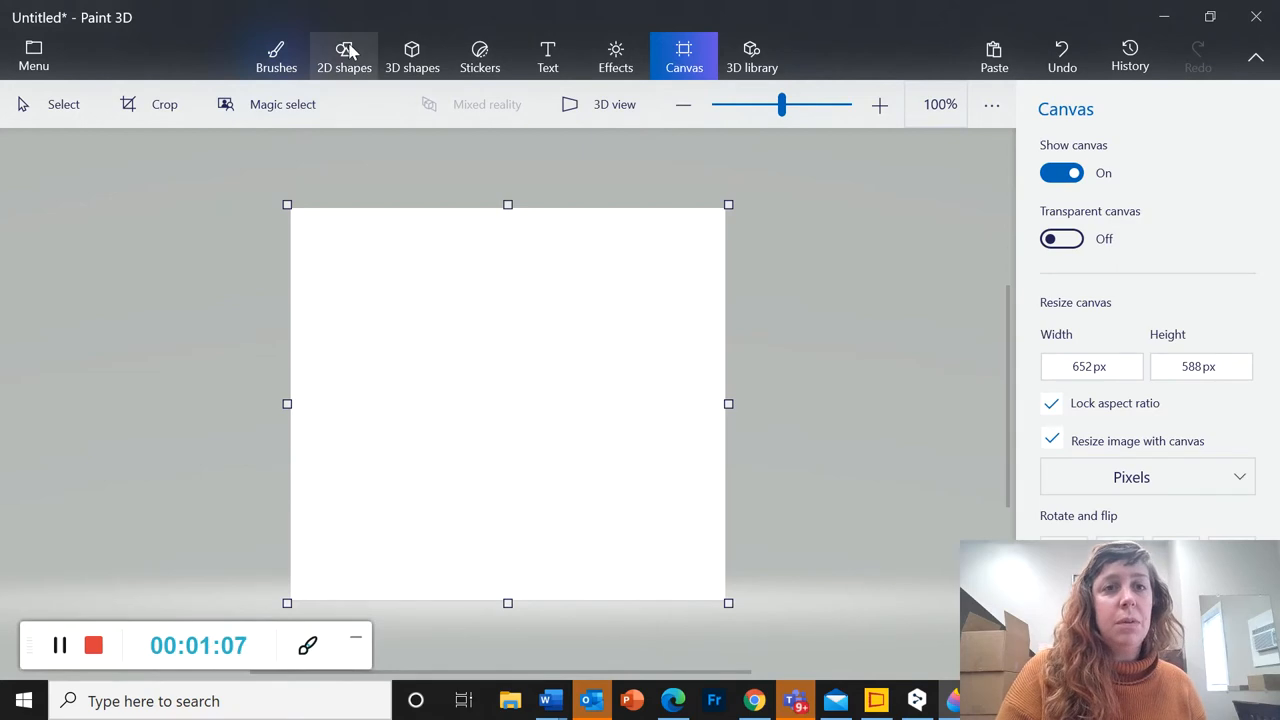
click(344, 56)
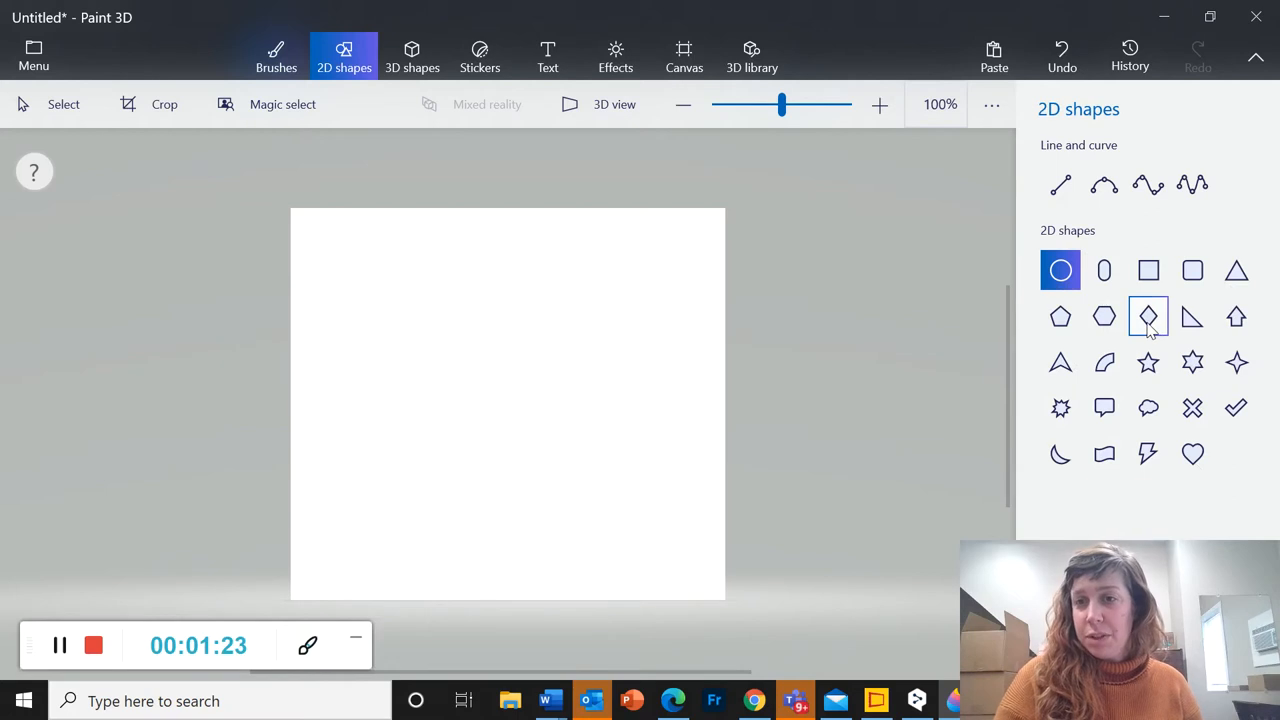
Draw a diamond shape and stretch it to touch the canvas edges.
click(1148, 316)
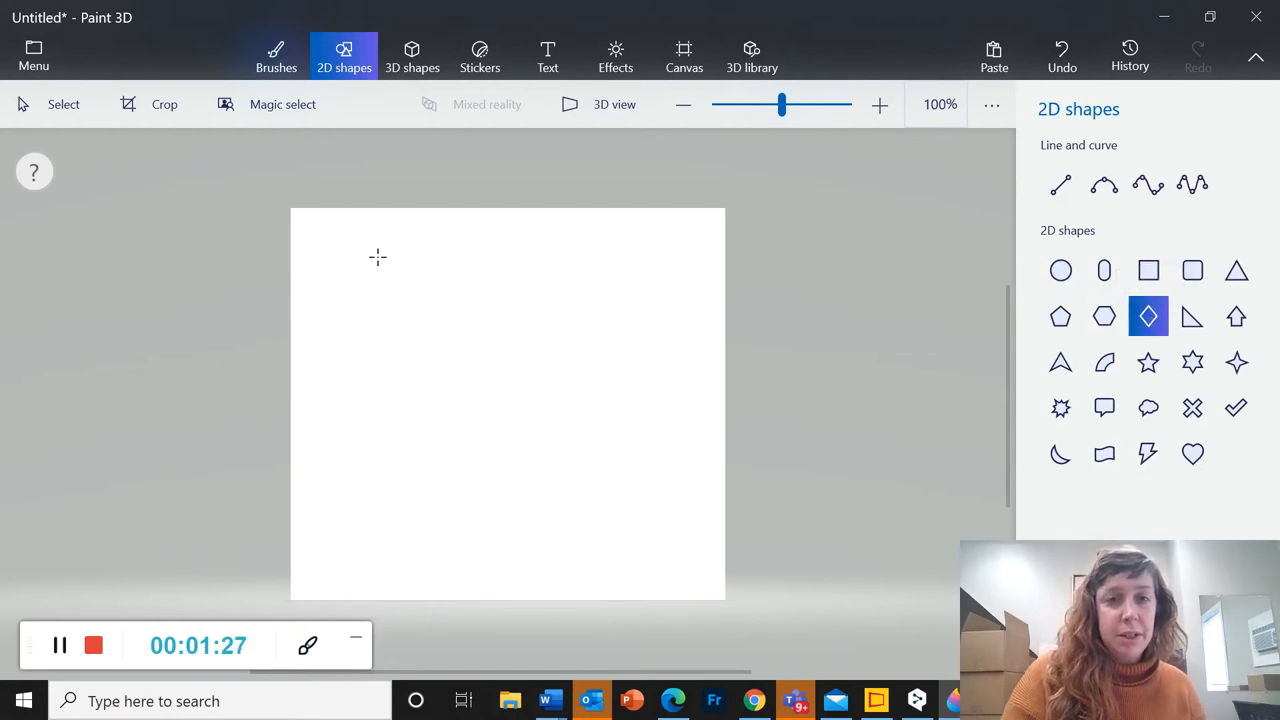
drag(378, 258, 700, 588)
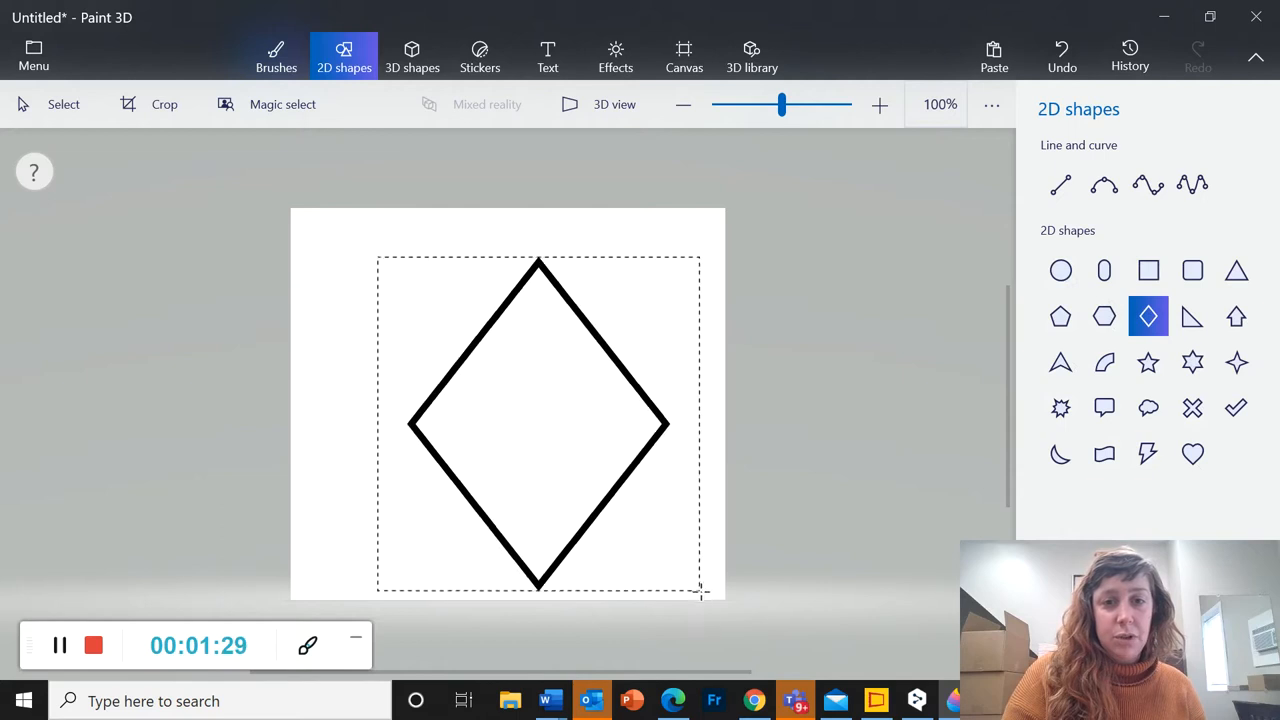
click(538, 420)
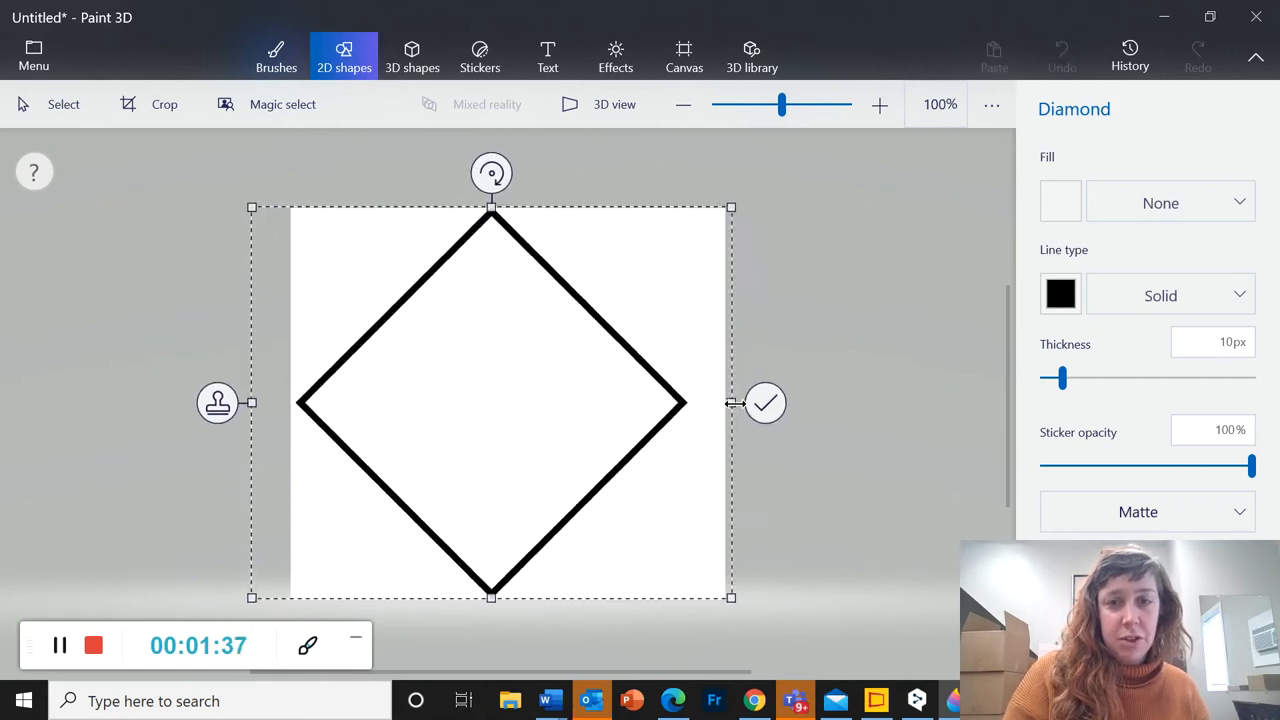
drag(732, 404, 776, 404)
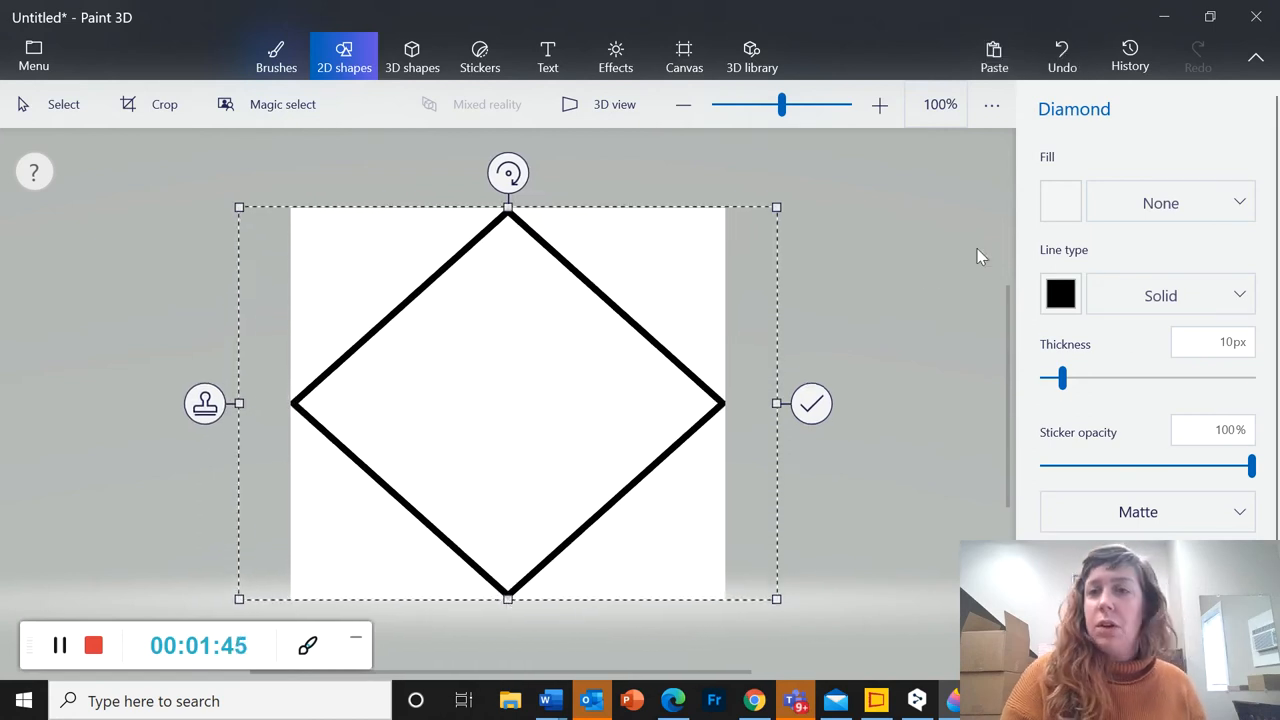
mouse_move(556, 220)
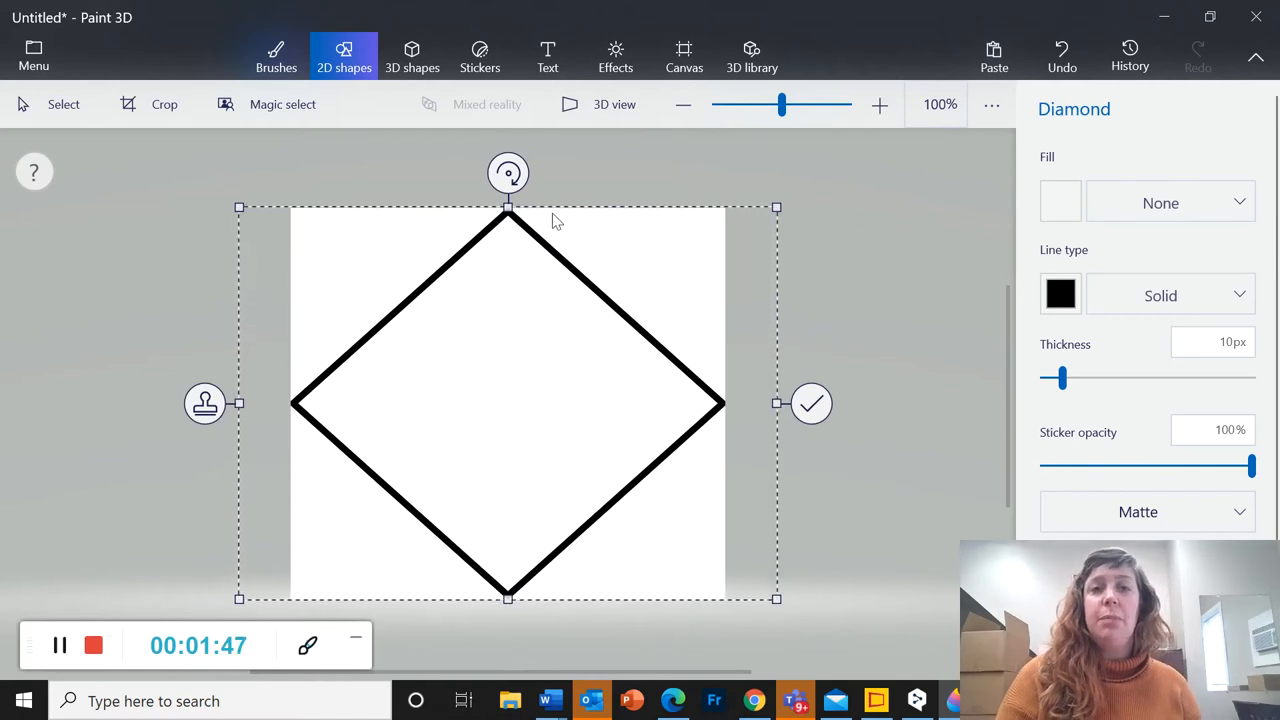
mouse_move(1252, 266)
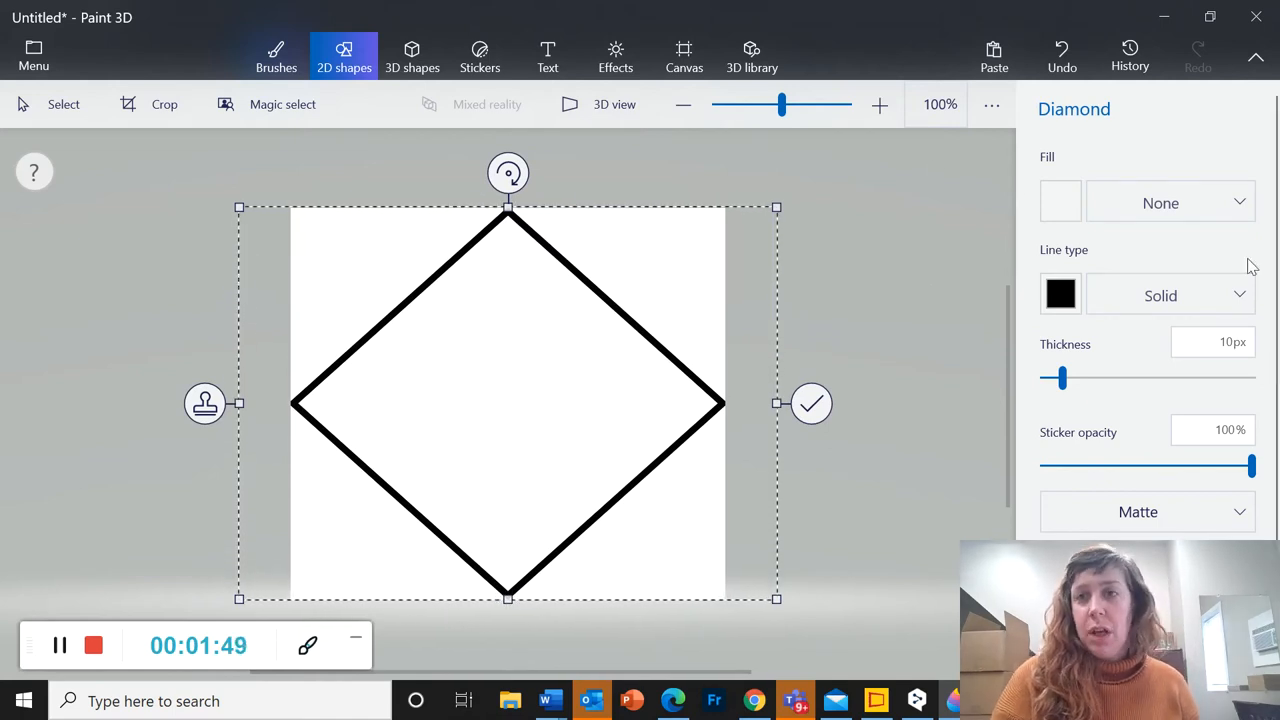
mouse_move(1148, 332)
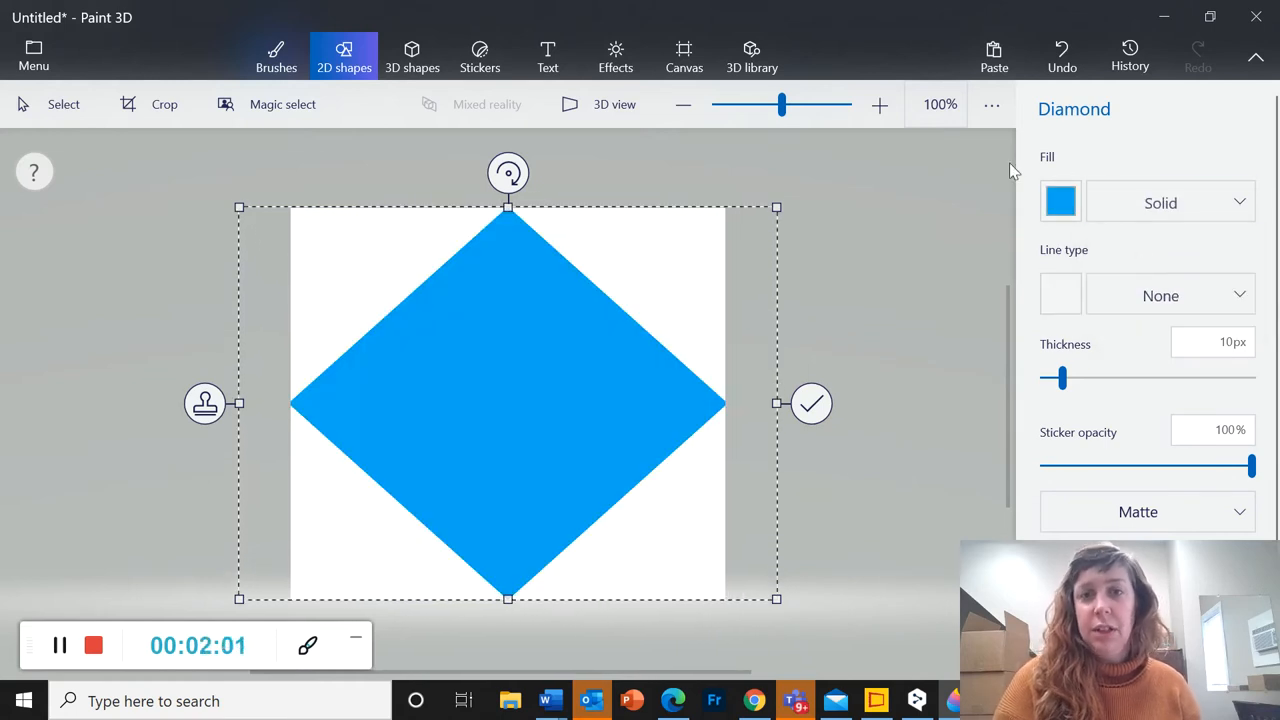
mouse_move(1060, 200)
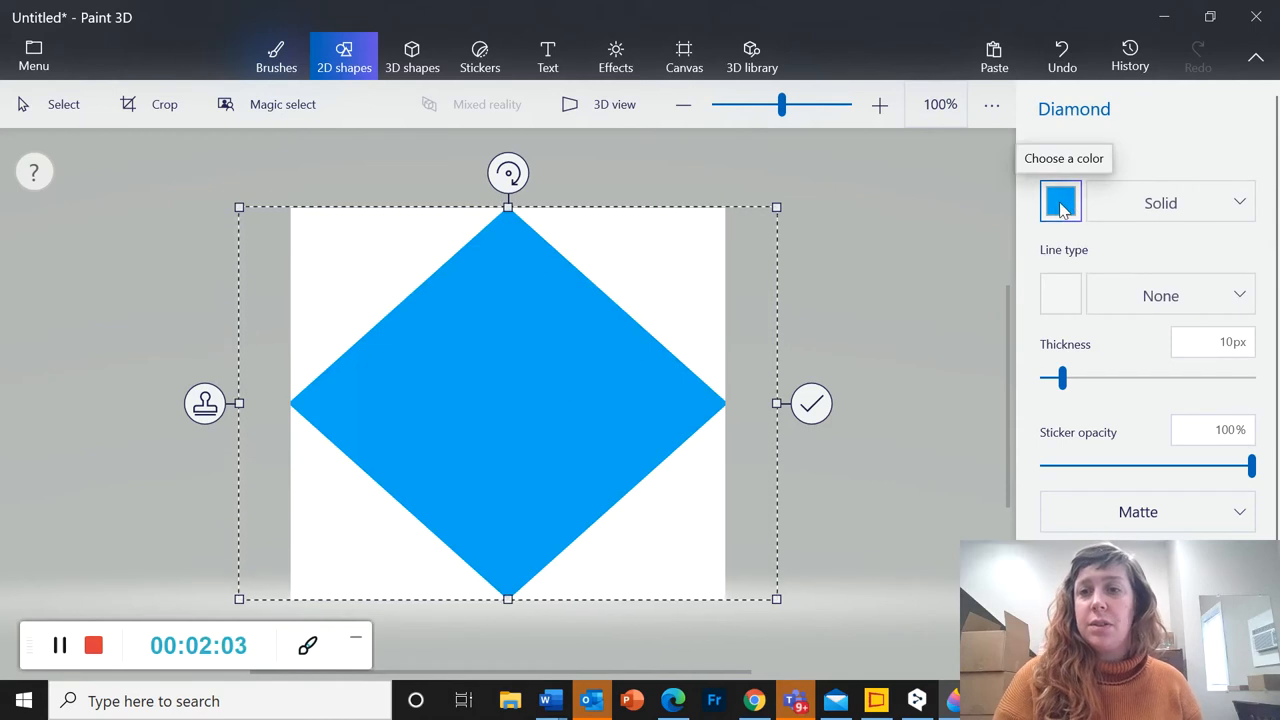
Change the diamond's fill colour to the brighter cyan 53f1ff.
click(1060, 202)
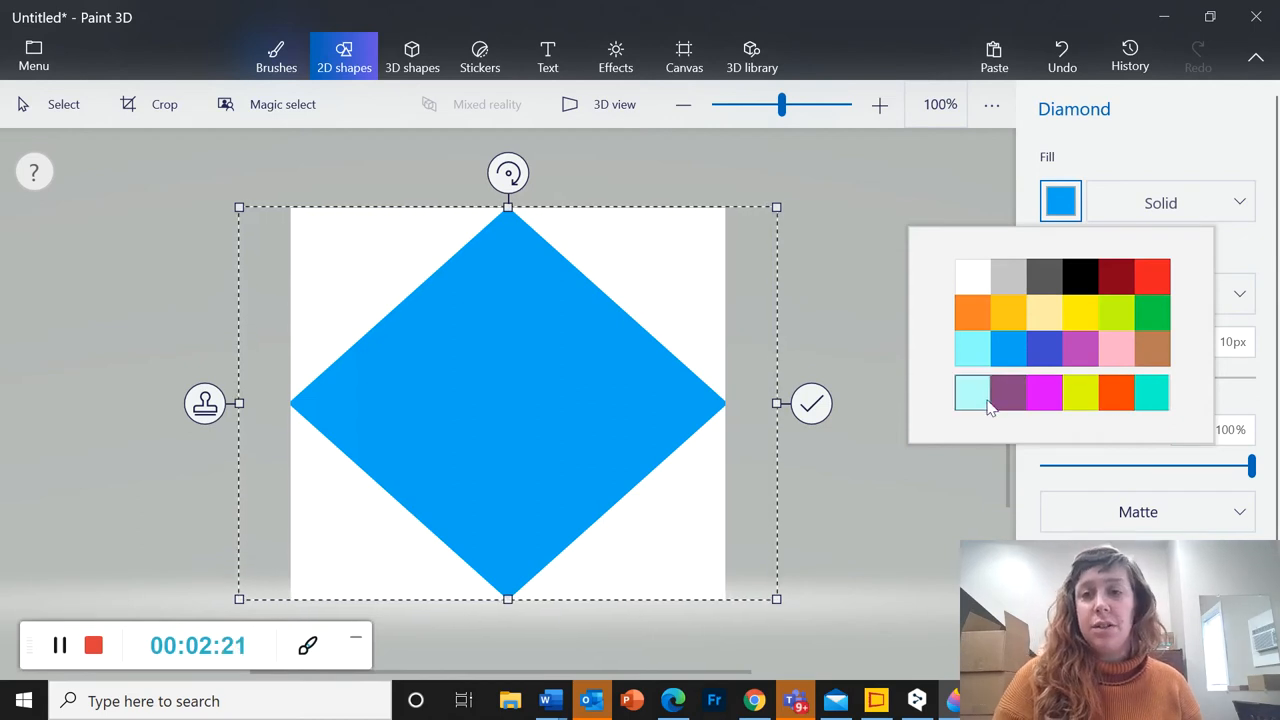
click(972, 390)
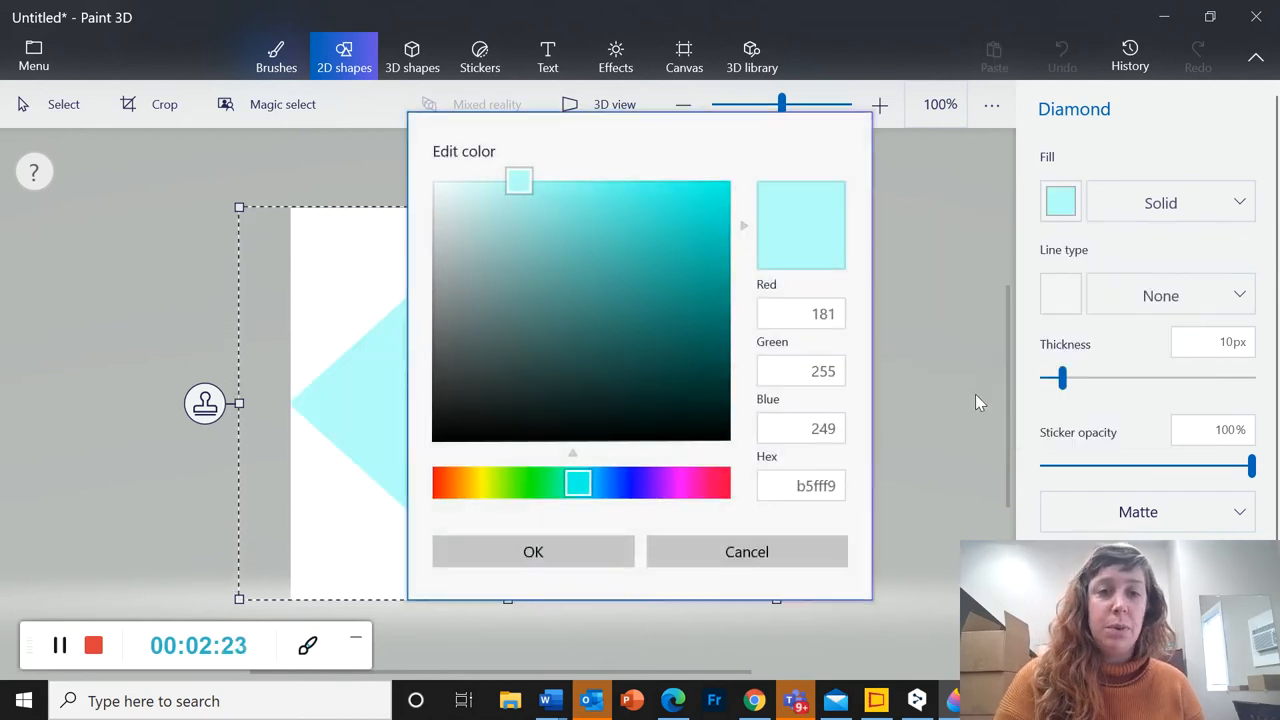
mouse_move(620, 328)
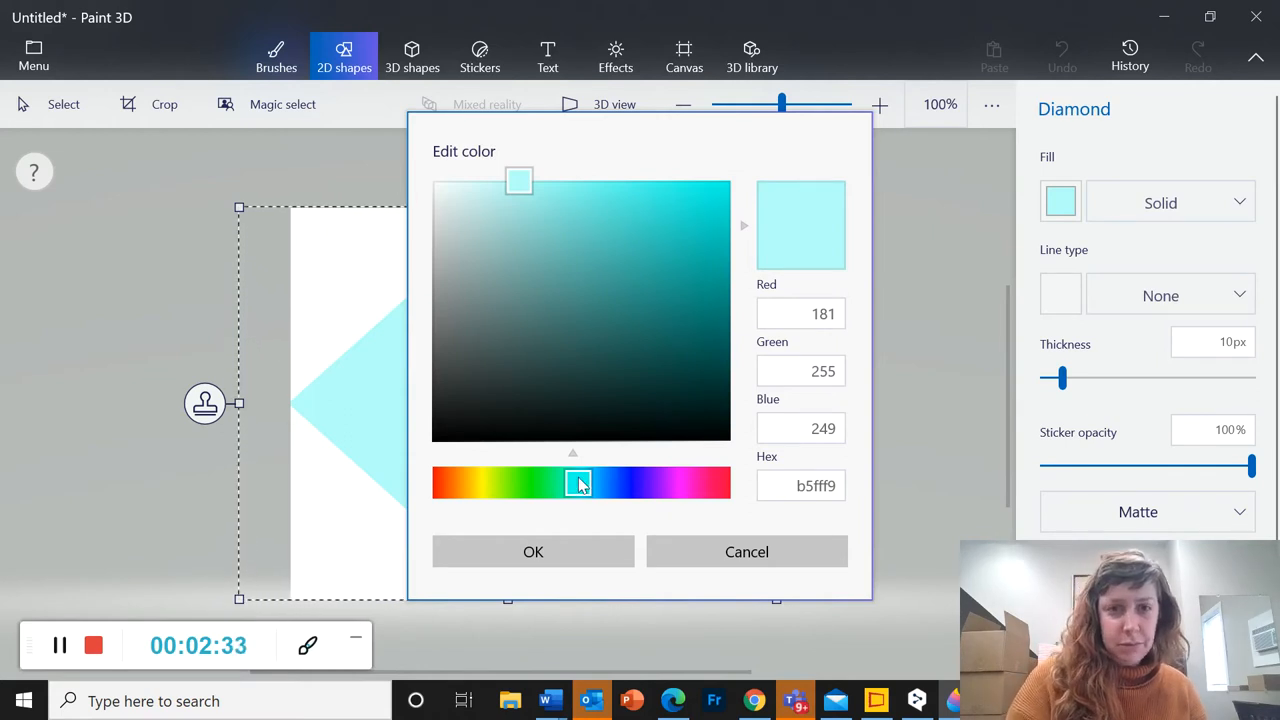
click(598, 482)
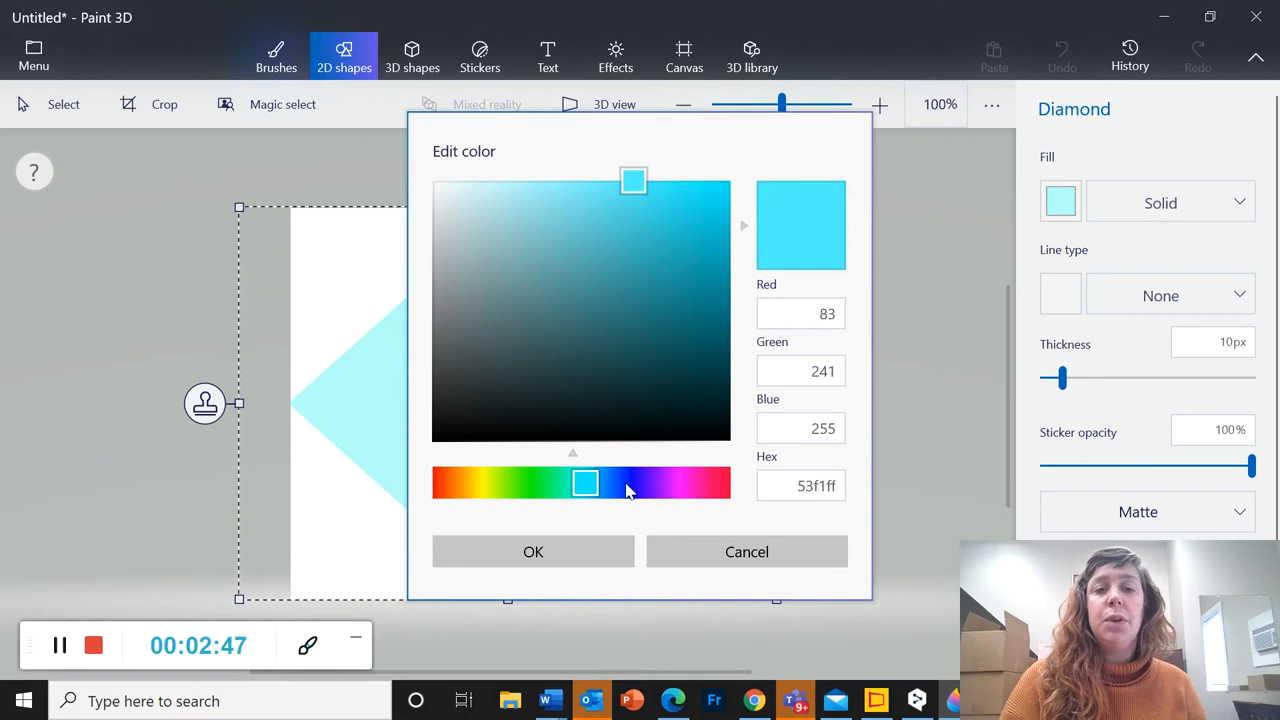
mouse_move(540, 486)
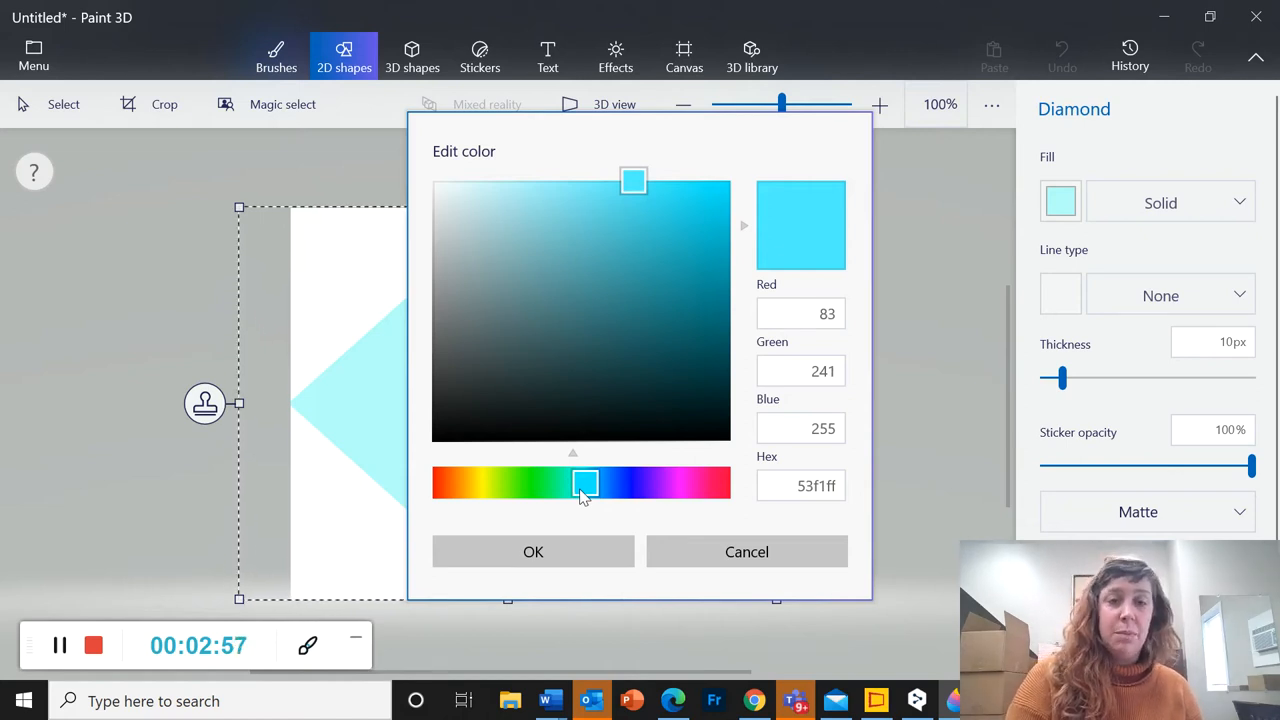
click(532, 552)
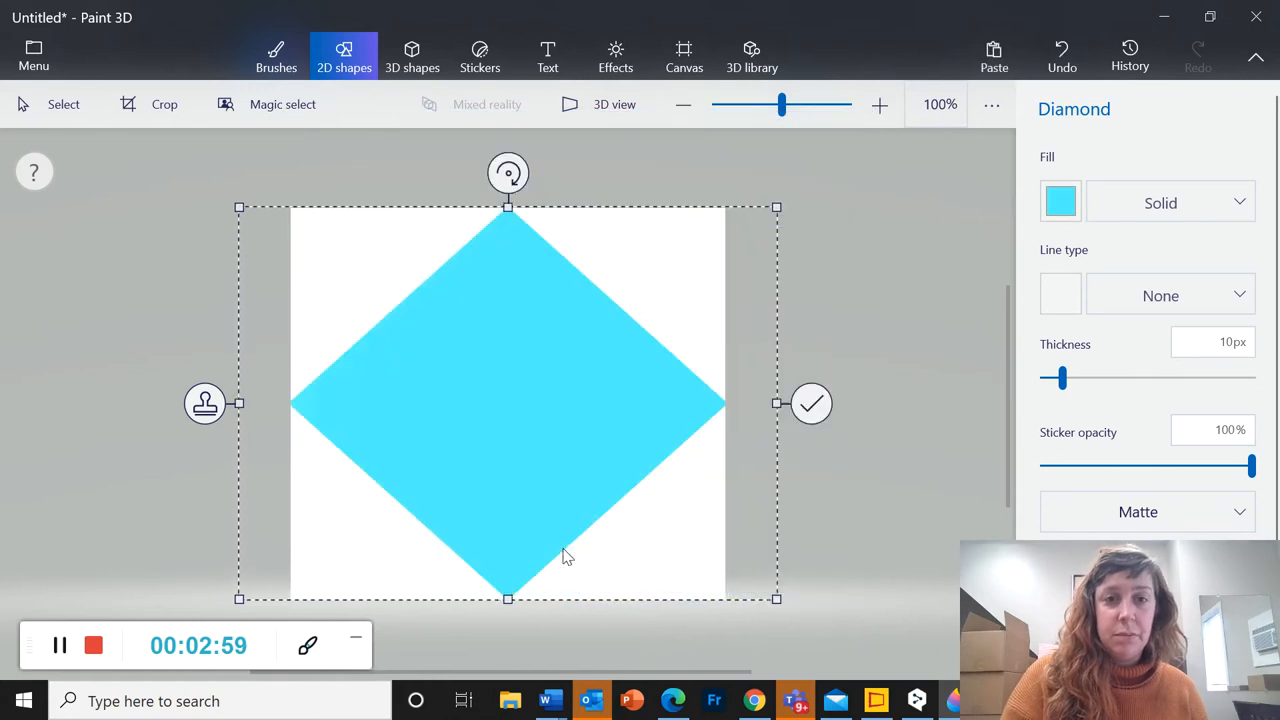
mouse_move(220, 364)
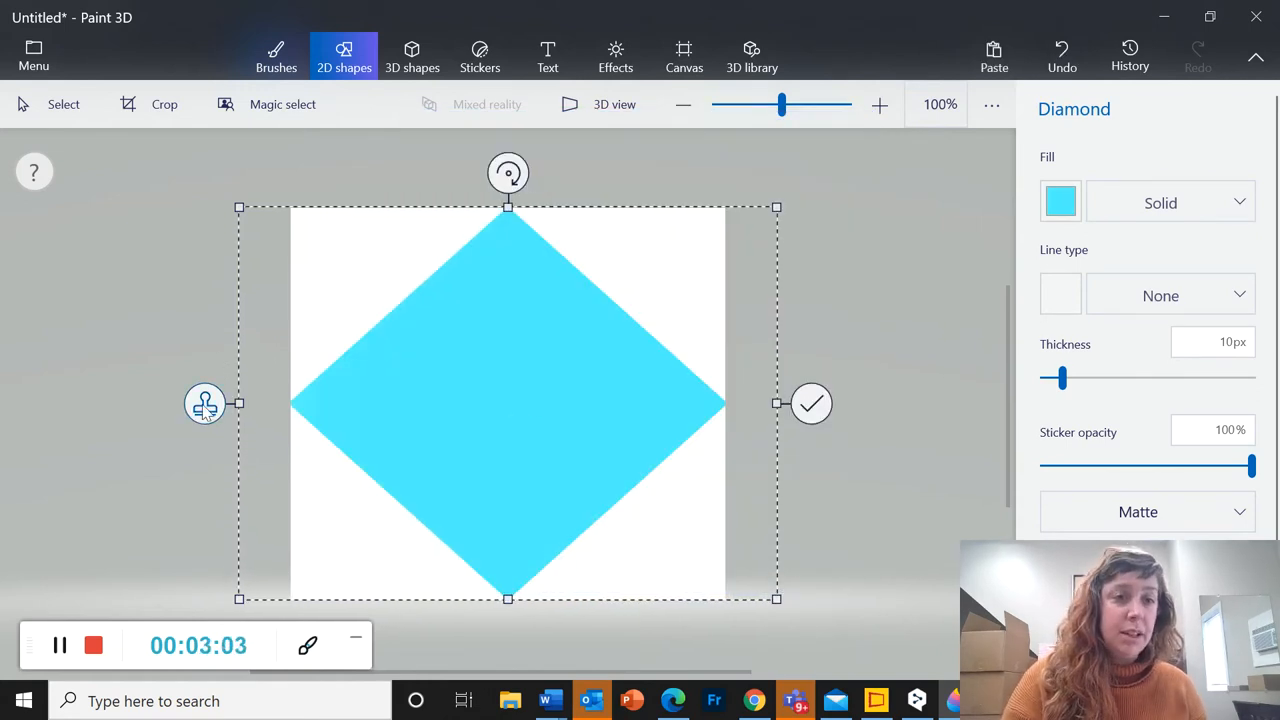
mouse_move(204, 404)
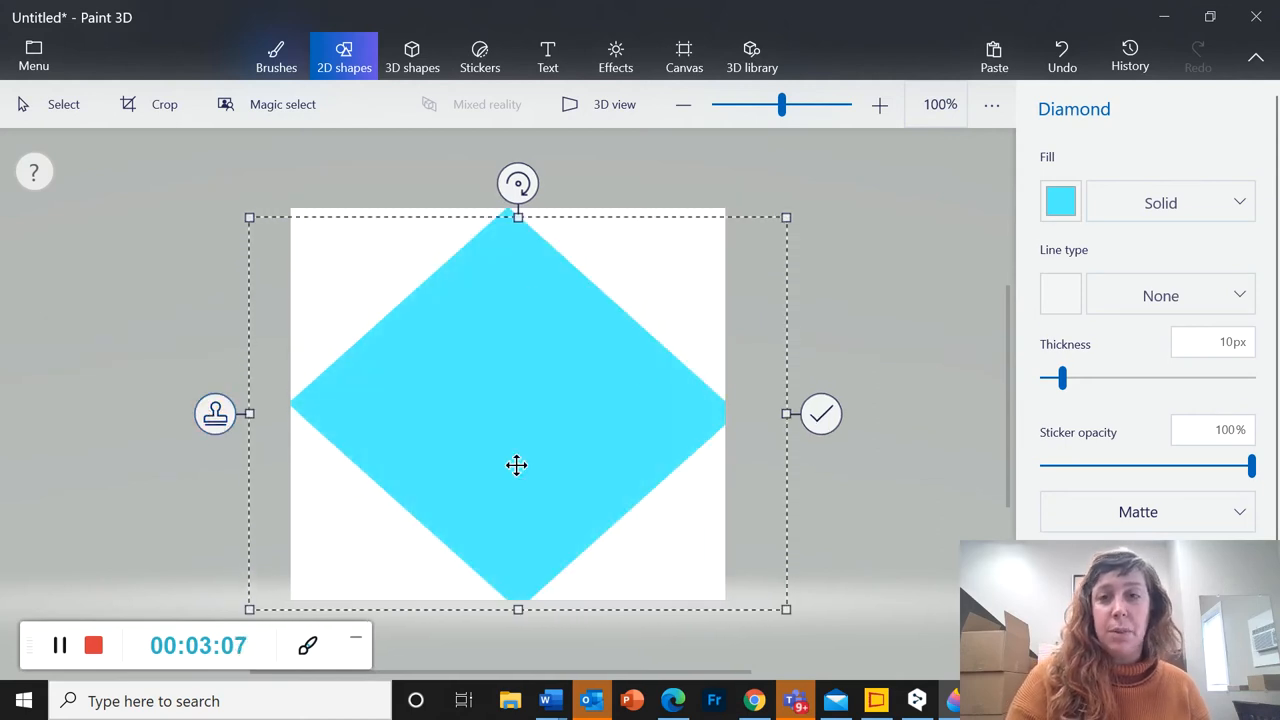
Set the copied diamond's fill to orange ff8141 in the Edit color dialog.
click(1060, 202)
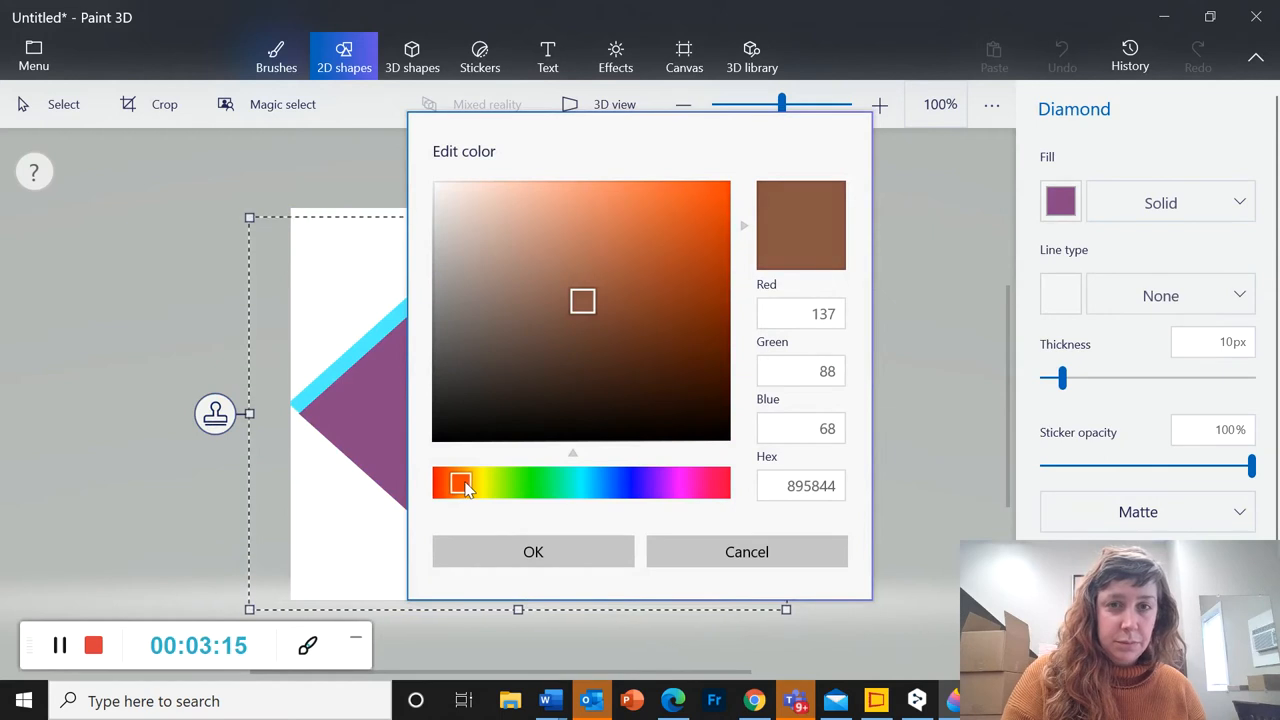
click(684, 192)
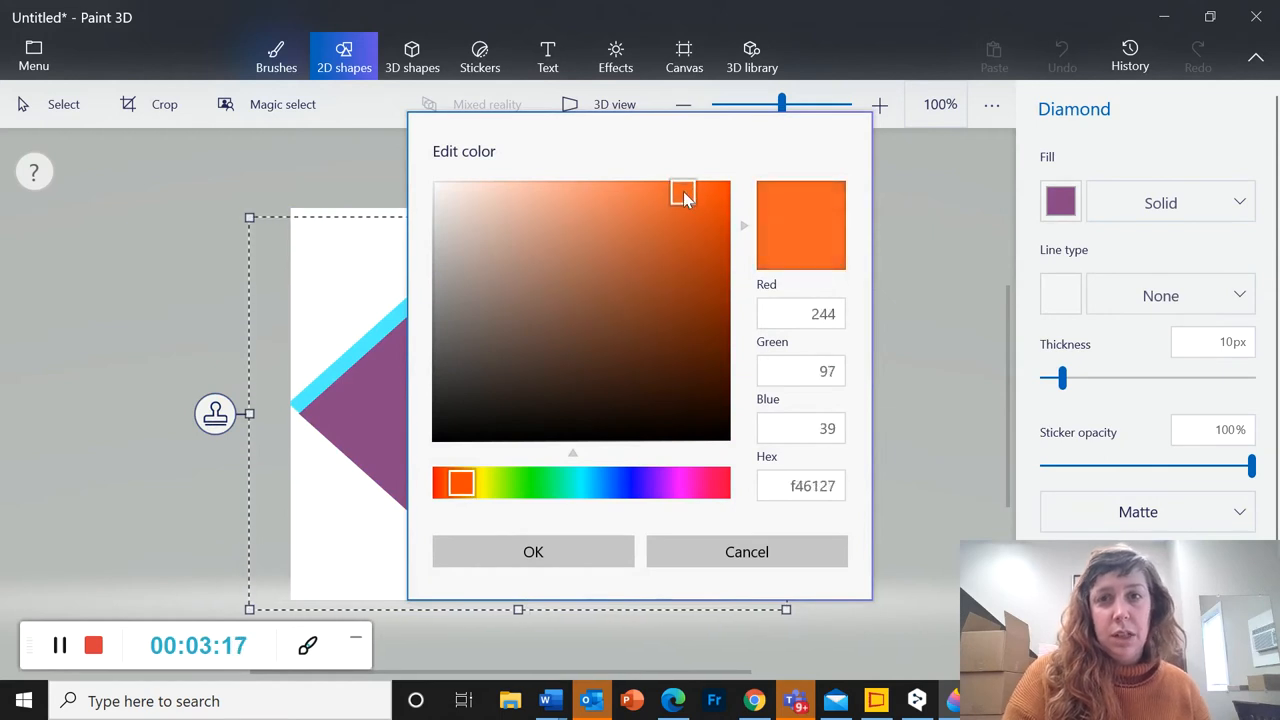
drag(682, 192, 682, 168)
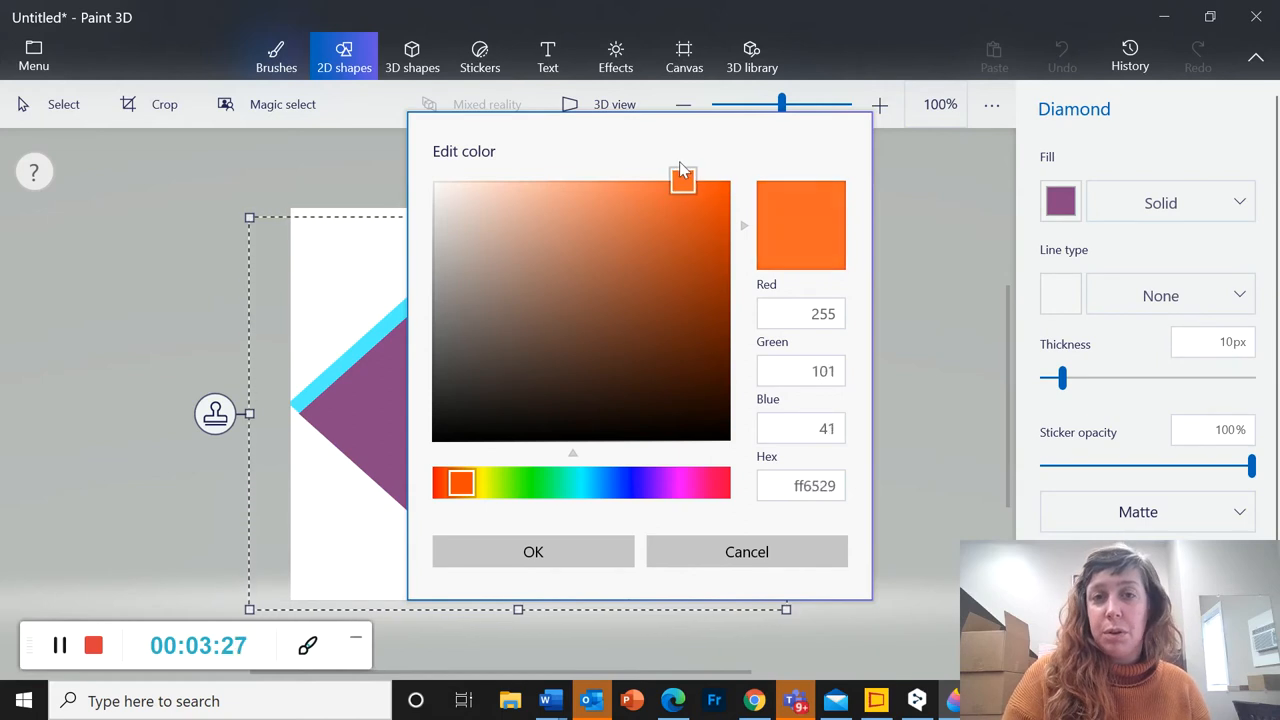
click(652, 184)
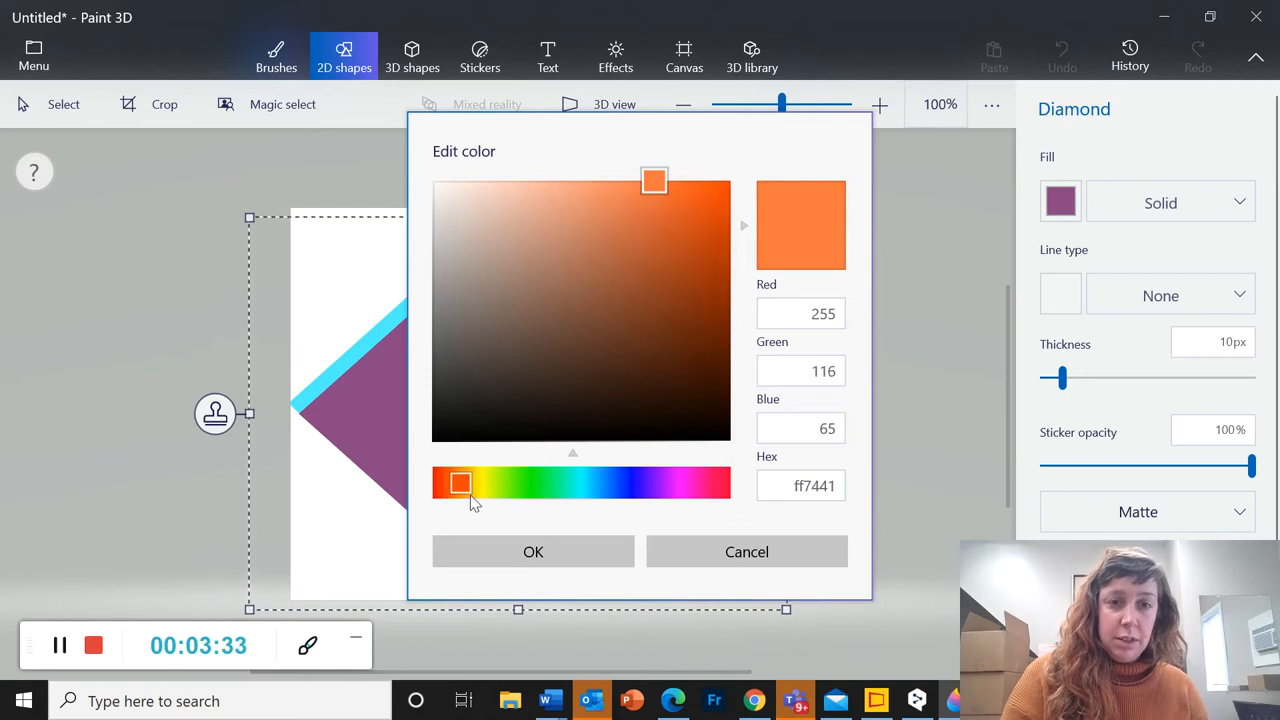
click(464, 484)
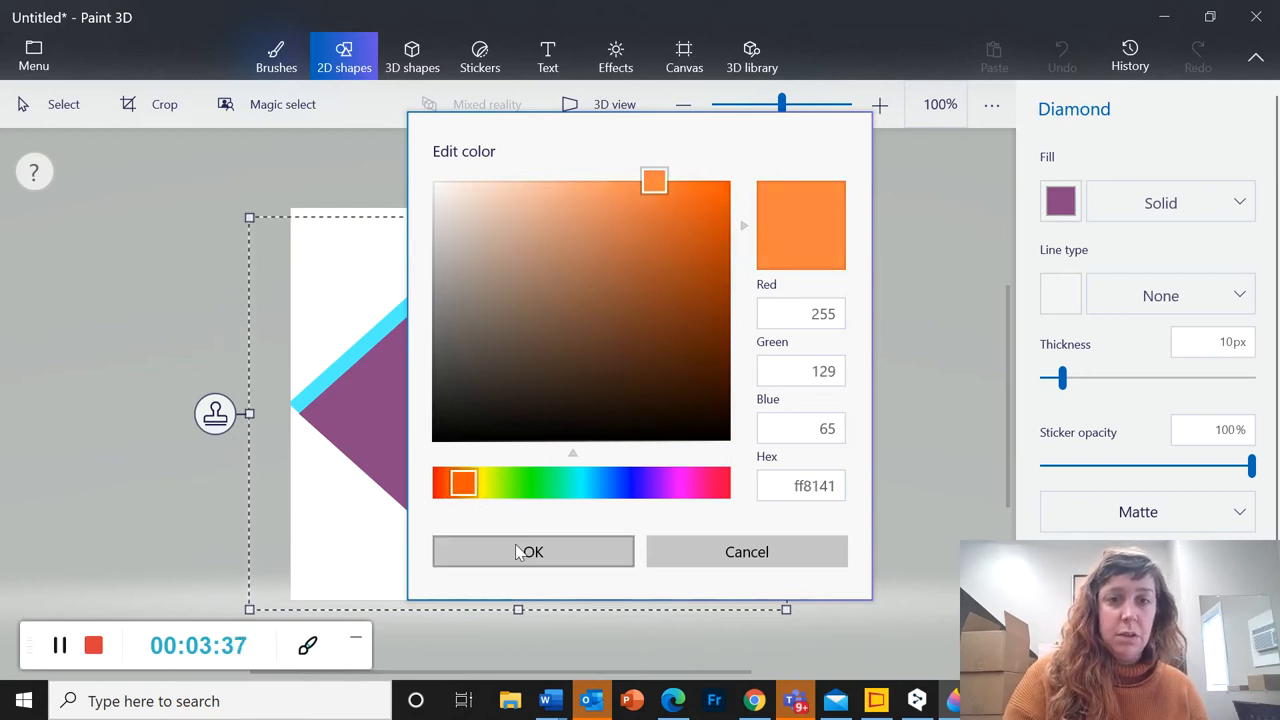
click(532, 552)
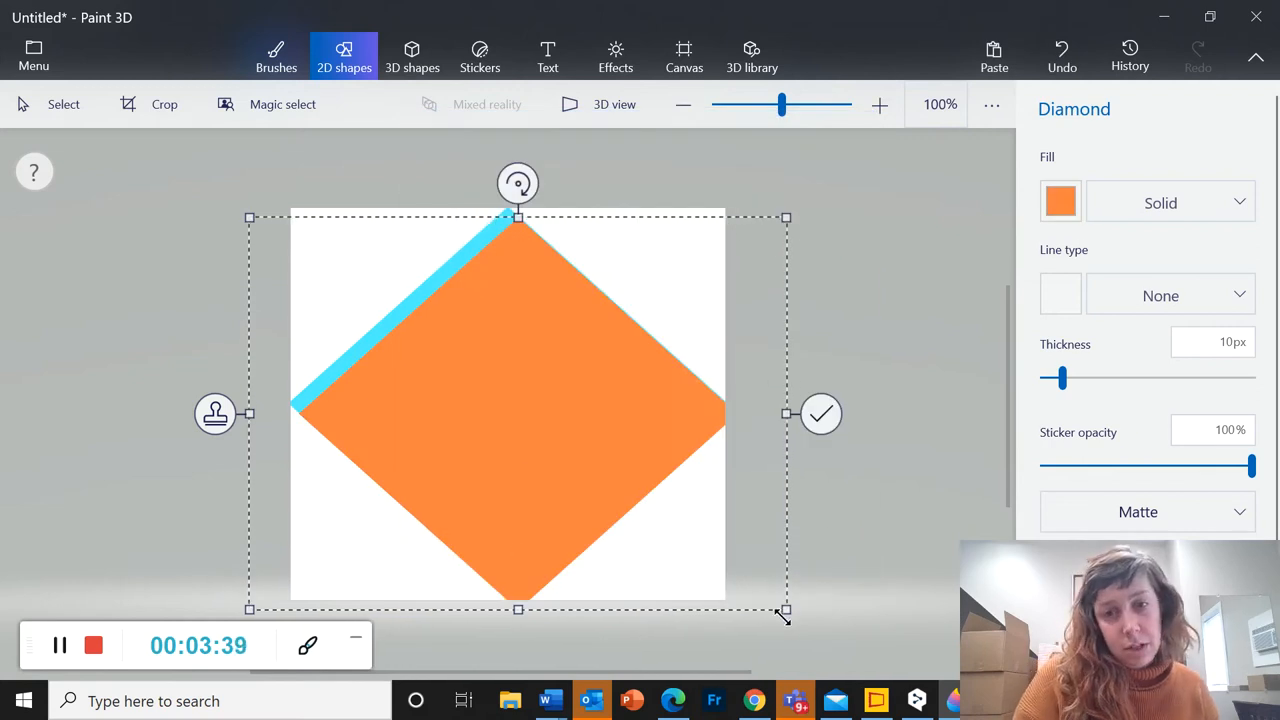
Shrink the orange diamond within a cyan border, then nest a smaller cyan diamond leaving an orange band.
drag(784, 610, 716, 564)
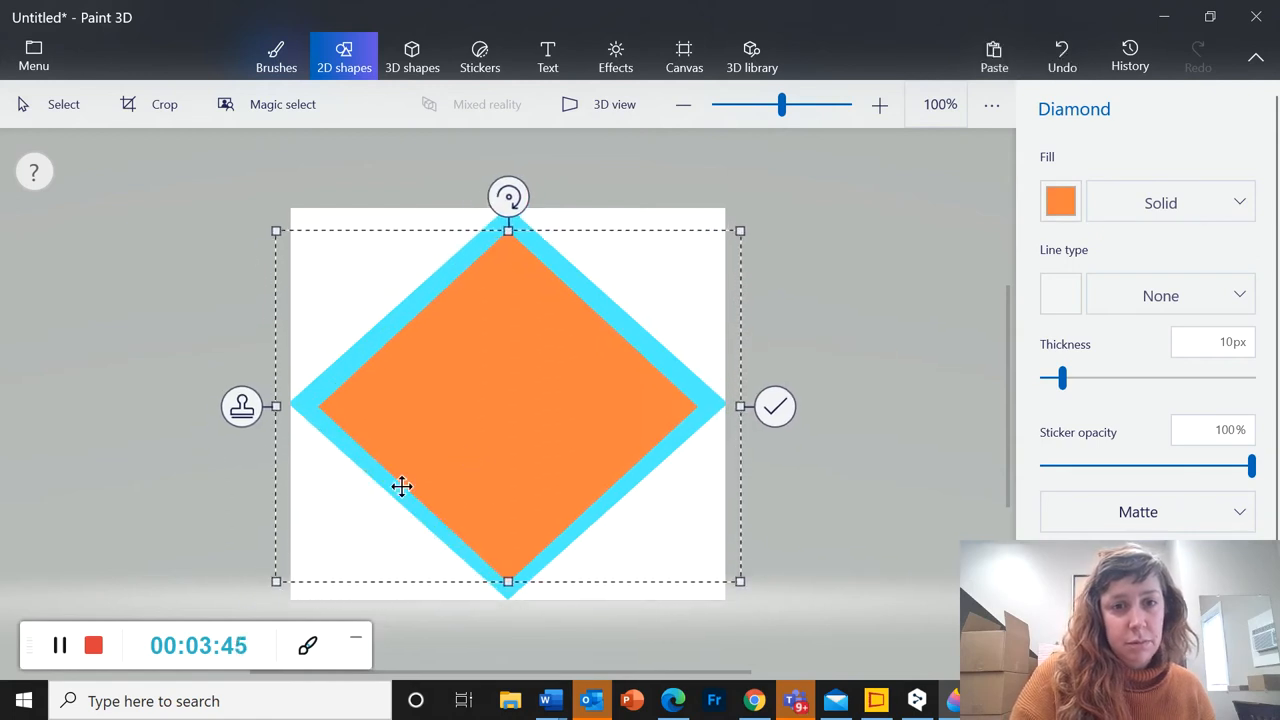
mouse_move(304, 568)
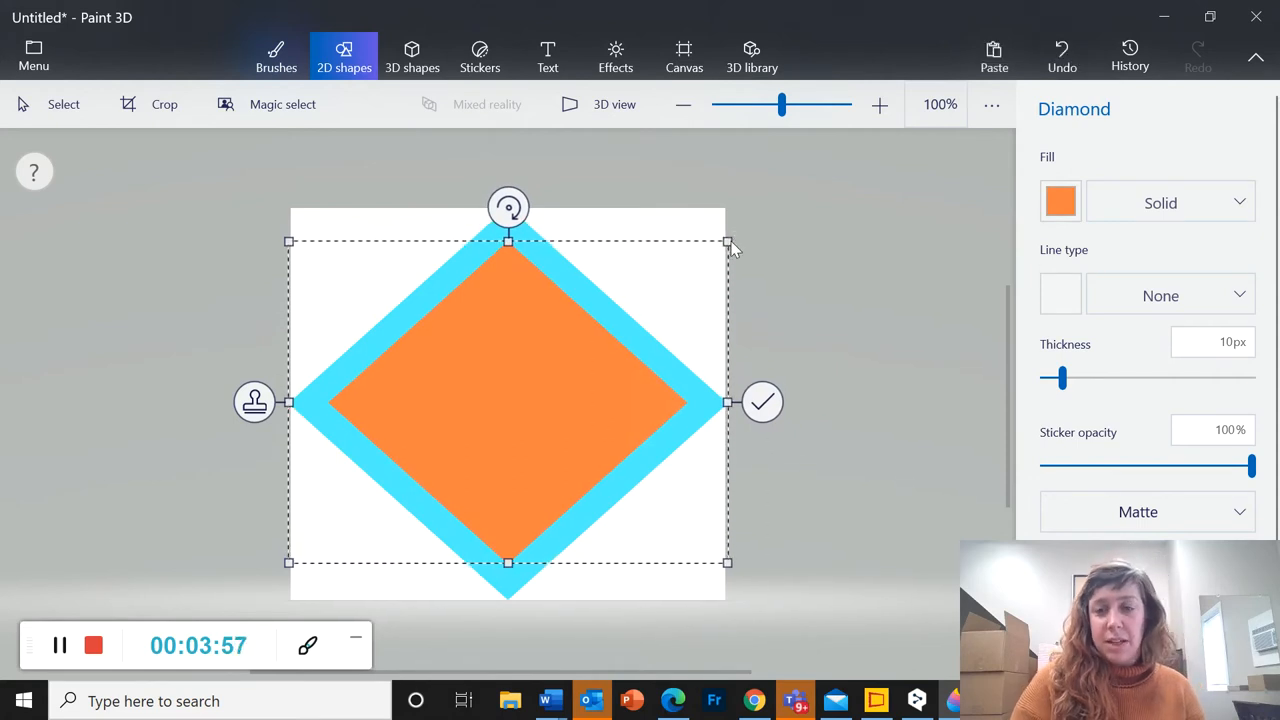
mouse_move(278, 338)
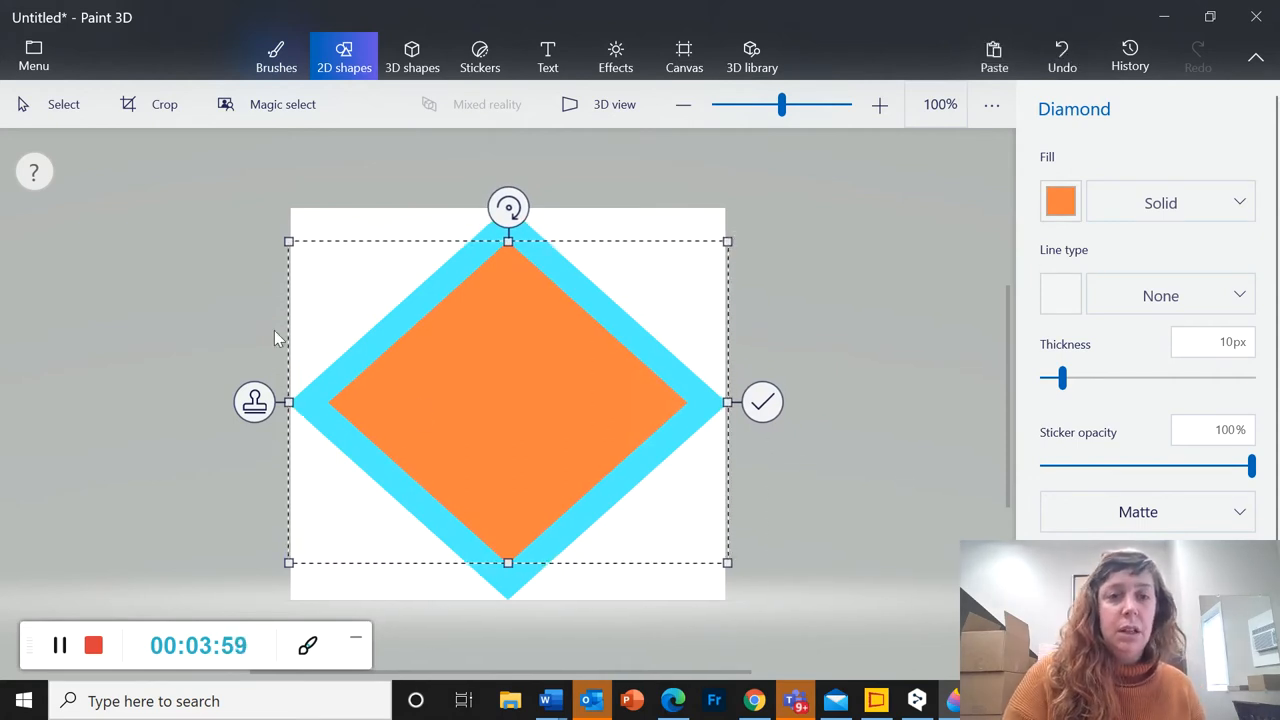
mouse_move(496, 420)
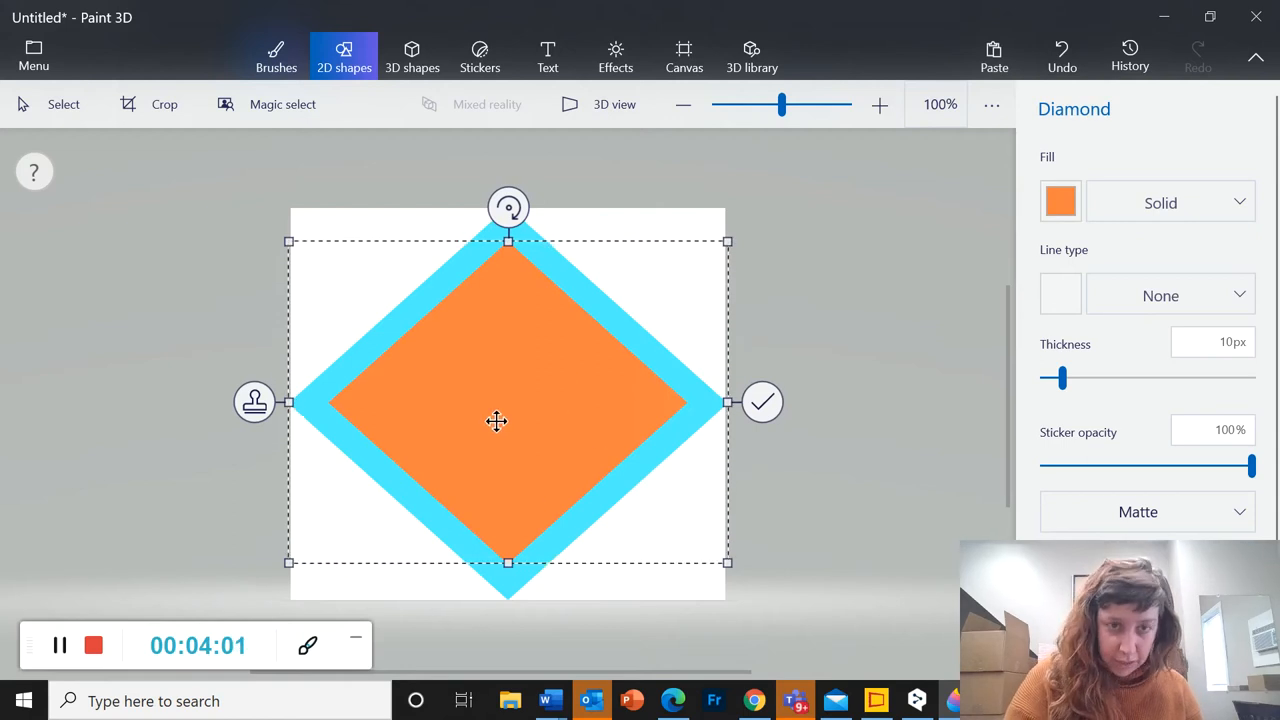
mouse_move(258, 492)
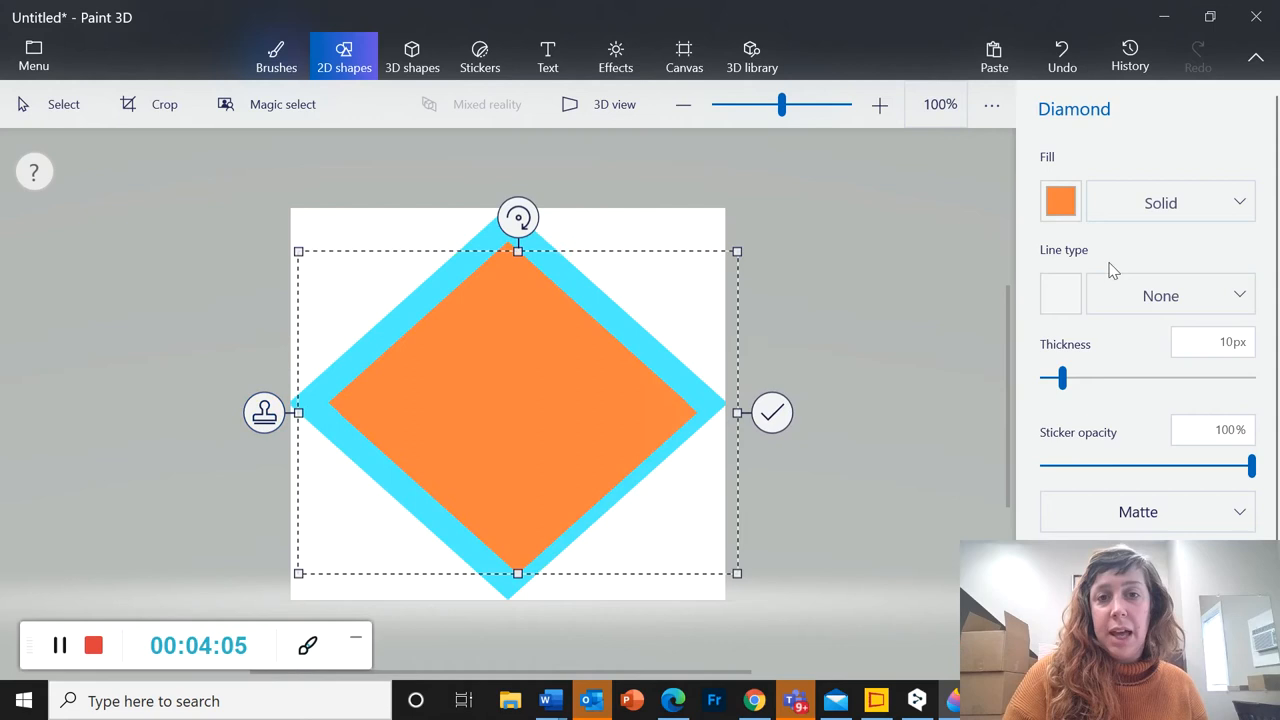
click(1060, 202)
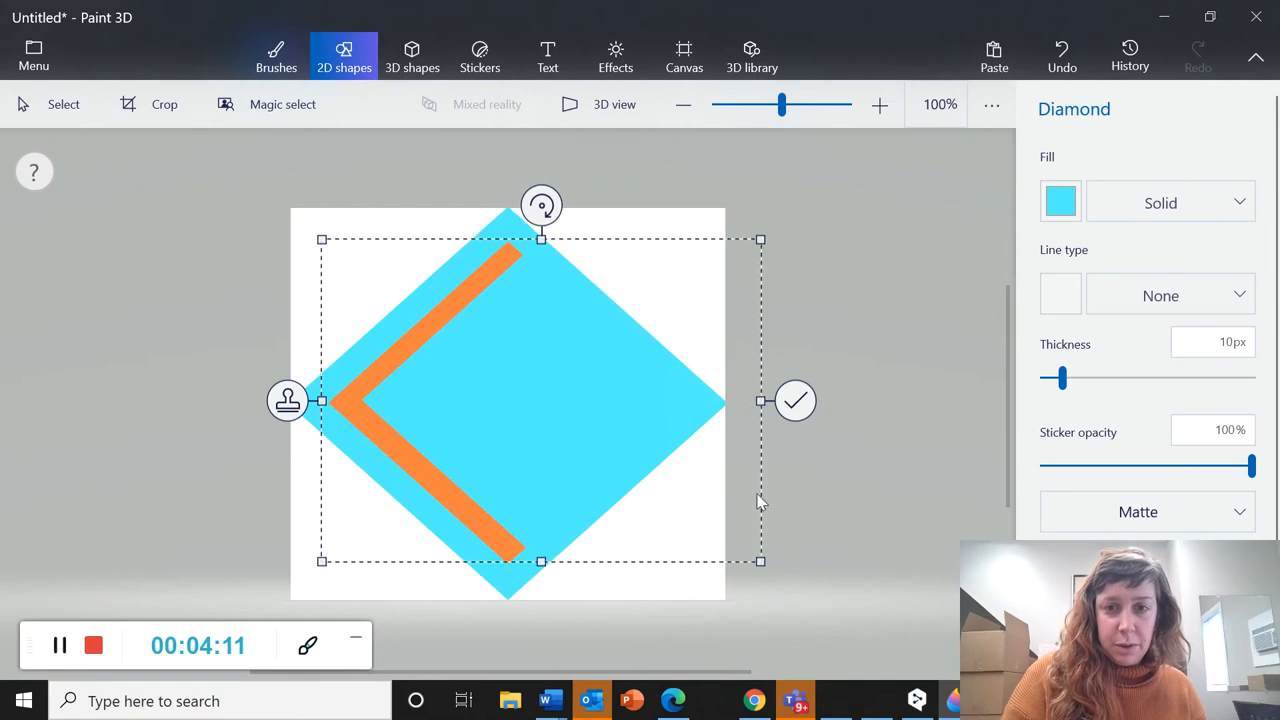
drag(760, 560, 700, 556)
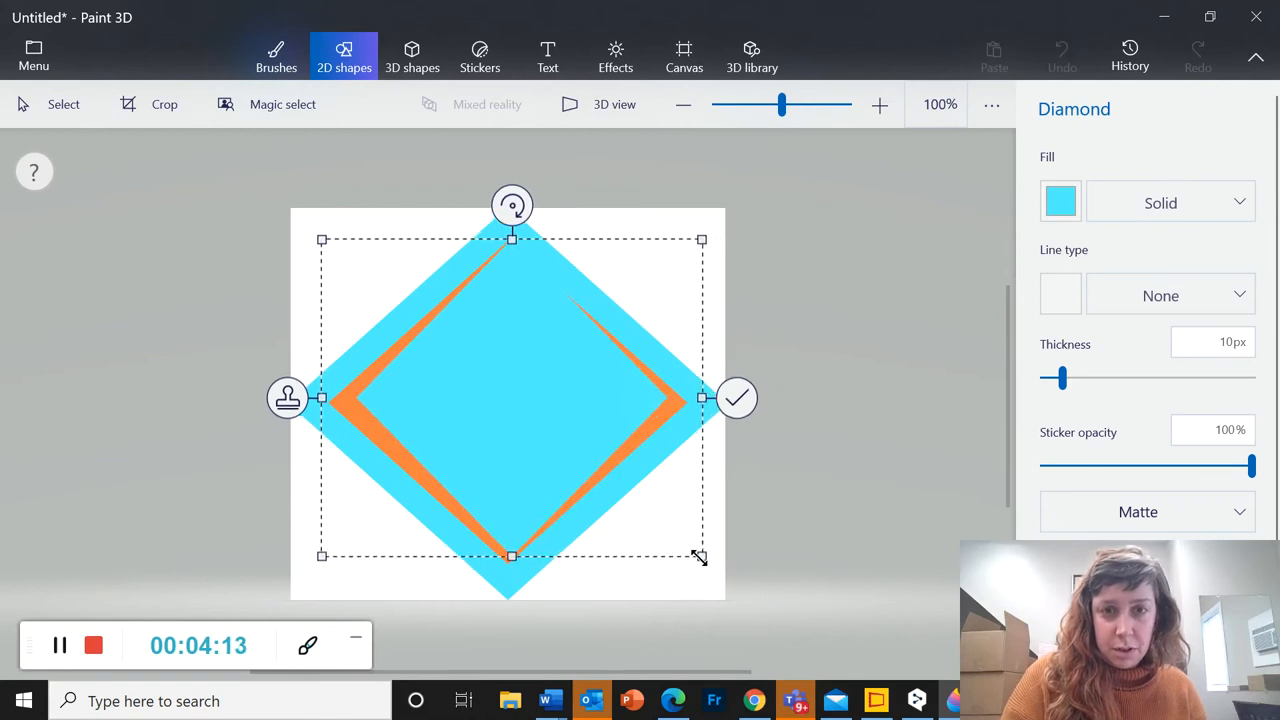
drag(700, 556, 692, 540)
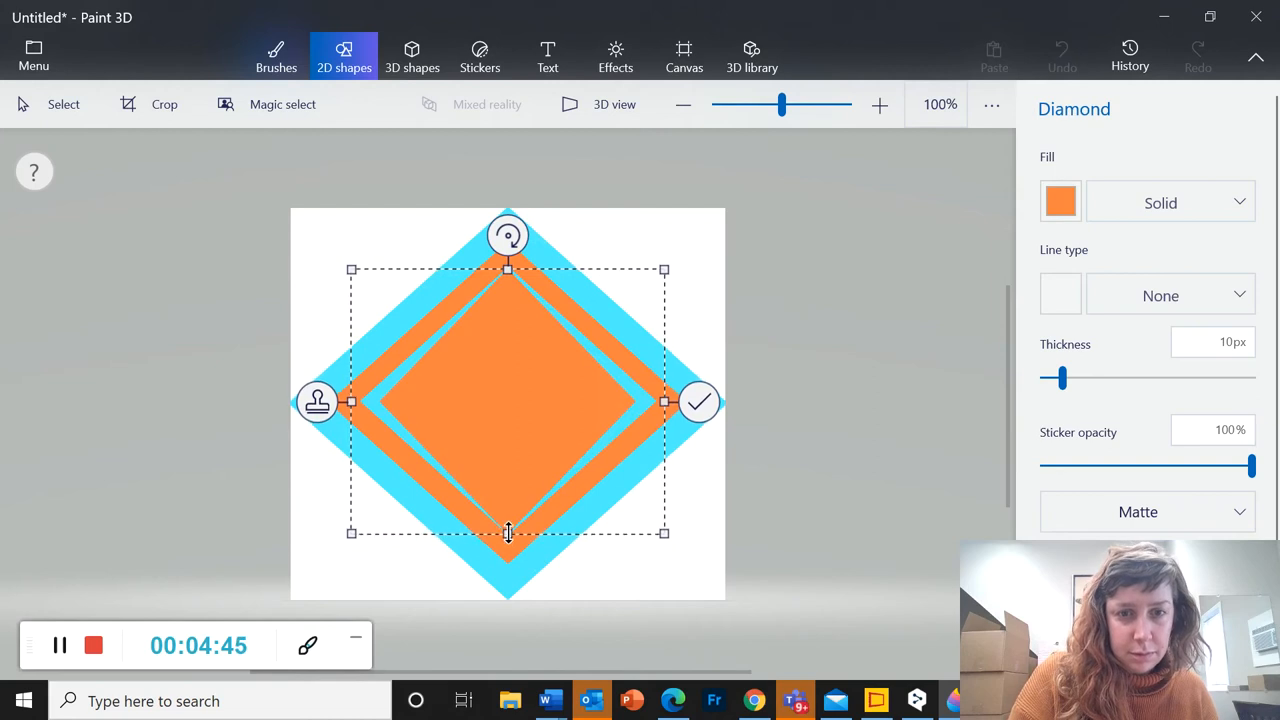
Nest two more diamonds toward the centre, a cyan one then a smaller orange one.
drag(508, 532, 508, 516)
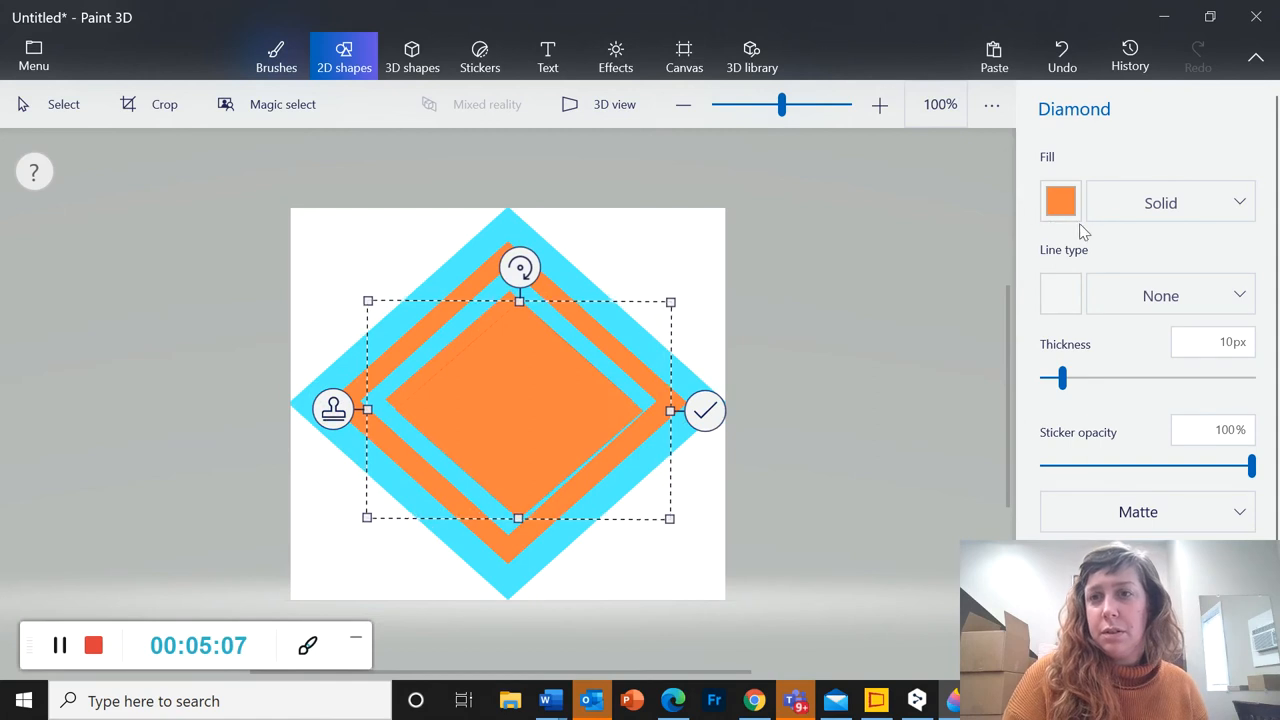
click(1060, 200)
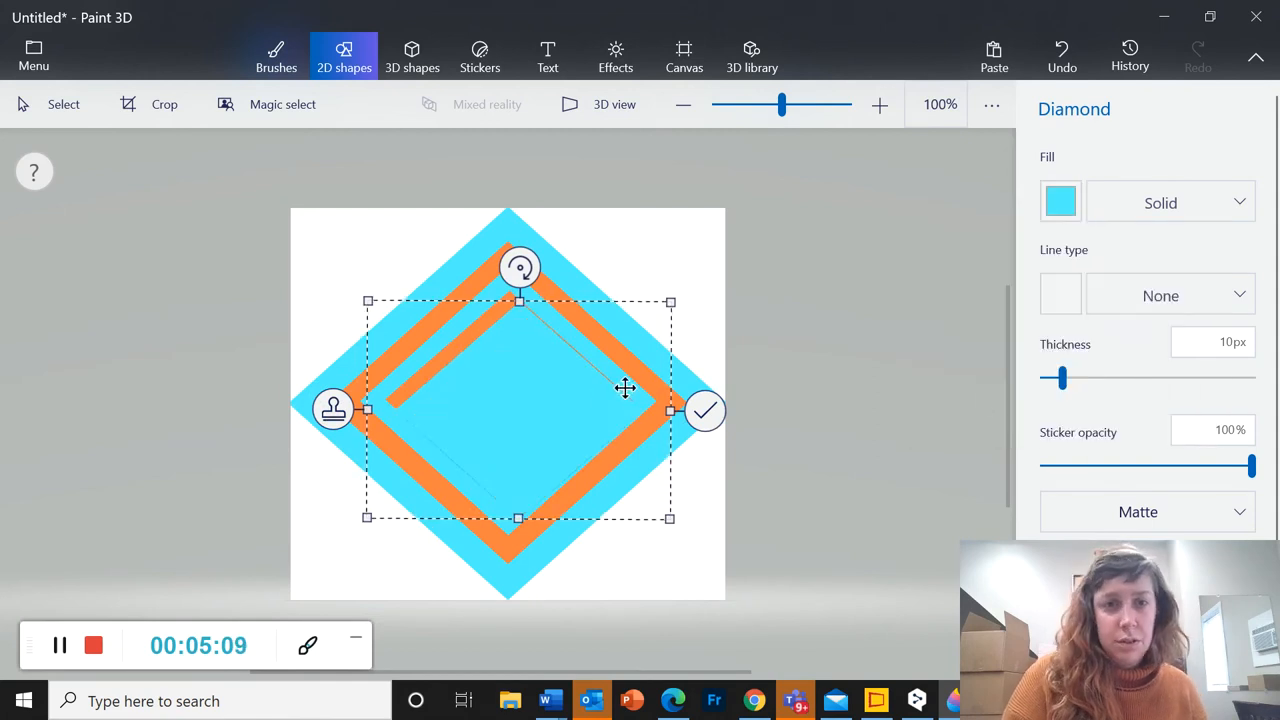
drag(624, 388, 540, 400)
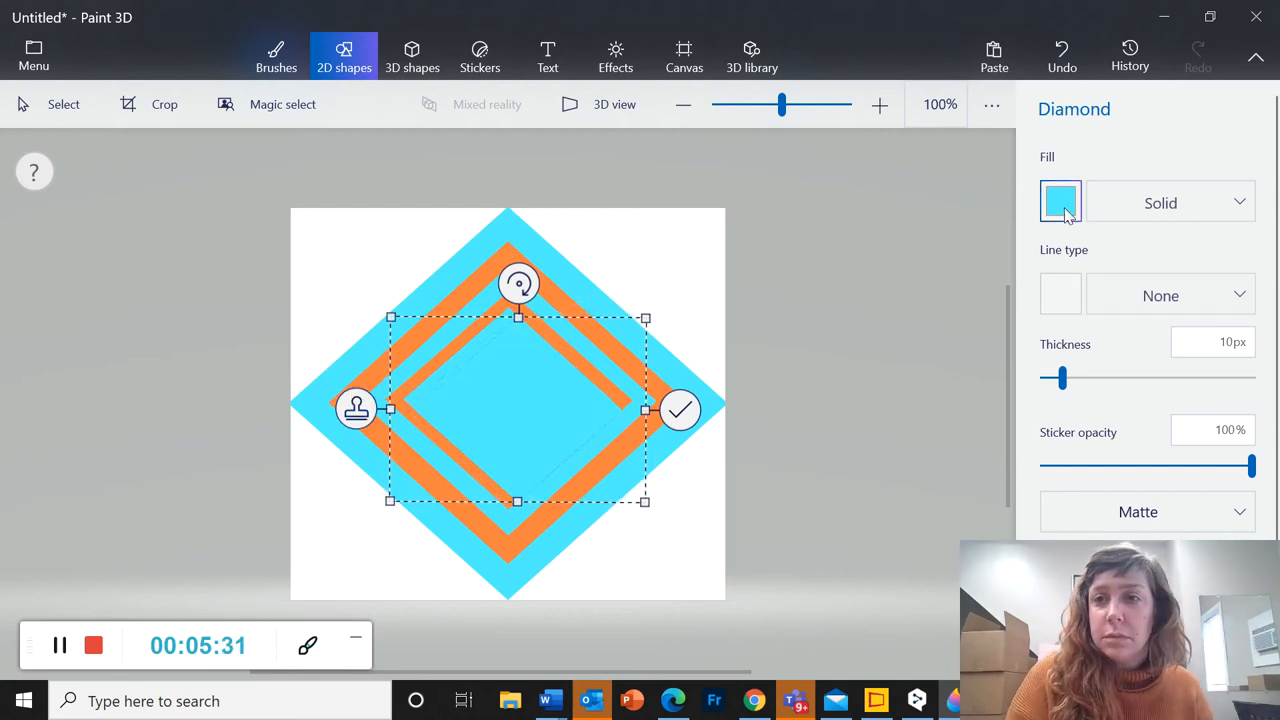
click(1060, 200)
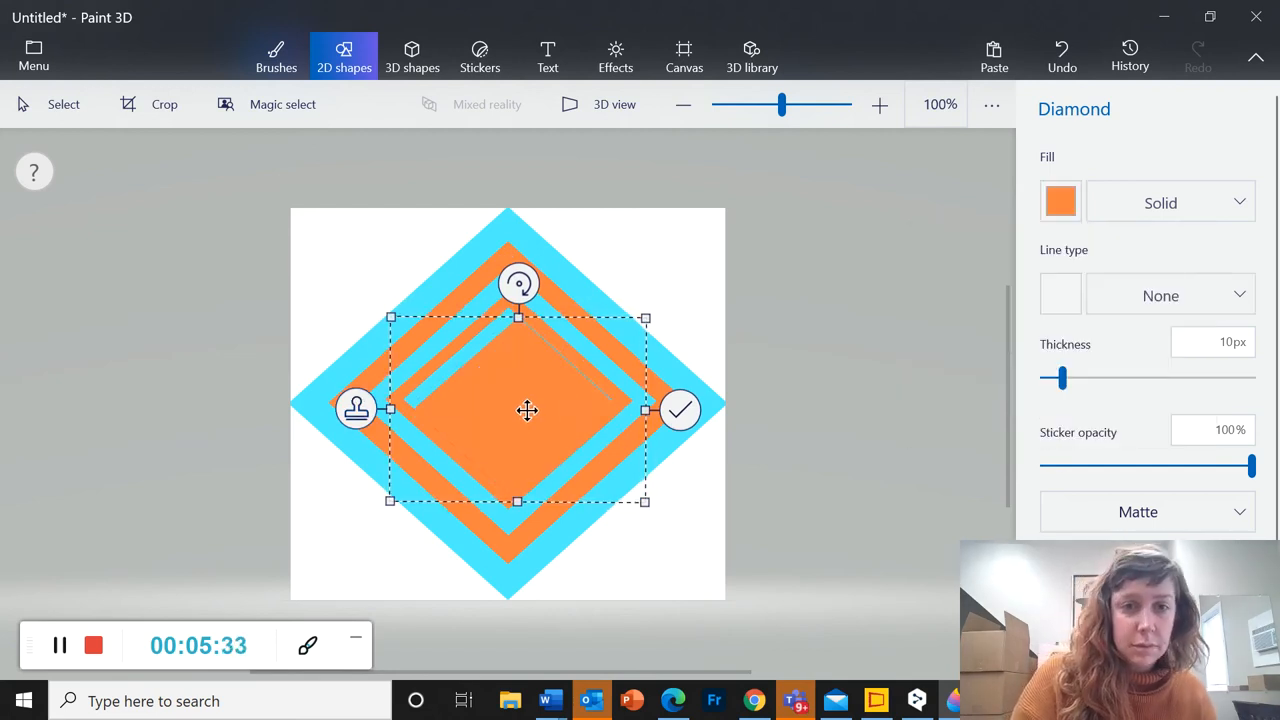
drag(528, 410, 530, 400)
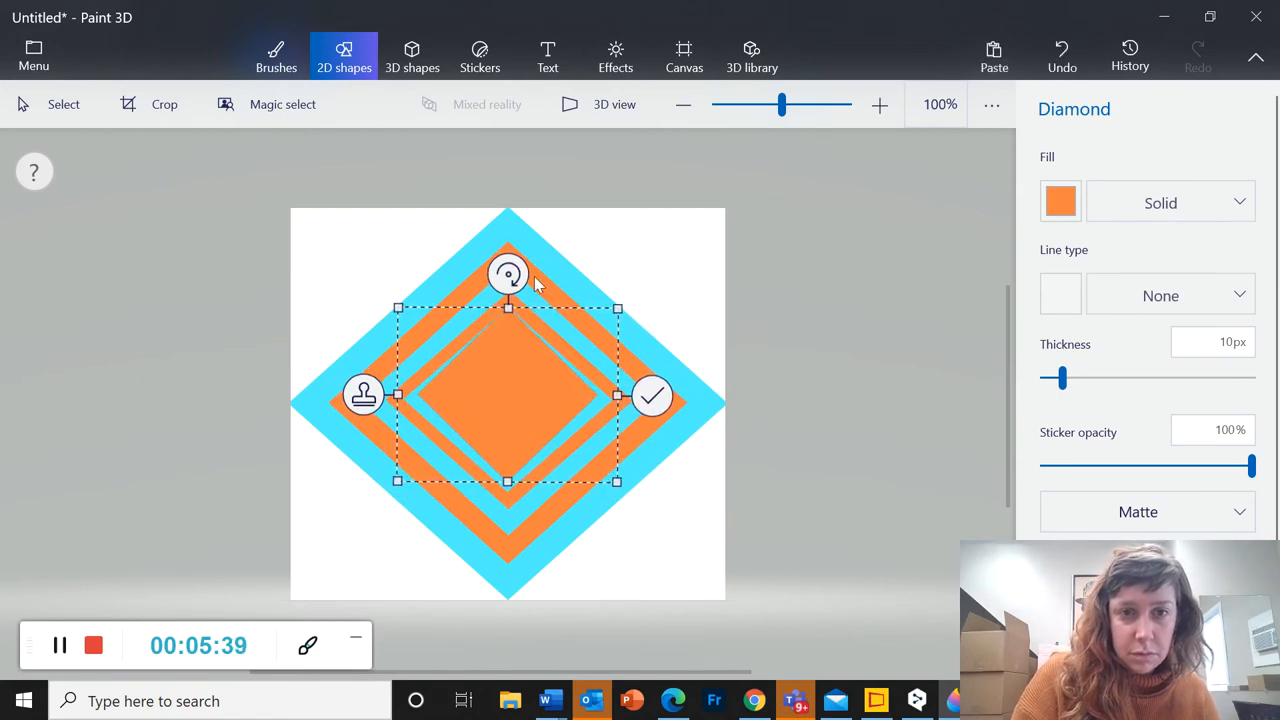
drag(508, 308, 508, 320)
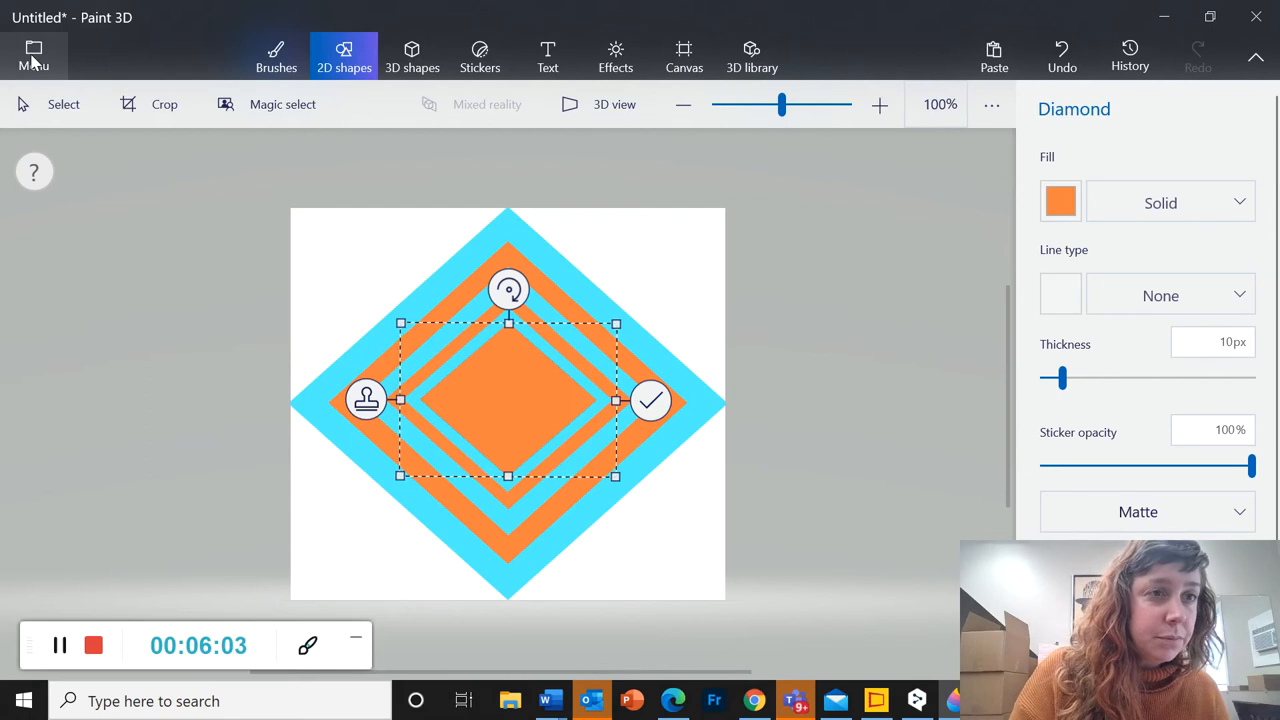
Save the nested diamond pattern as a project named 'orange blue illusion' from the Menu.
click(32, 56)
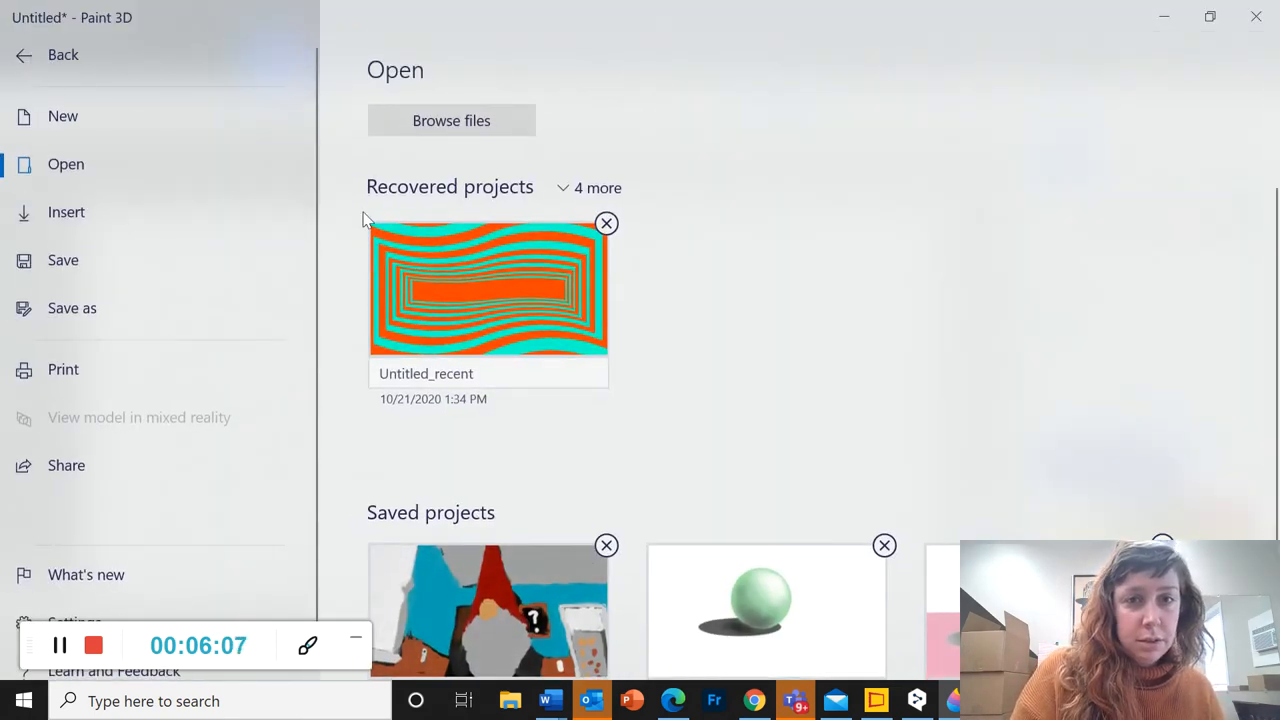
mouse_move(930, 306)
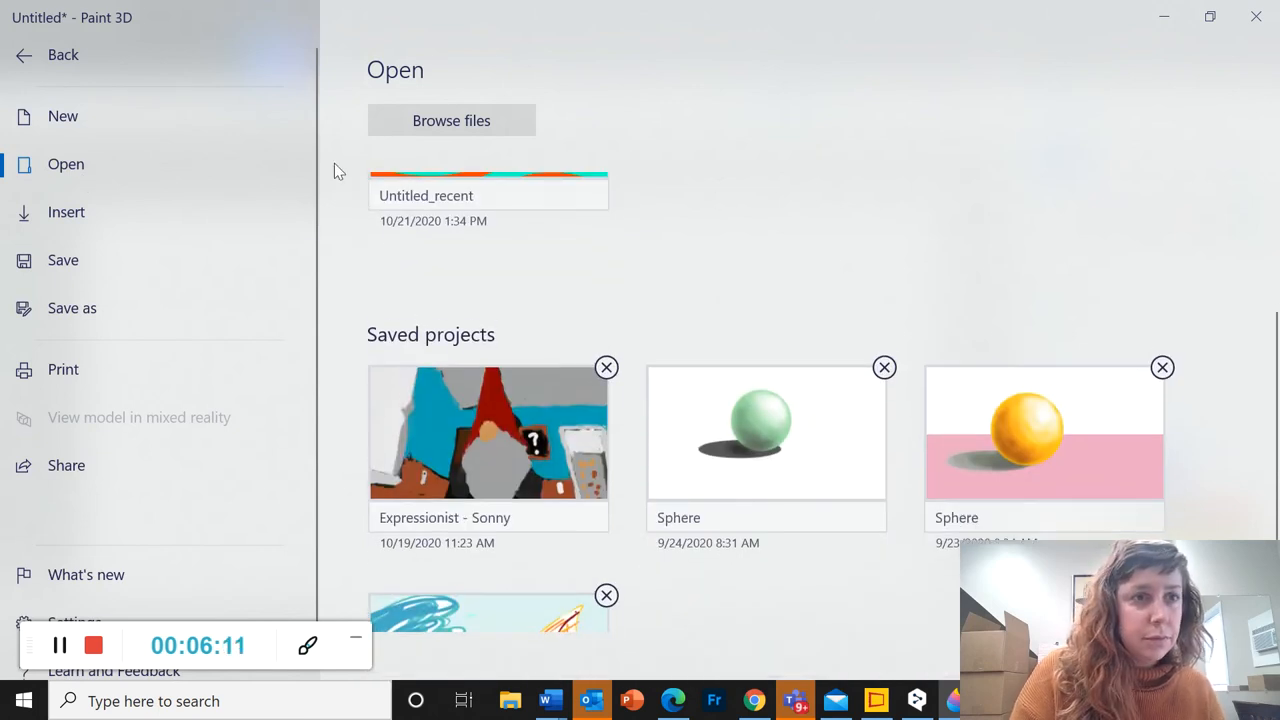
mouse_move(52, 184)
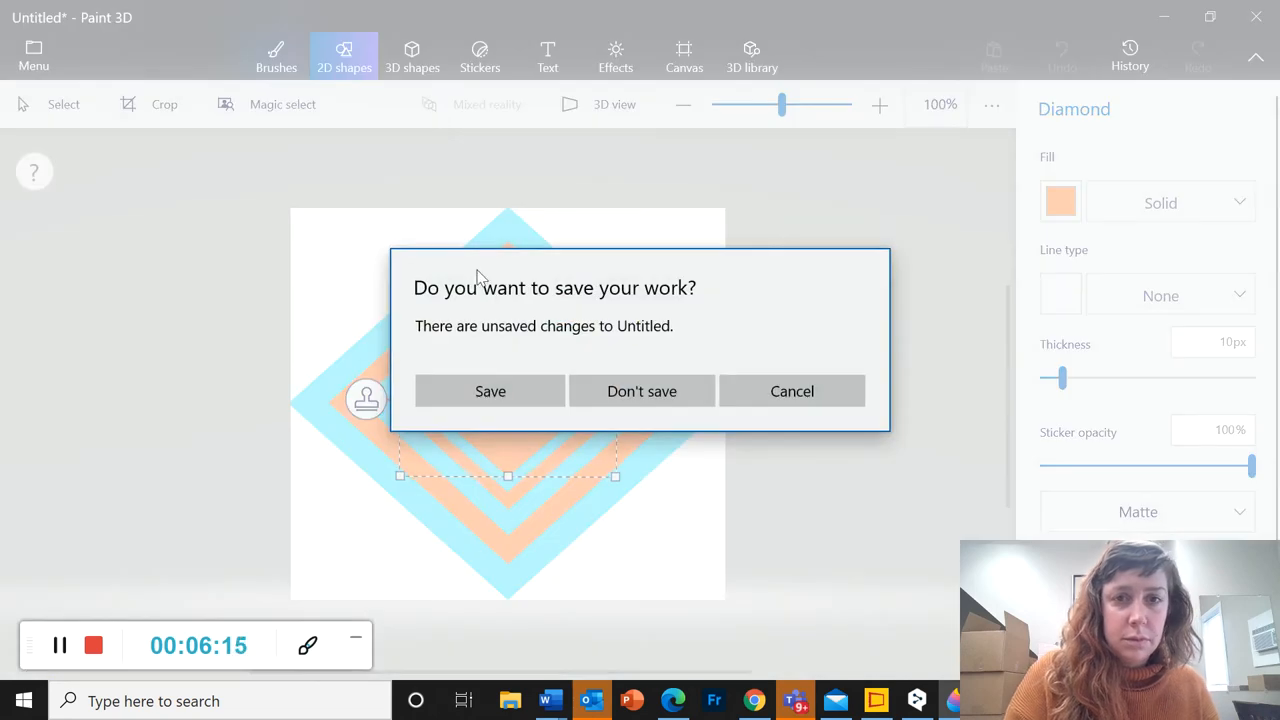
click(490, 390)
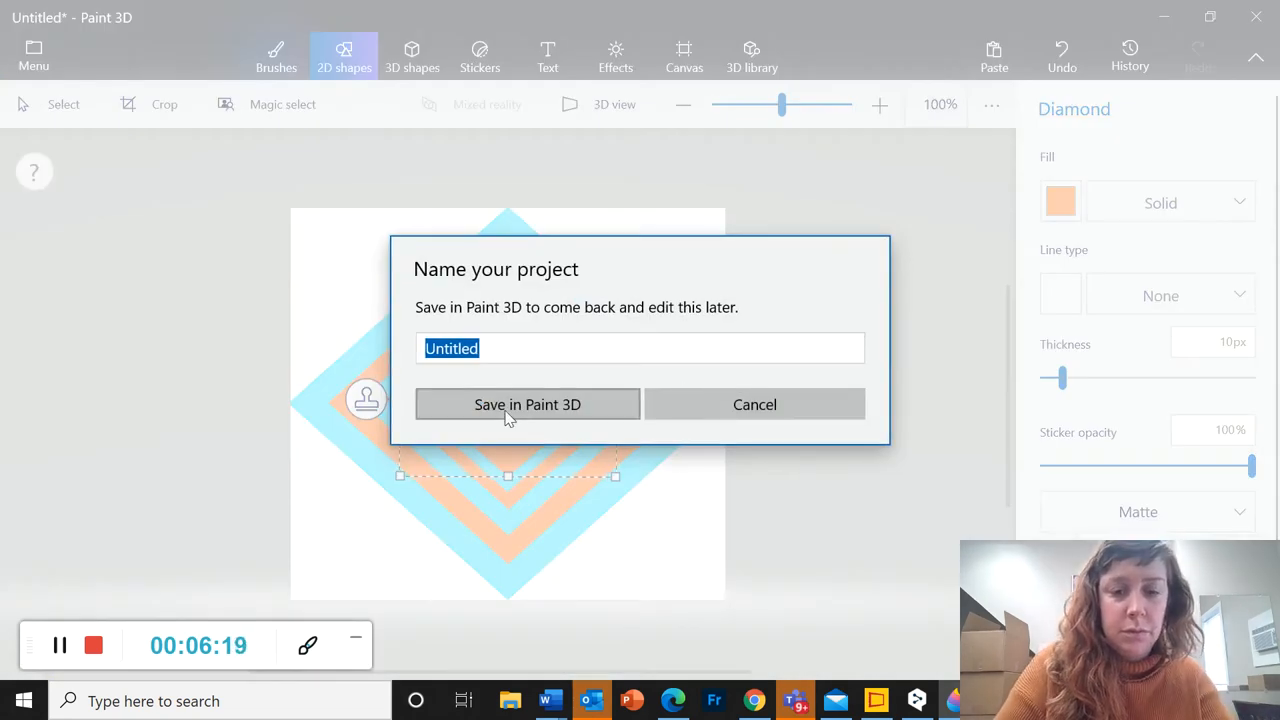
text(orange blue illusion)
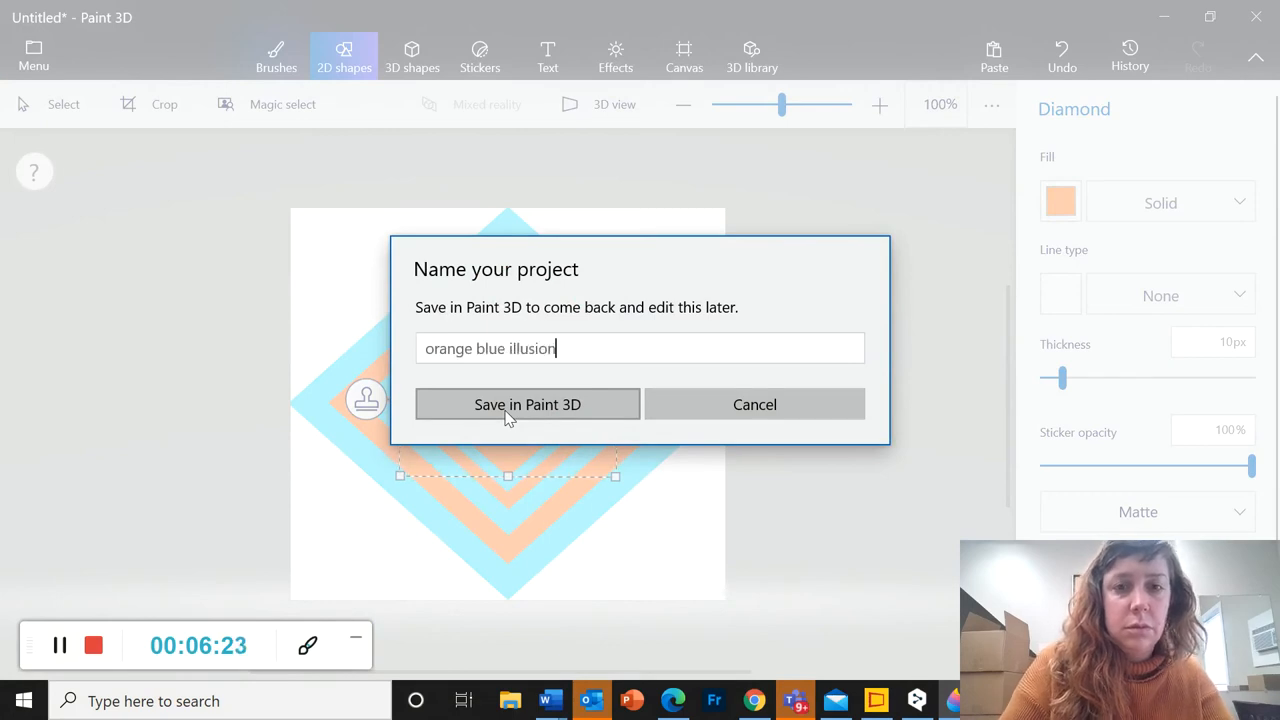
click(528, 404)
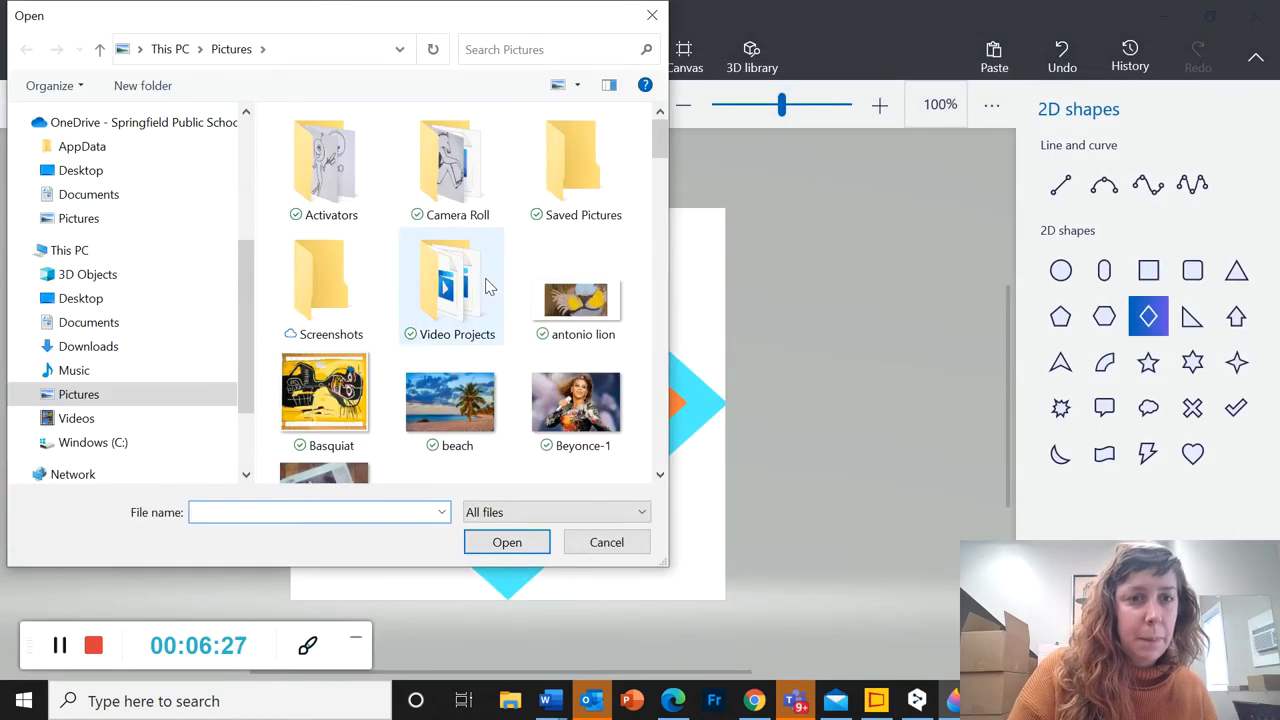
Open the 'Op art hexagon' pink and yellow pentagon tunnel image from Pictures.
scroll(down, 3)
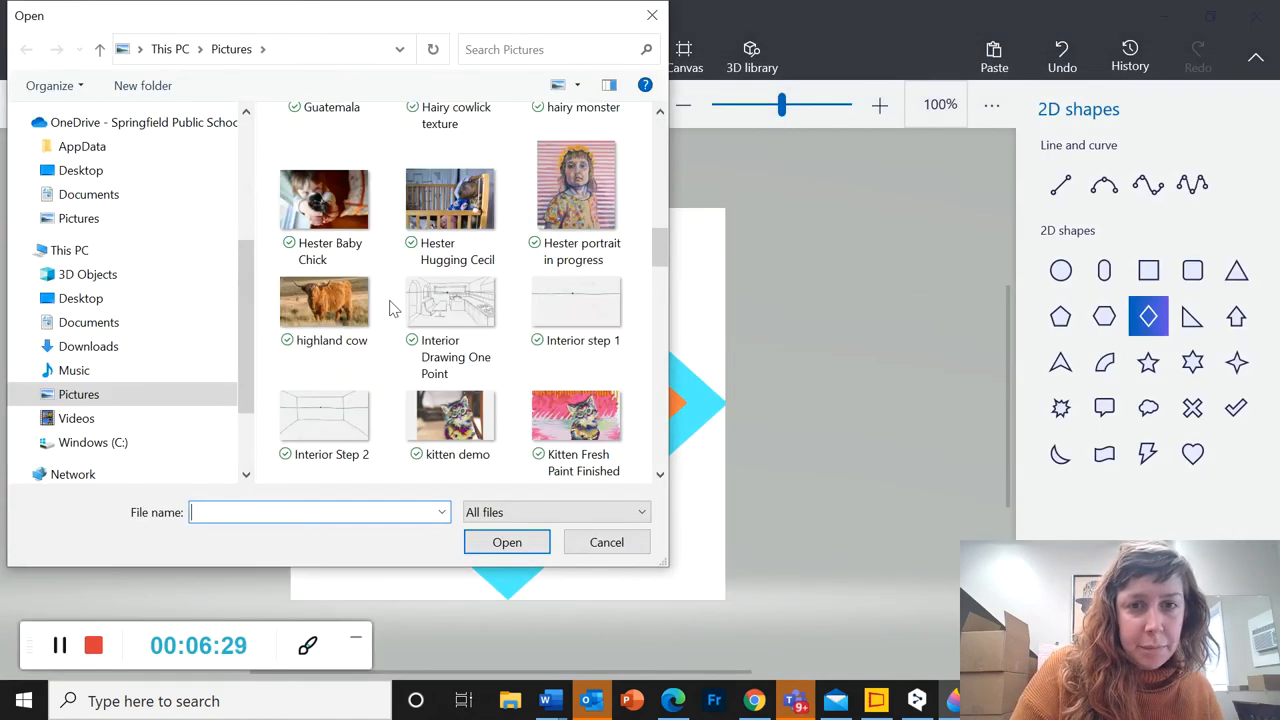
scroll(down, 3)
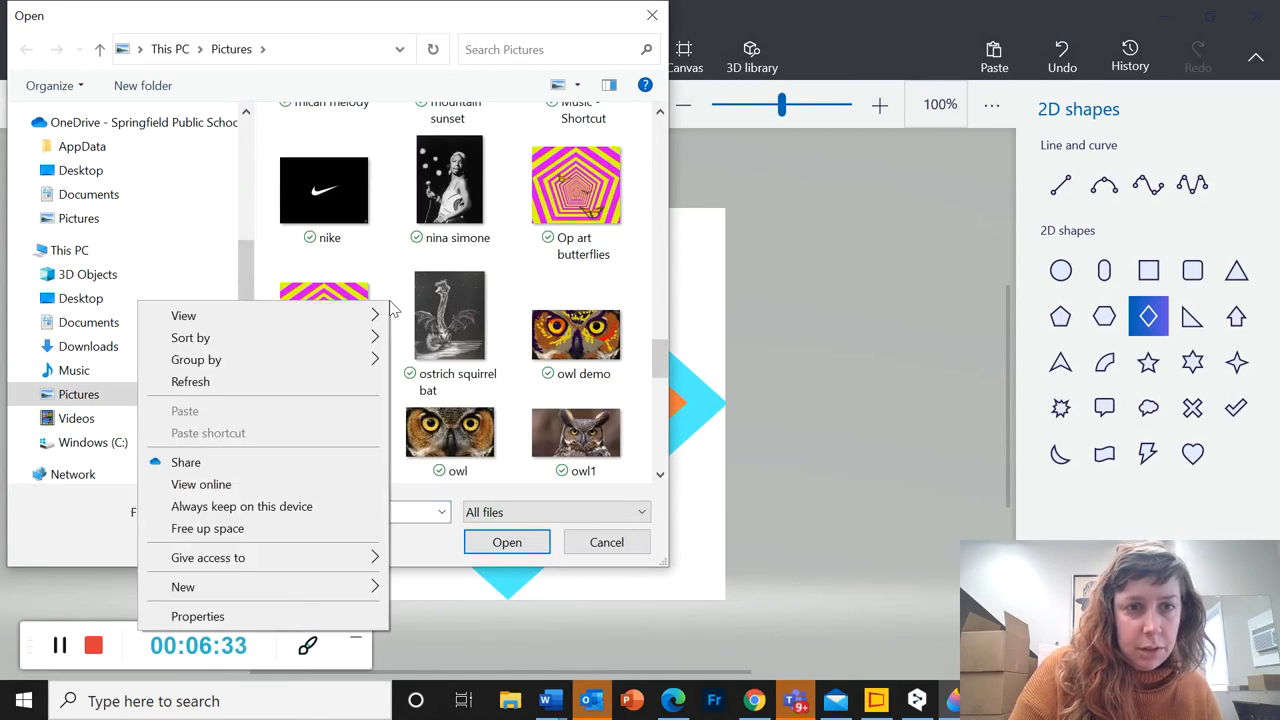
click(324, 316)
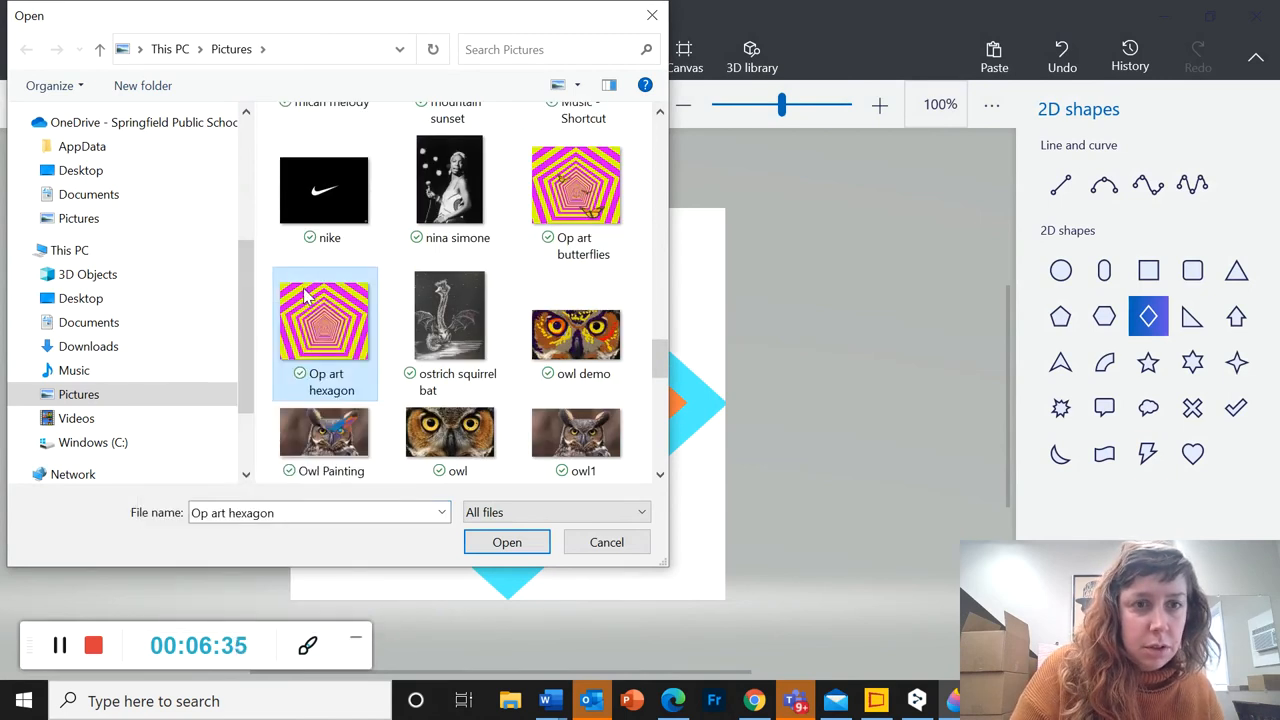
click(506, 540)
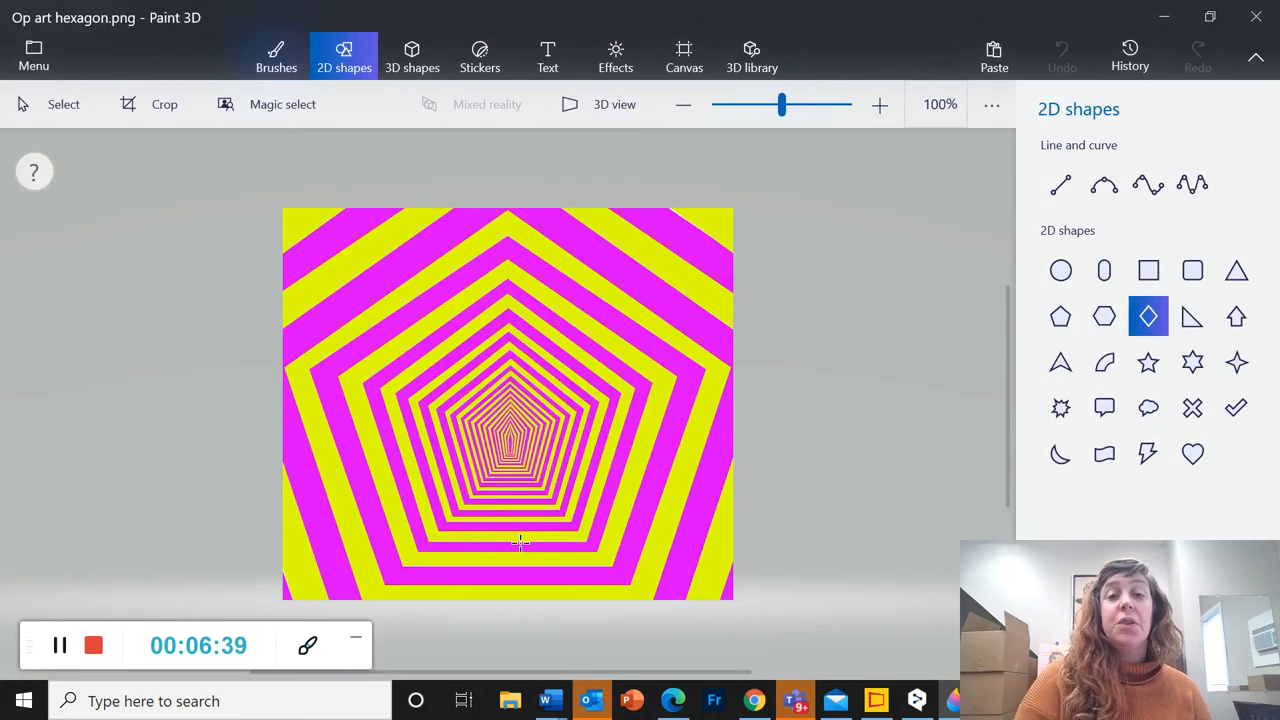
mouse_move(308, 278)
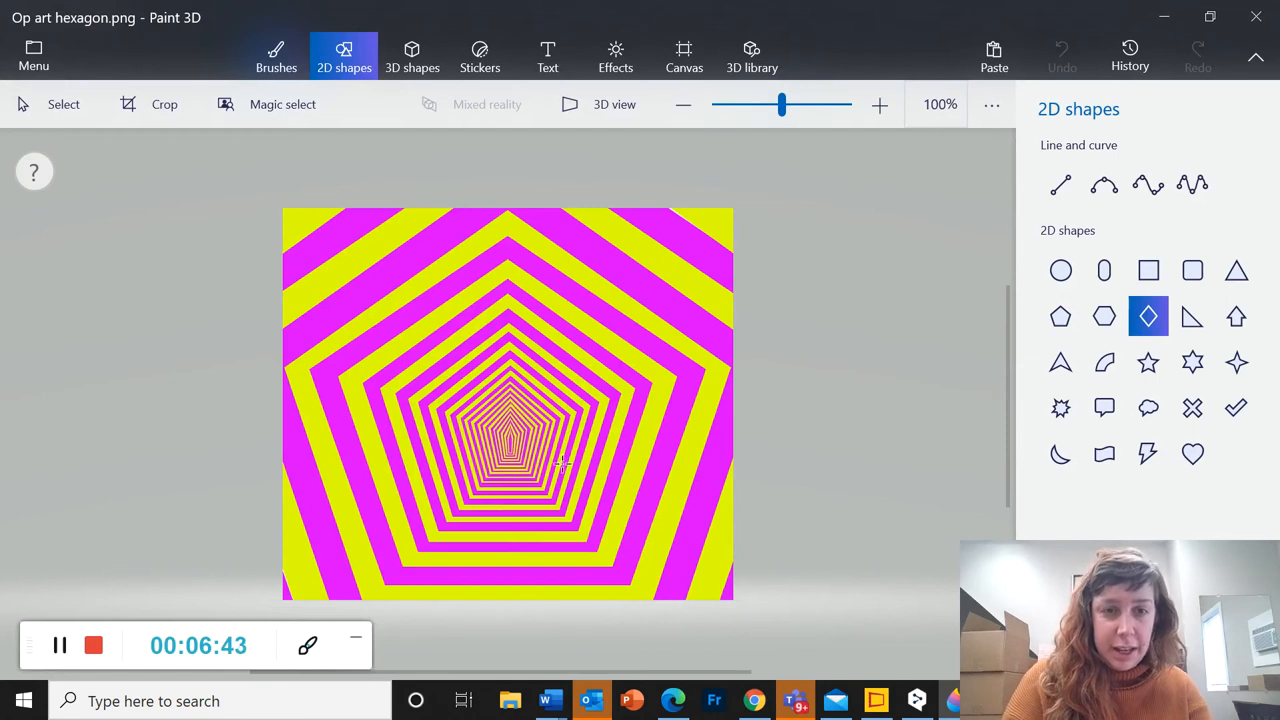
mouse_move(540, 432)
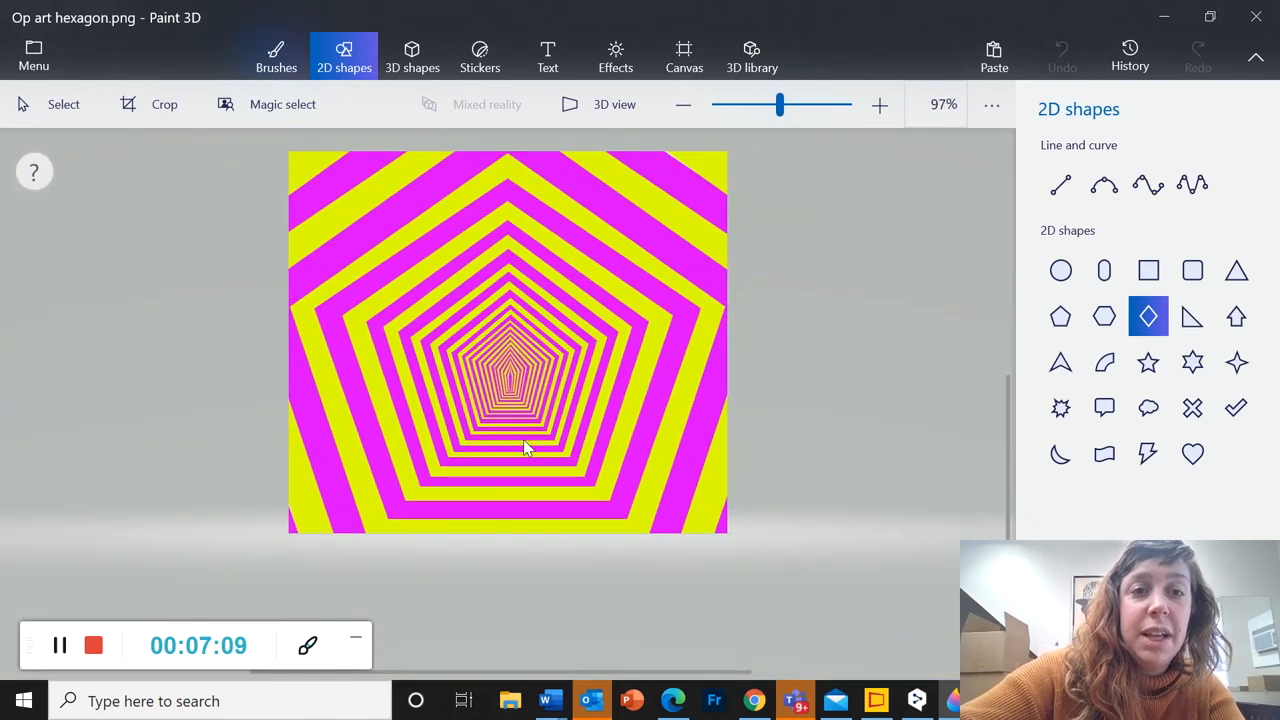
drag(428, 344, 620, 536)
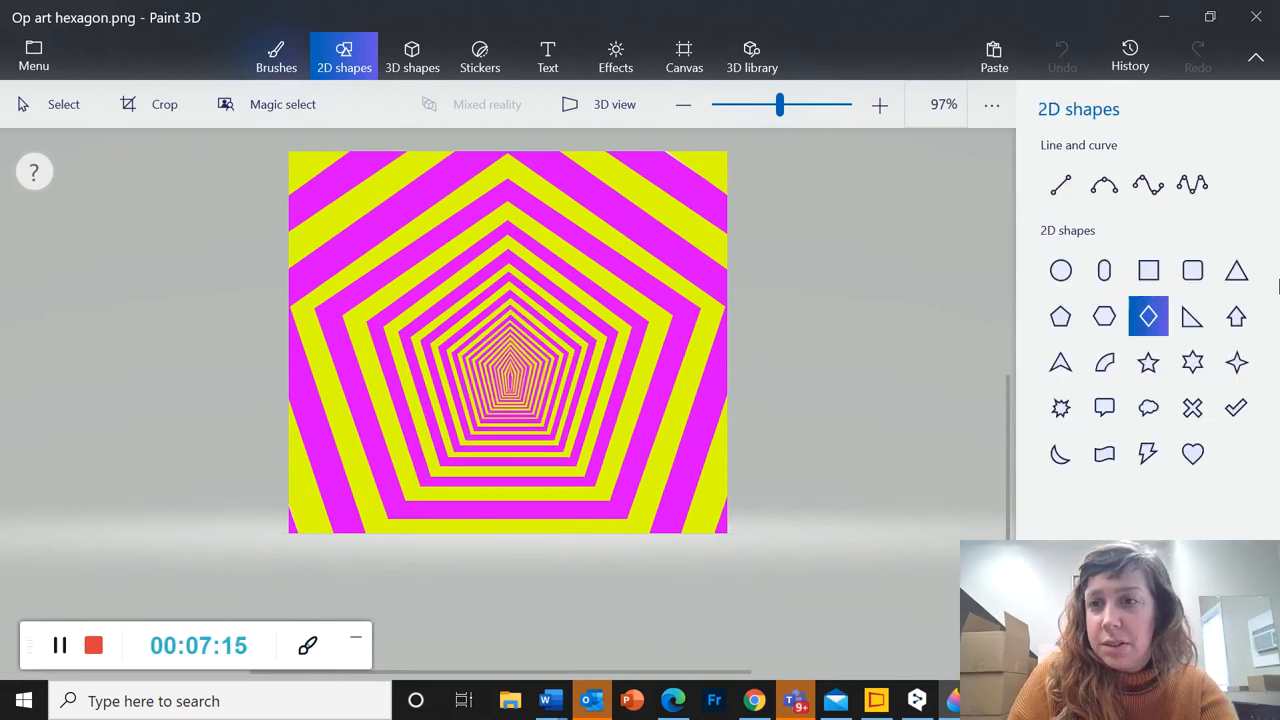
click(1060, 316)
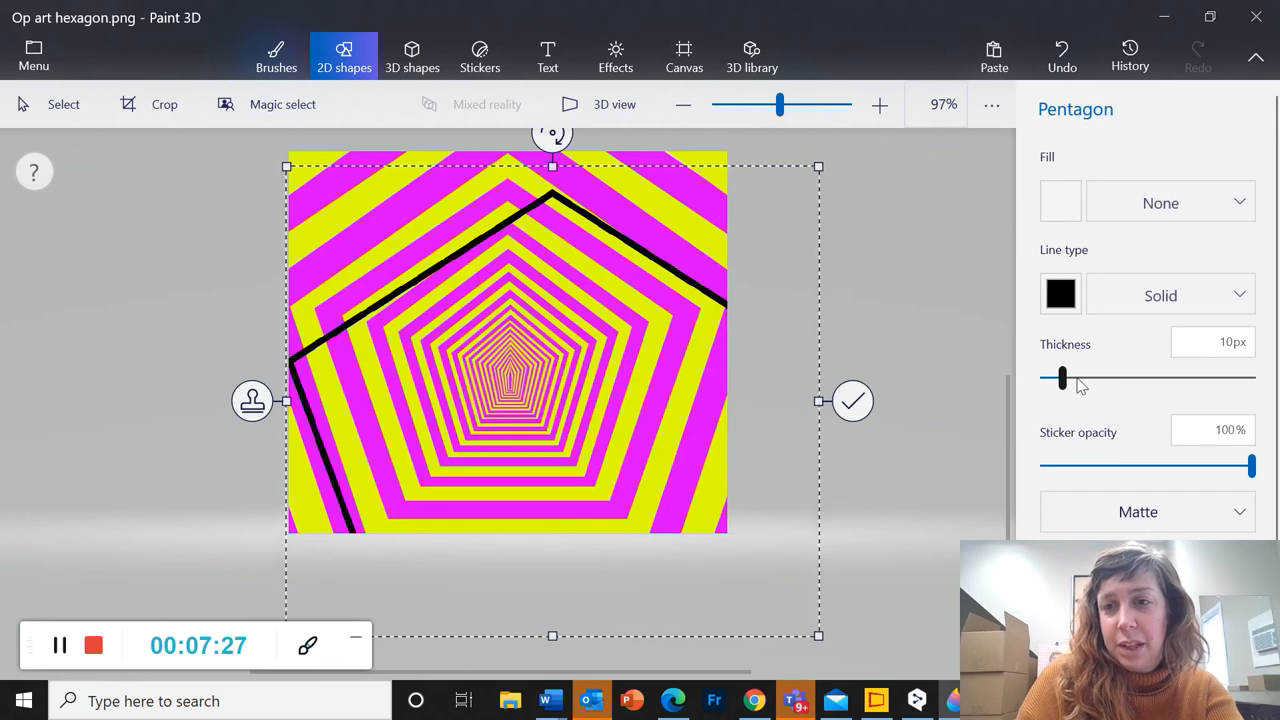
drag(1062, 376, 1200, 376)
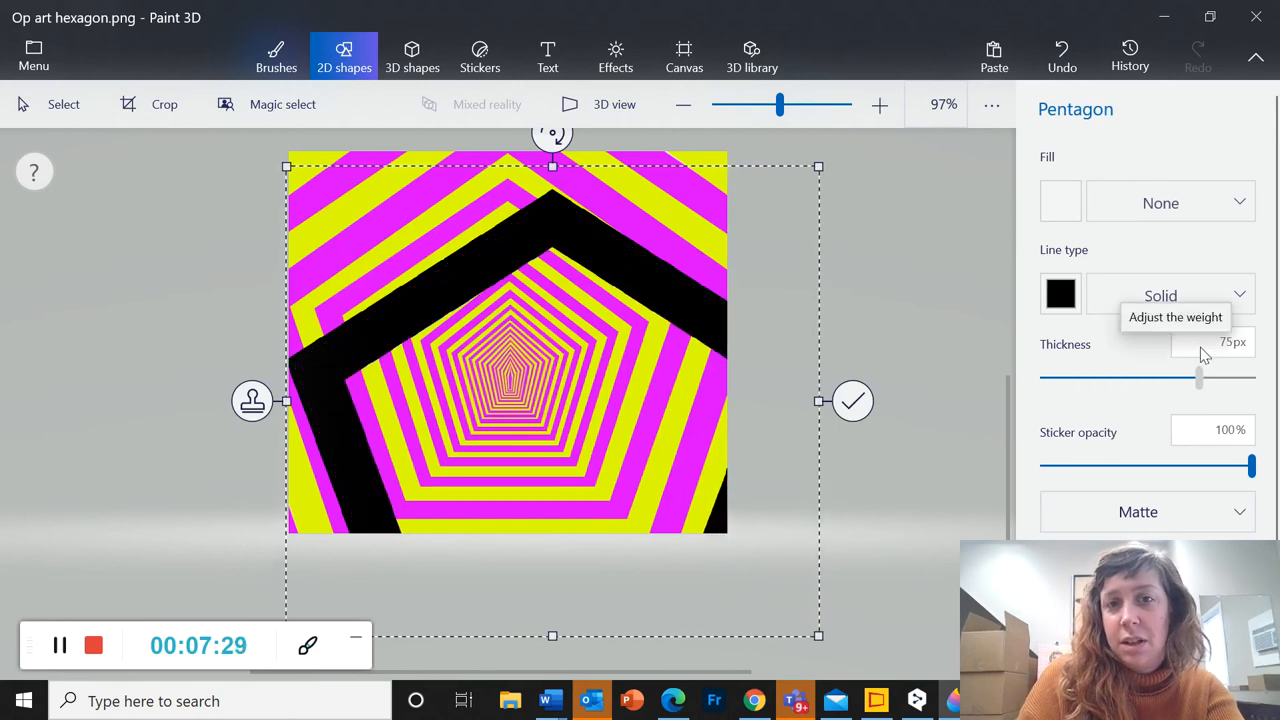
drag(1200, 376, 1192, 376)
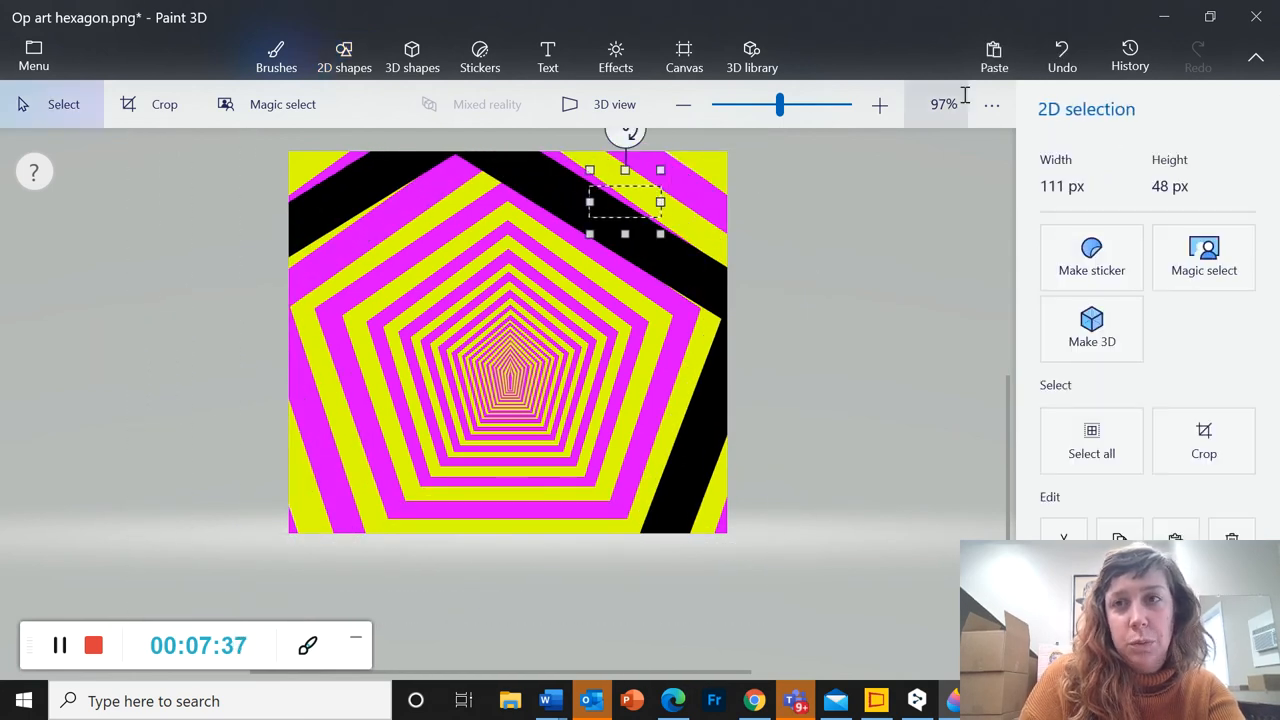
click(344, 56)
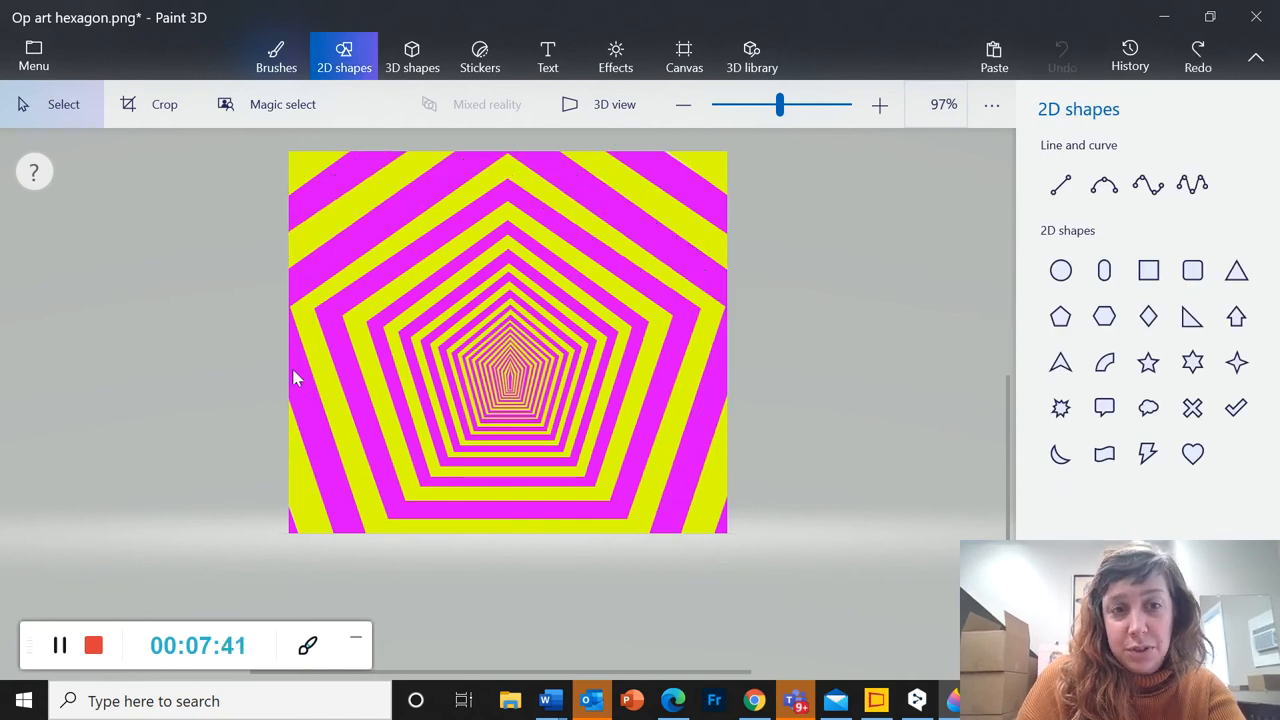
mouse_move(504, 210)
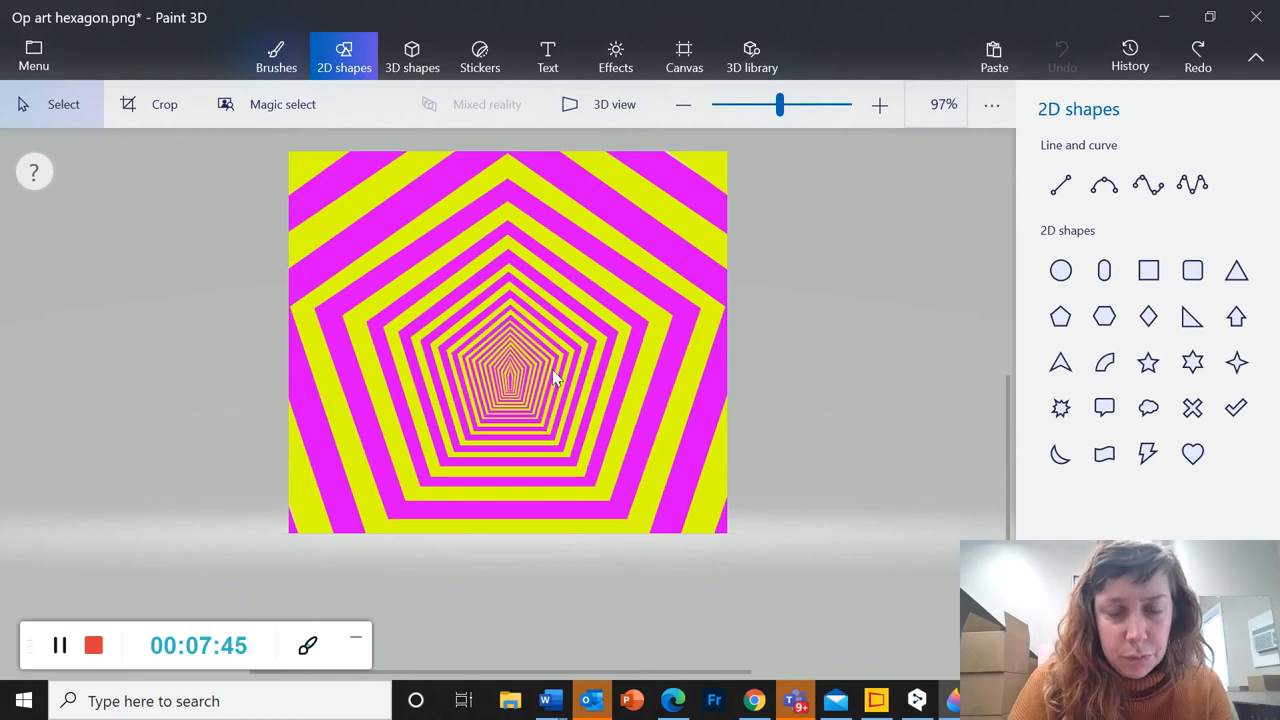
mouse_move(544, 420)
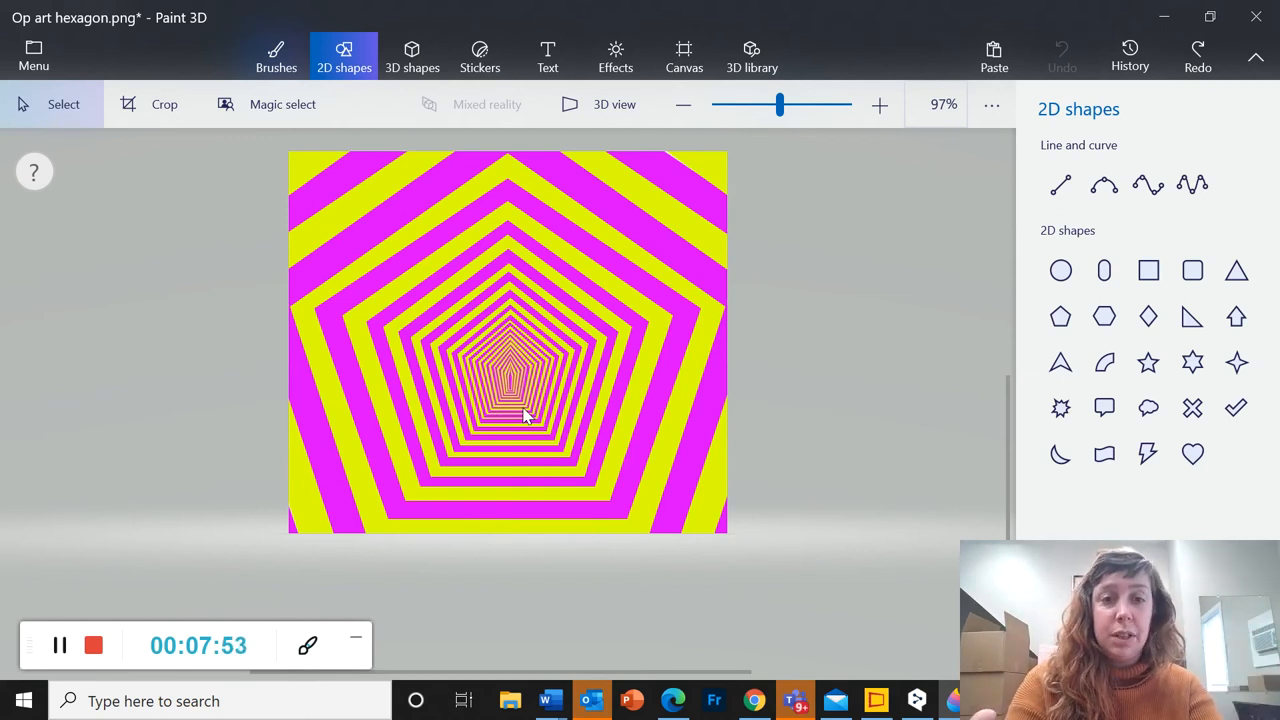
mouse_move(390, 270)
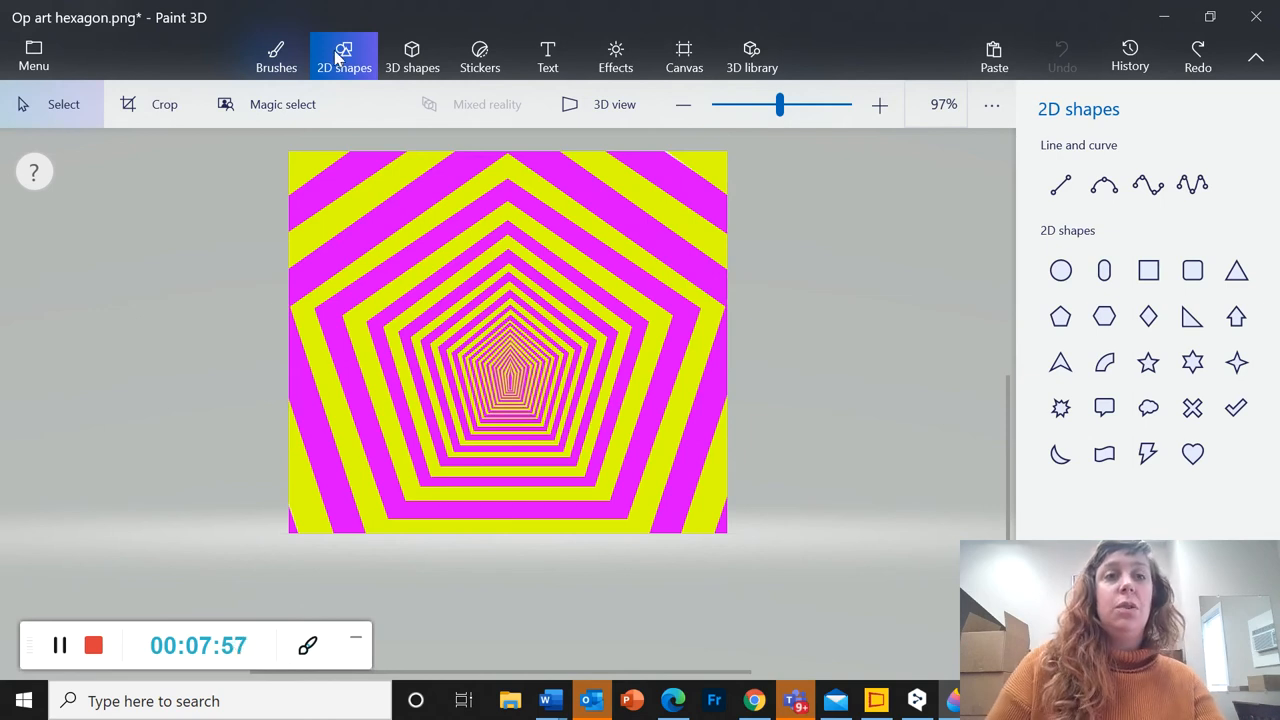
From the 3D library's Dinosaurs collection, add the Stegosaurus model.
click(752, 56)
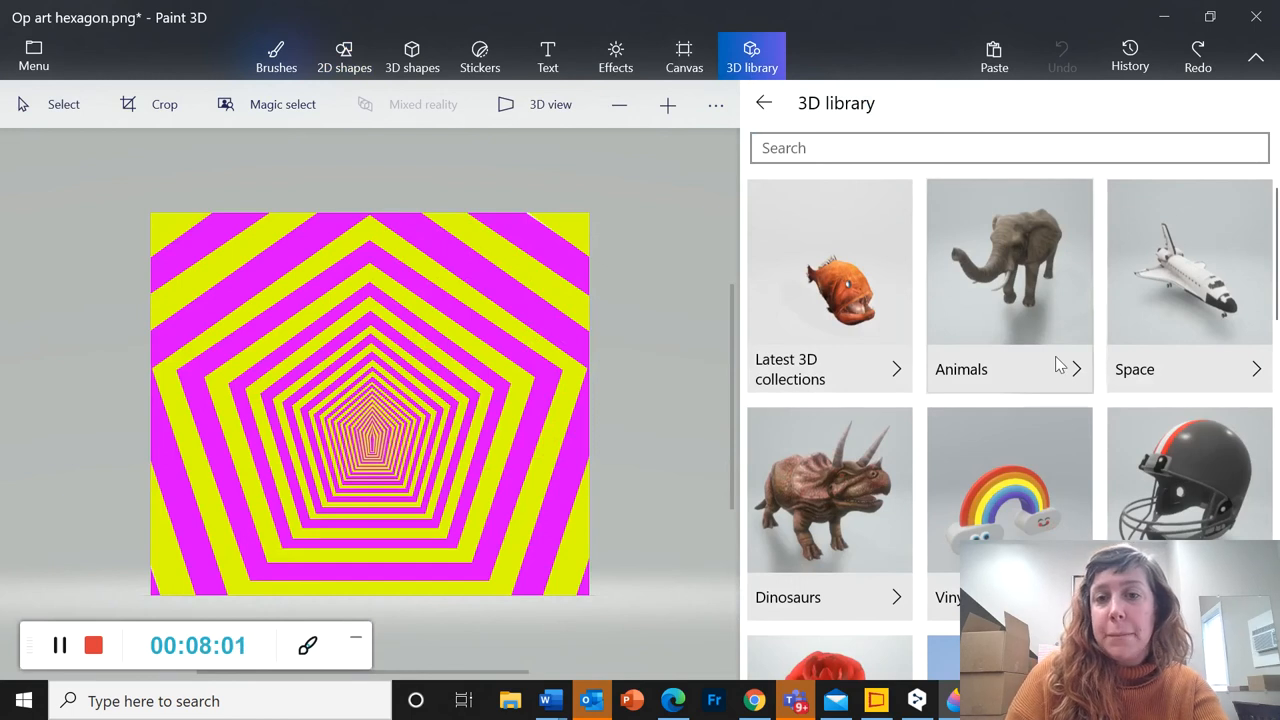
scroll(down, 3)
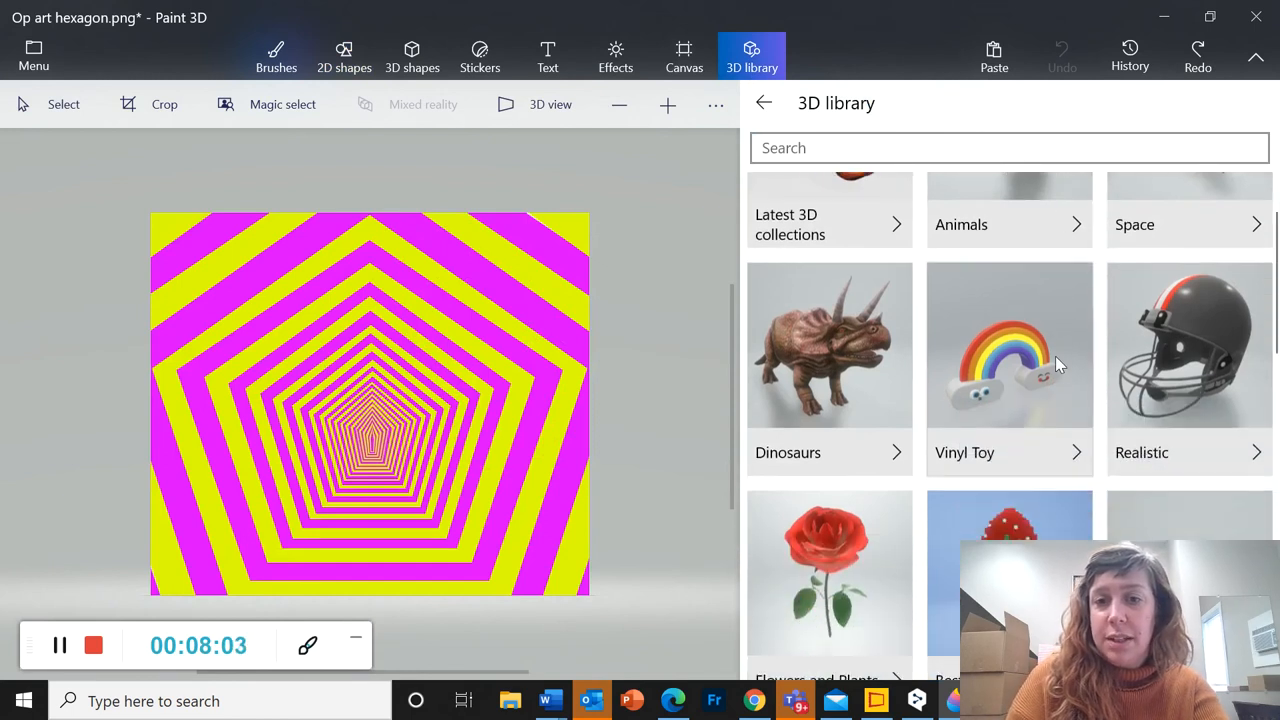
scroll(down, 3)
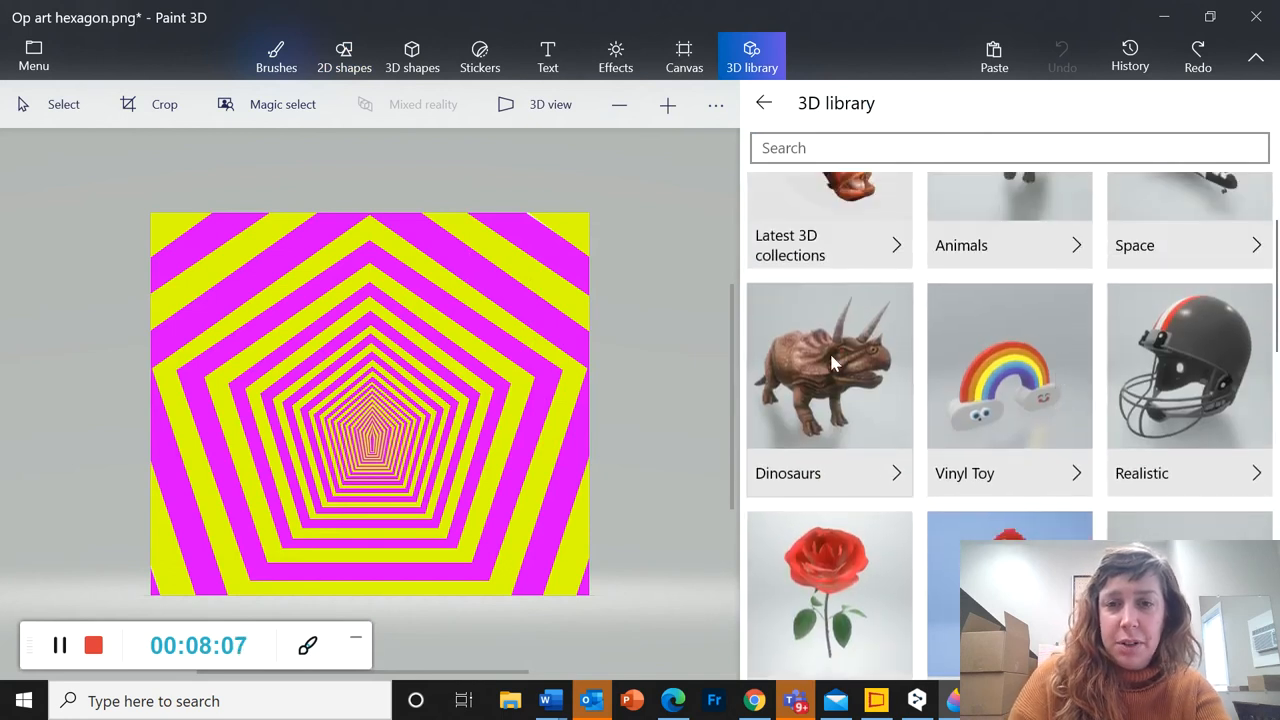
click(828, 364)
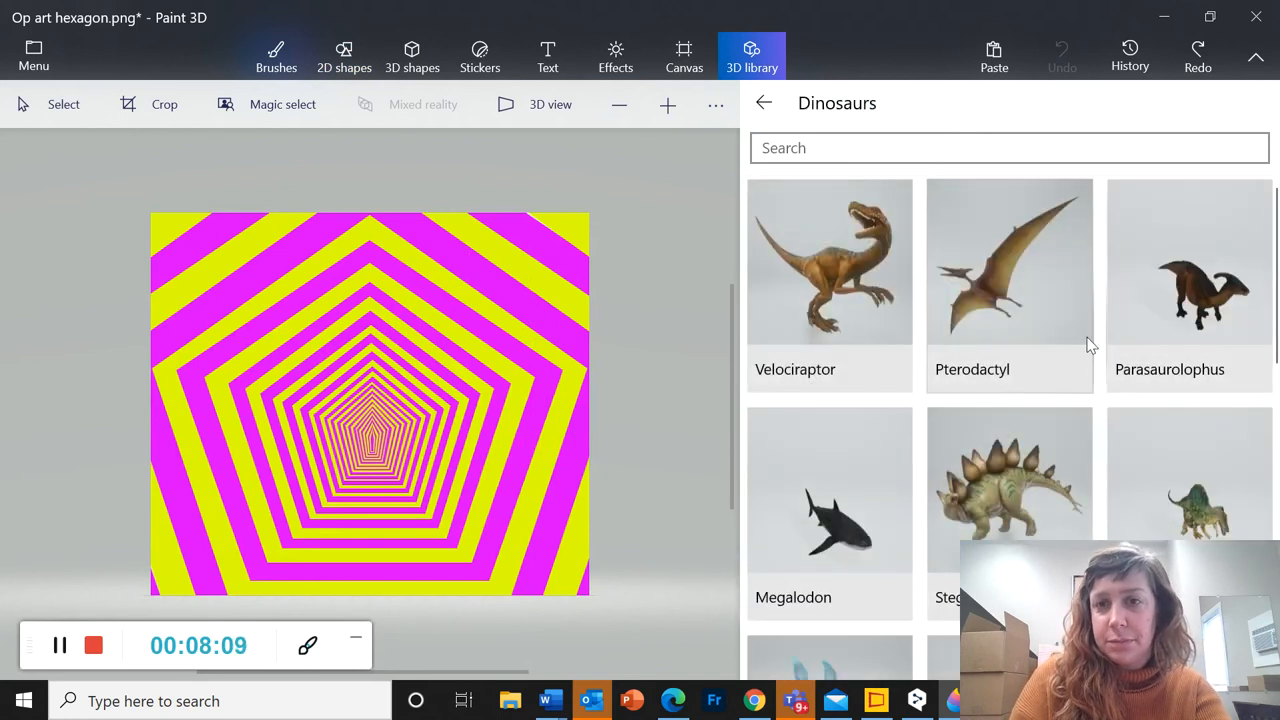
scroll(down, 3)
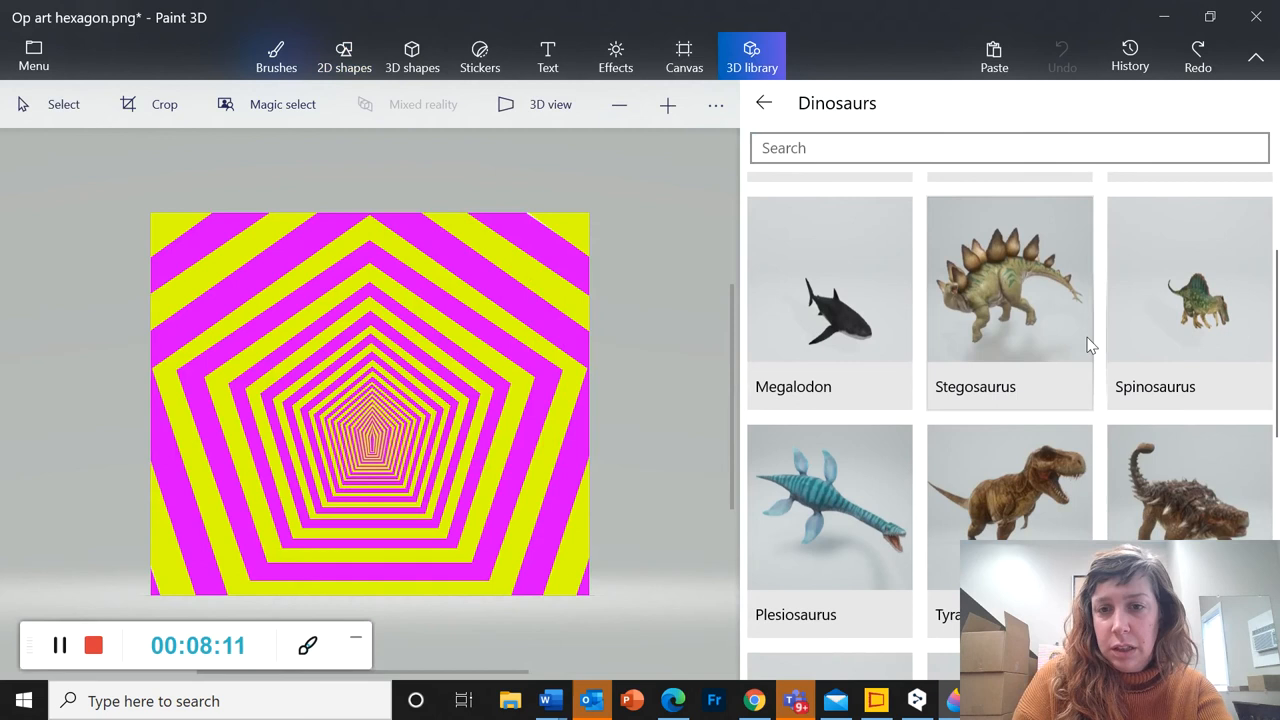
click(1008, 280)
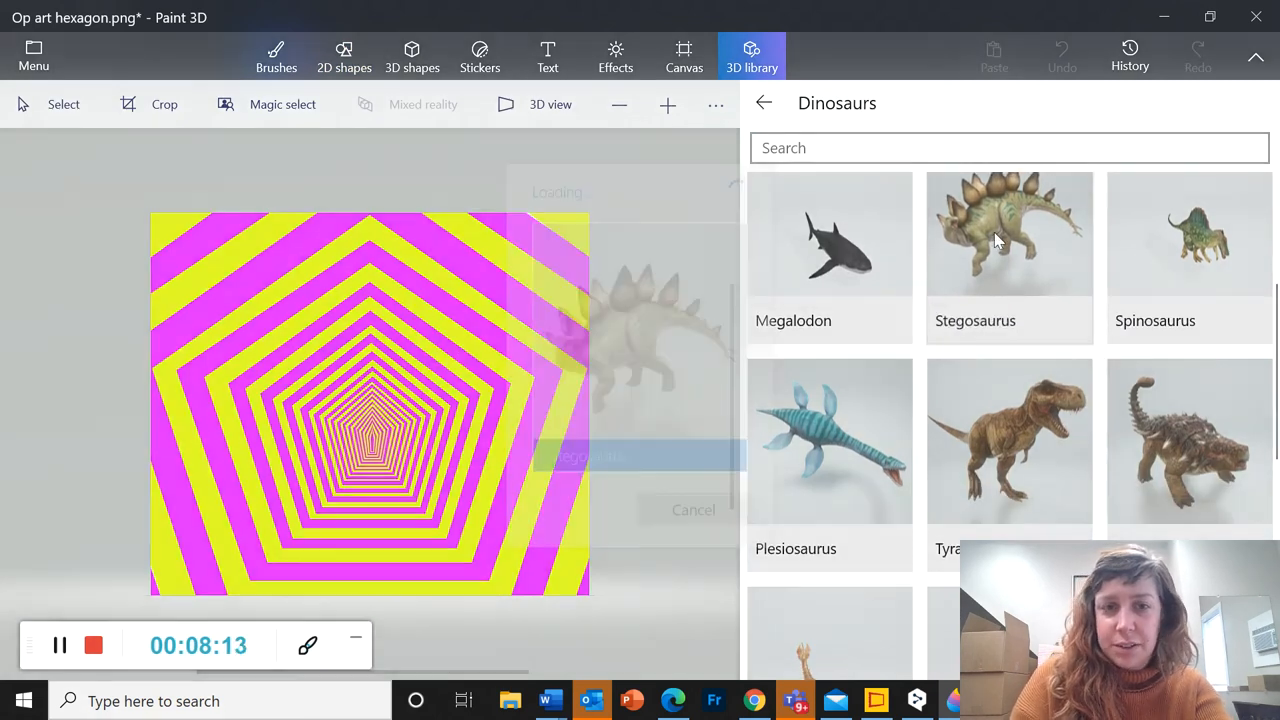
Drop the loaded Stegosaurus model onto the pentagon tunnel image.
click(1008, 234)
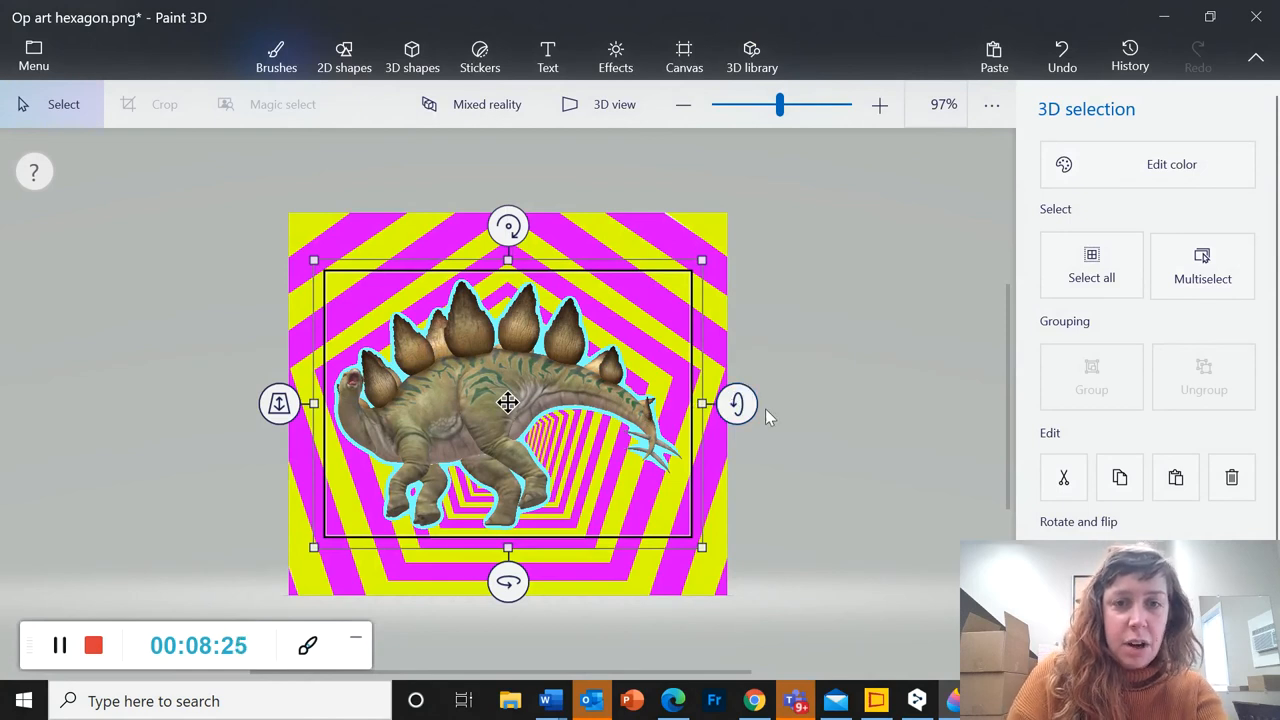
mouse_move(836, 400)
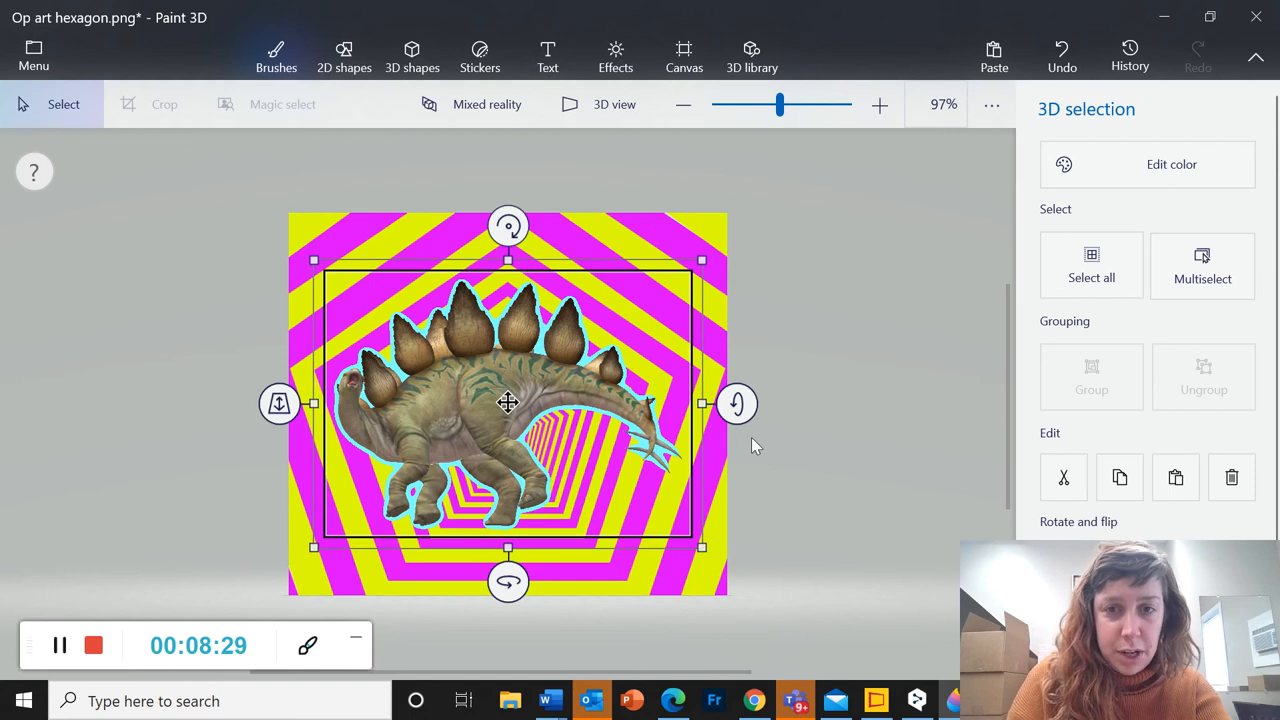
Rotate, shrink and tilt the stegosaurus so it stands small just below the tunnel centre.
drag(738, 404, 738, 512)
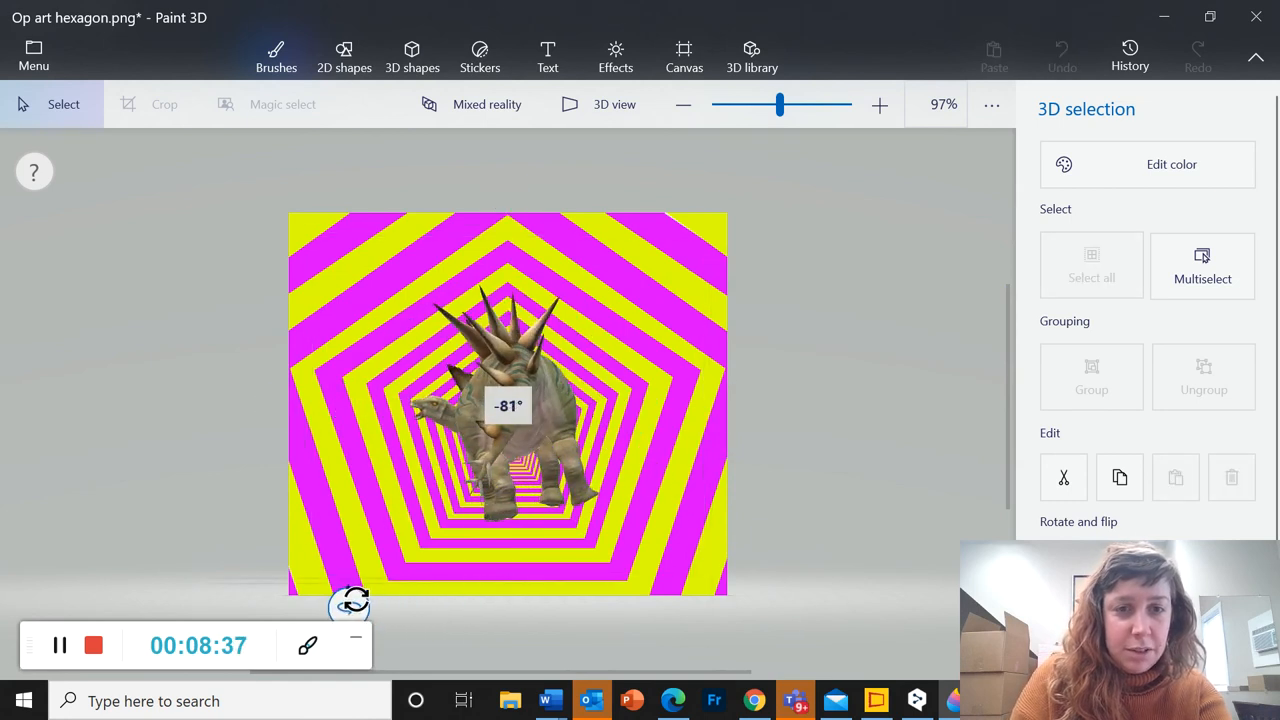
drag(352, 600, 556, 200)
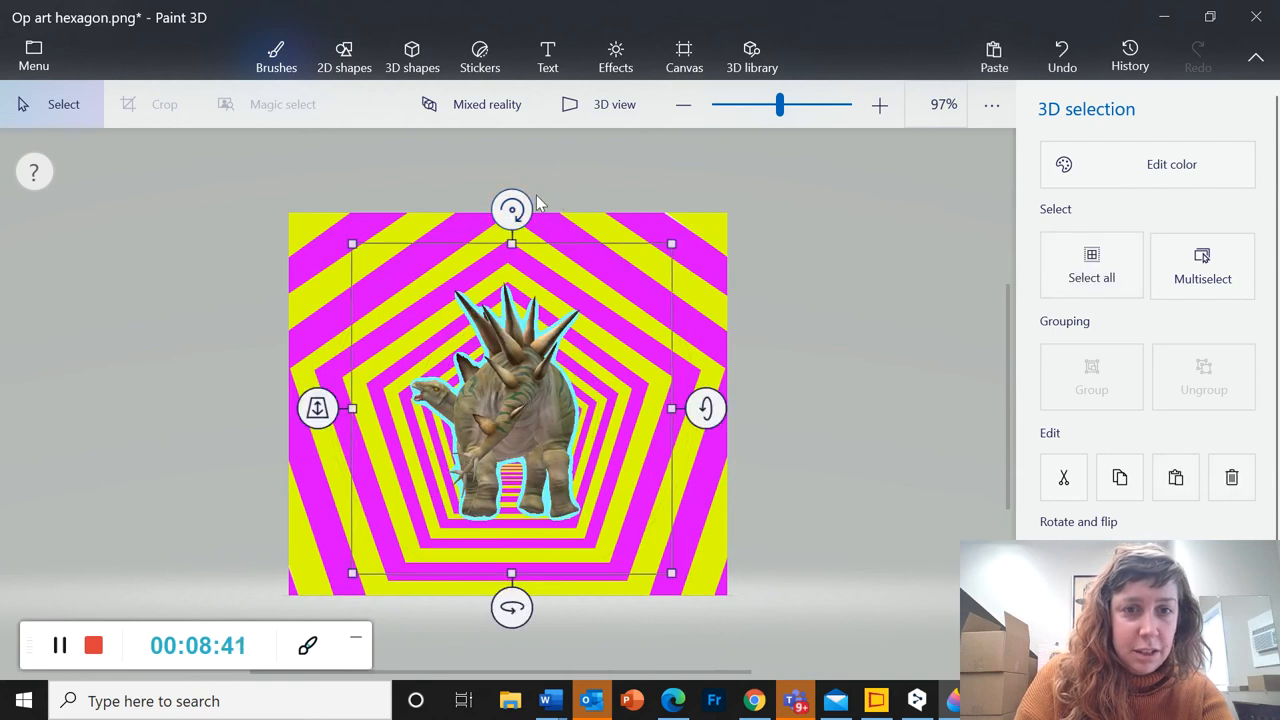
mouse_move(344, 264)
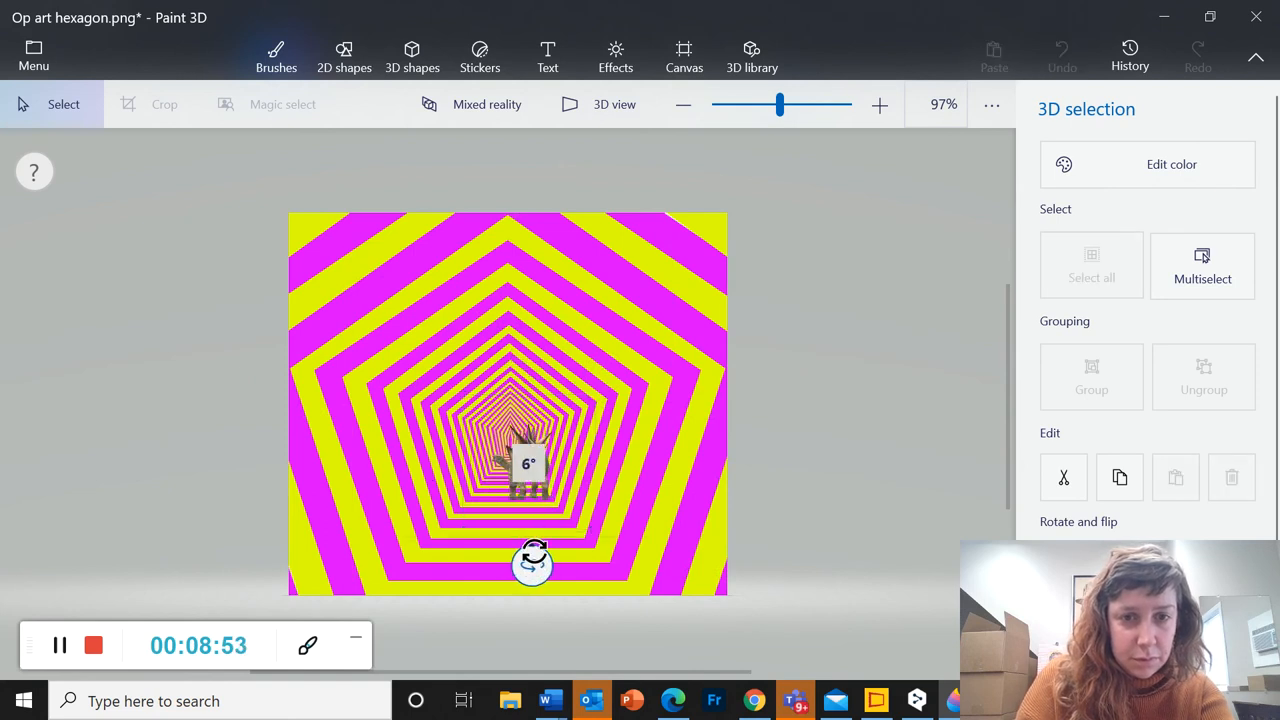
drag(532, 560, 640, 472)
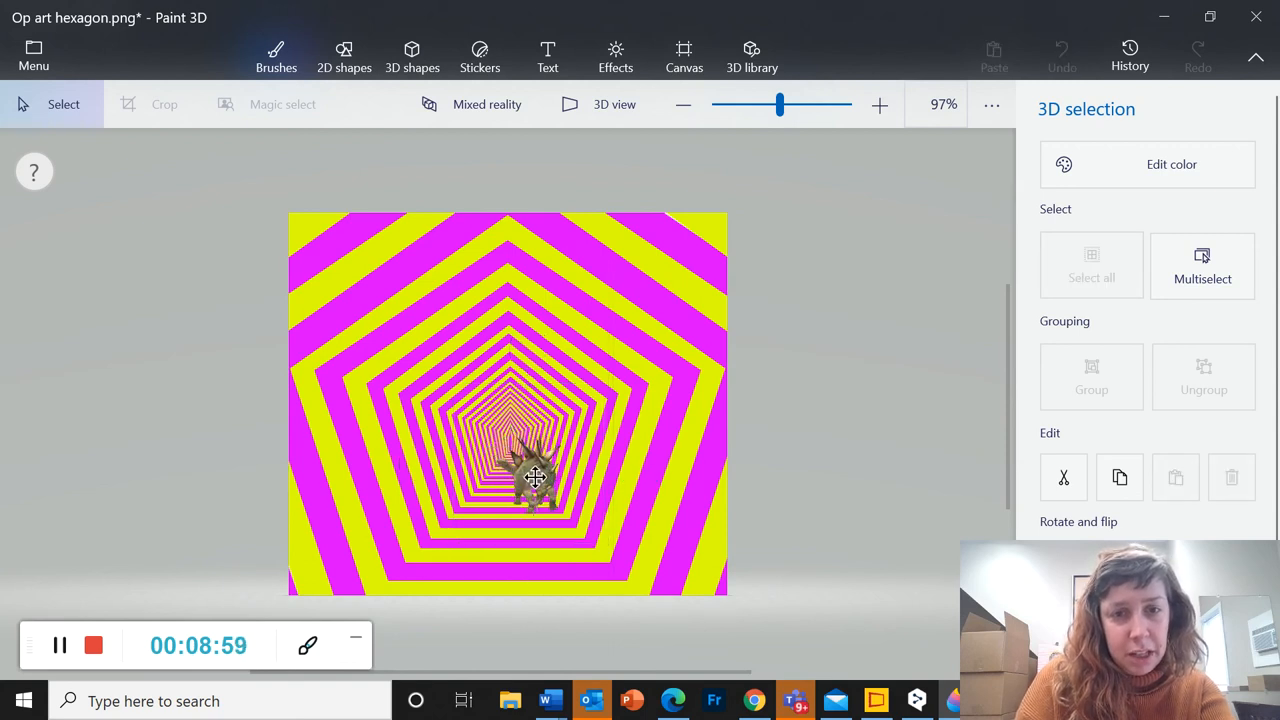
click(344, 56)
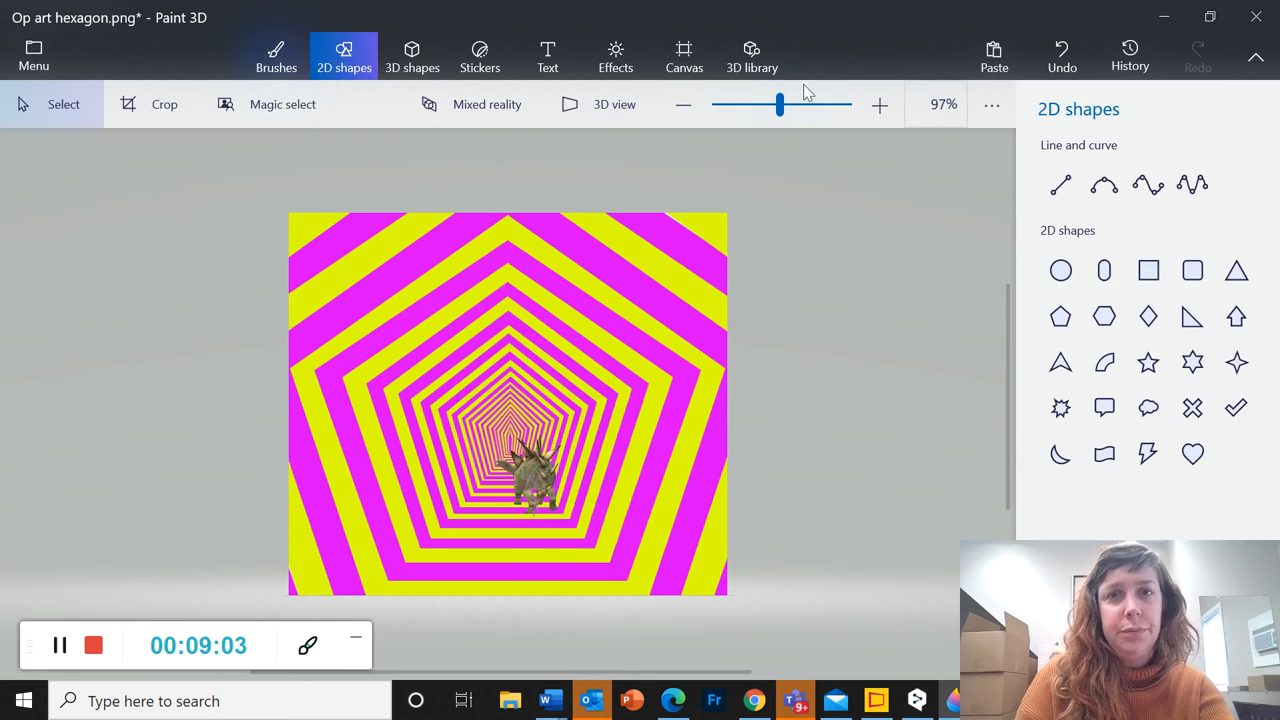
Insert the Wooly Mammoth model from the 3D library's Dinosaurs category.
click(752, 56)
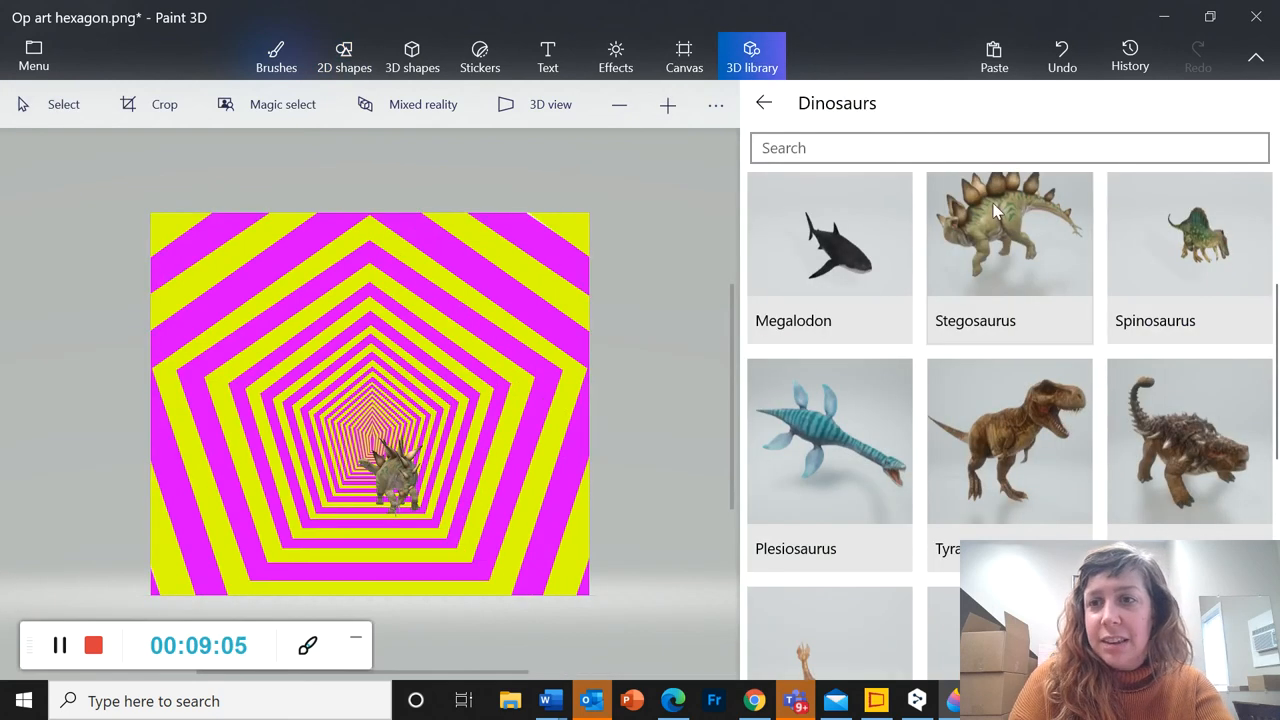
scroll(down, 3)
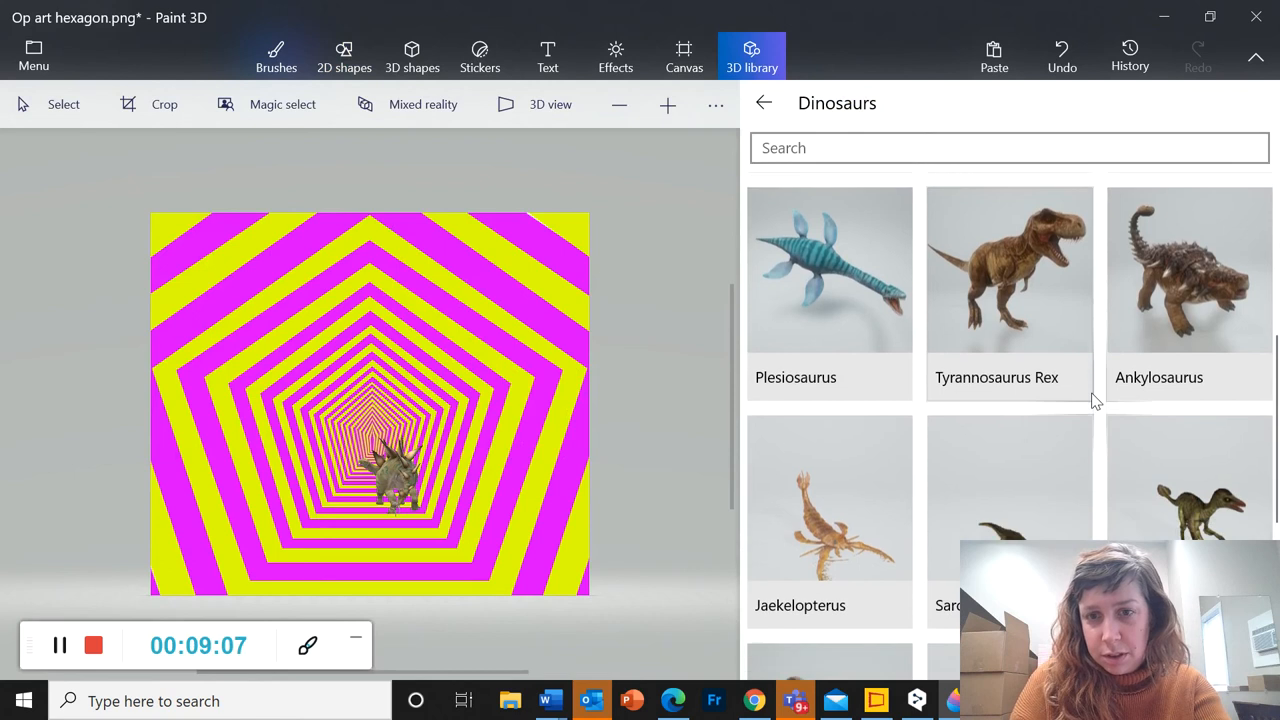
scroll(down, 3)
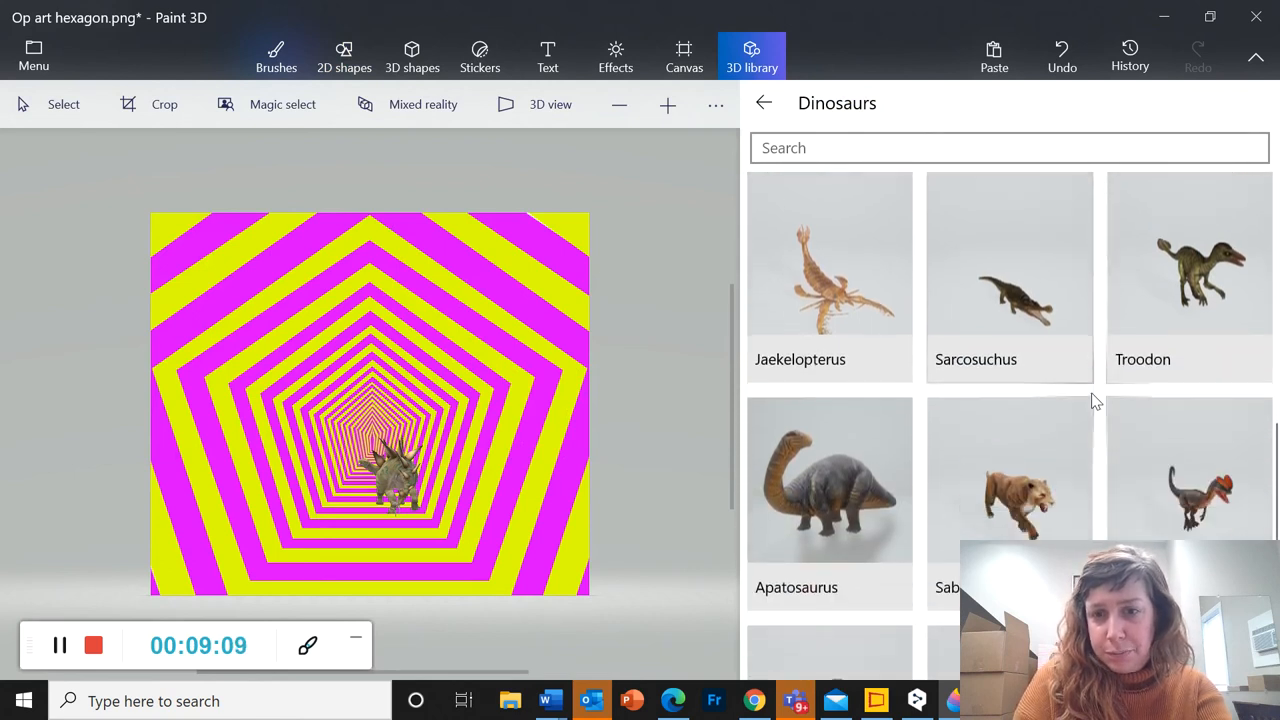
scroll(down, 3)
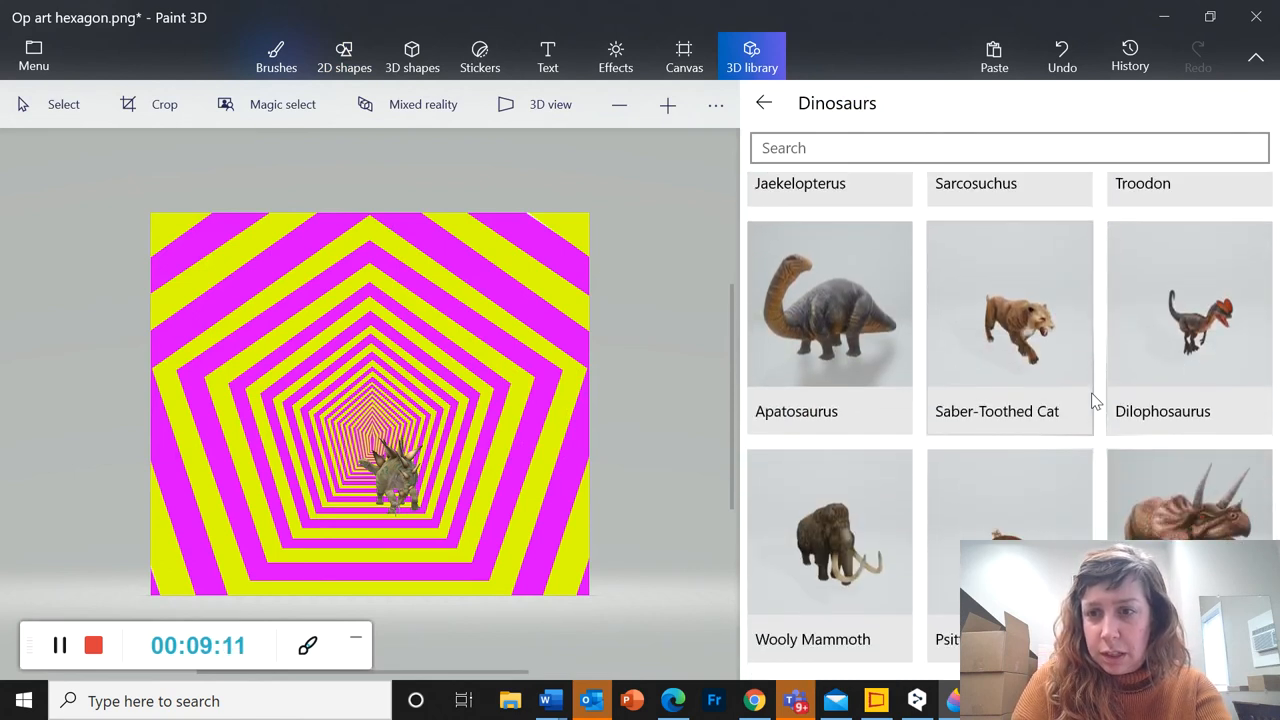
mouse_move(840, 548)
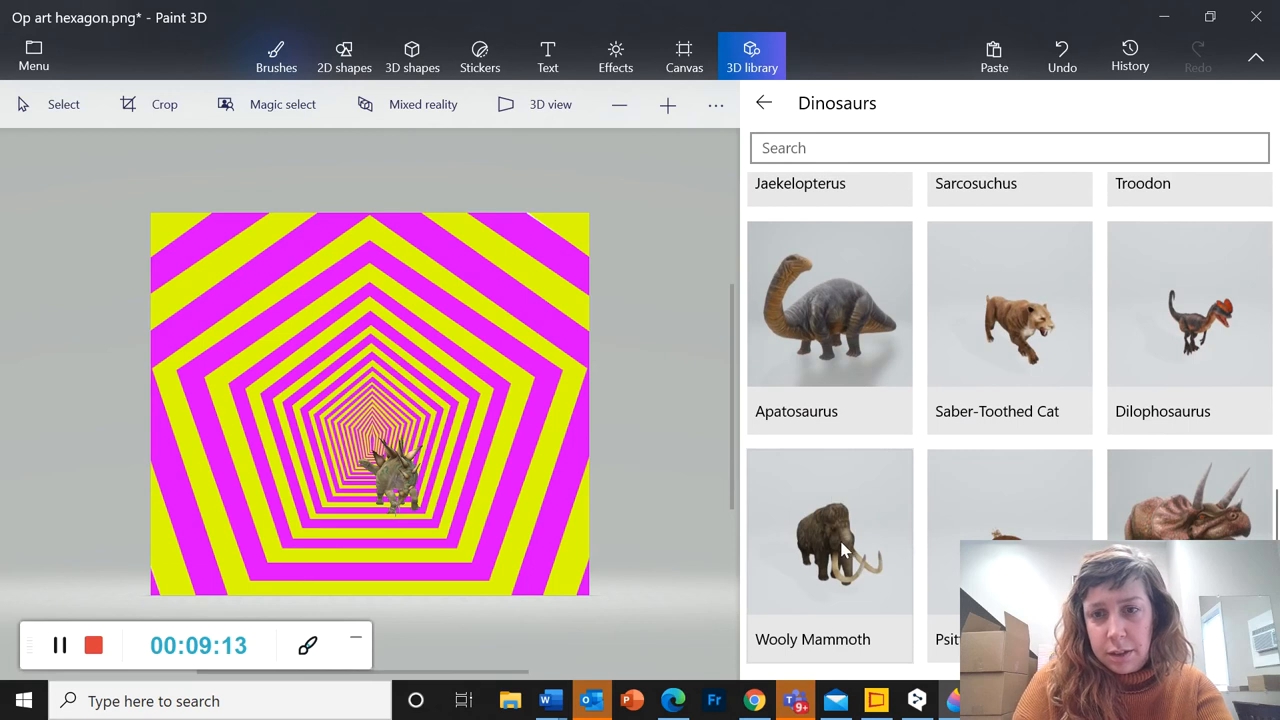
click(828, 540)
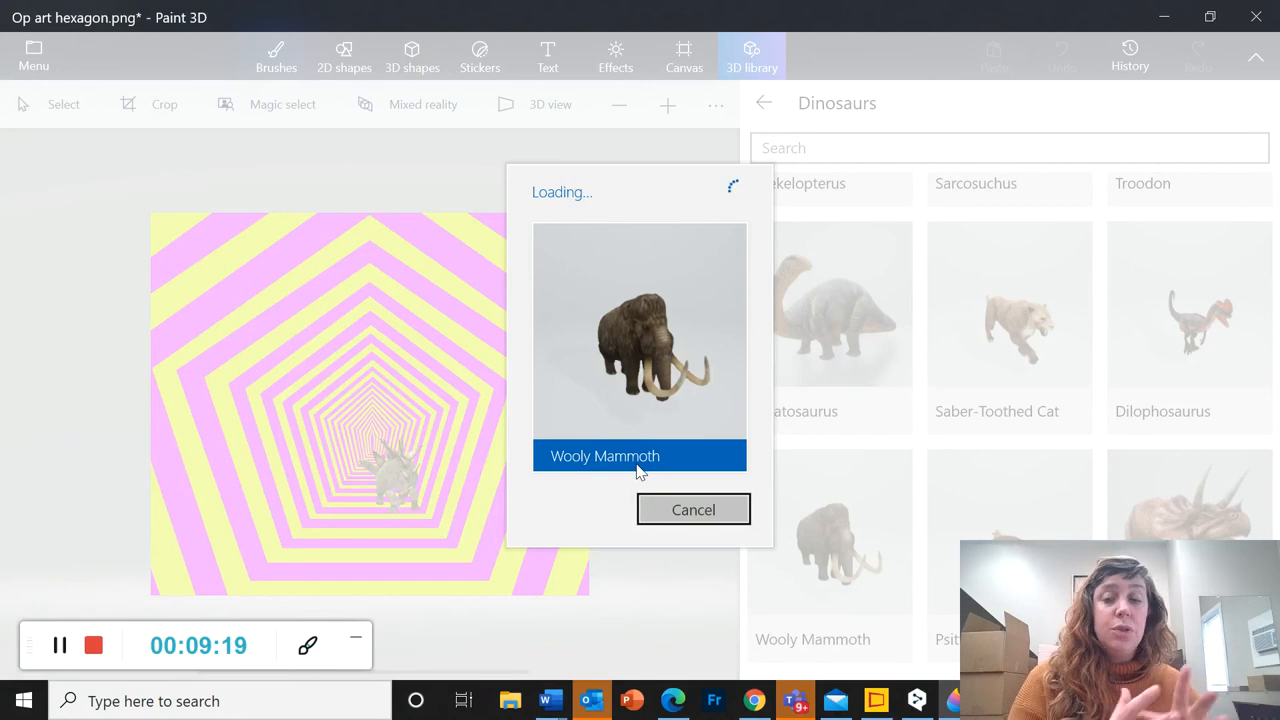
Turn the mammoth sideways, shrink it and move it toward the tunnel centre.
click(604, 456)
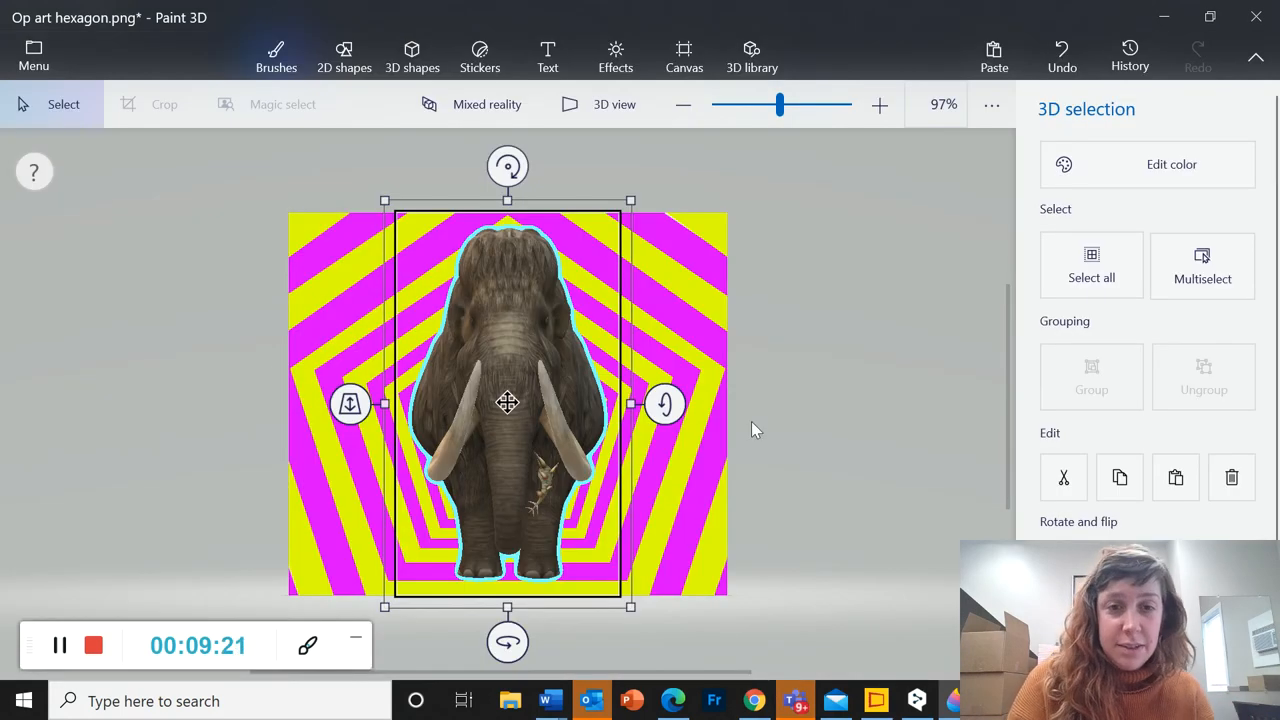
drag(664, 404, 808, 642)
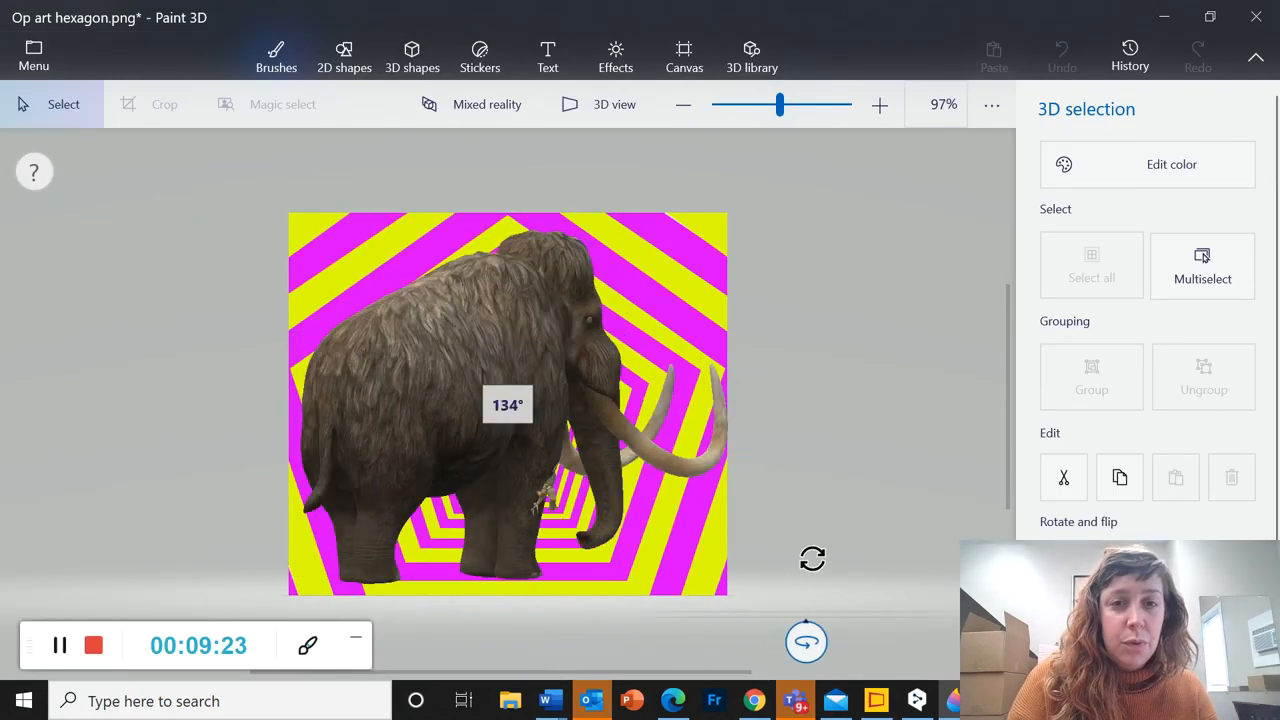
click(500, 400)
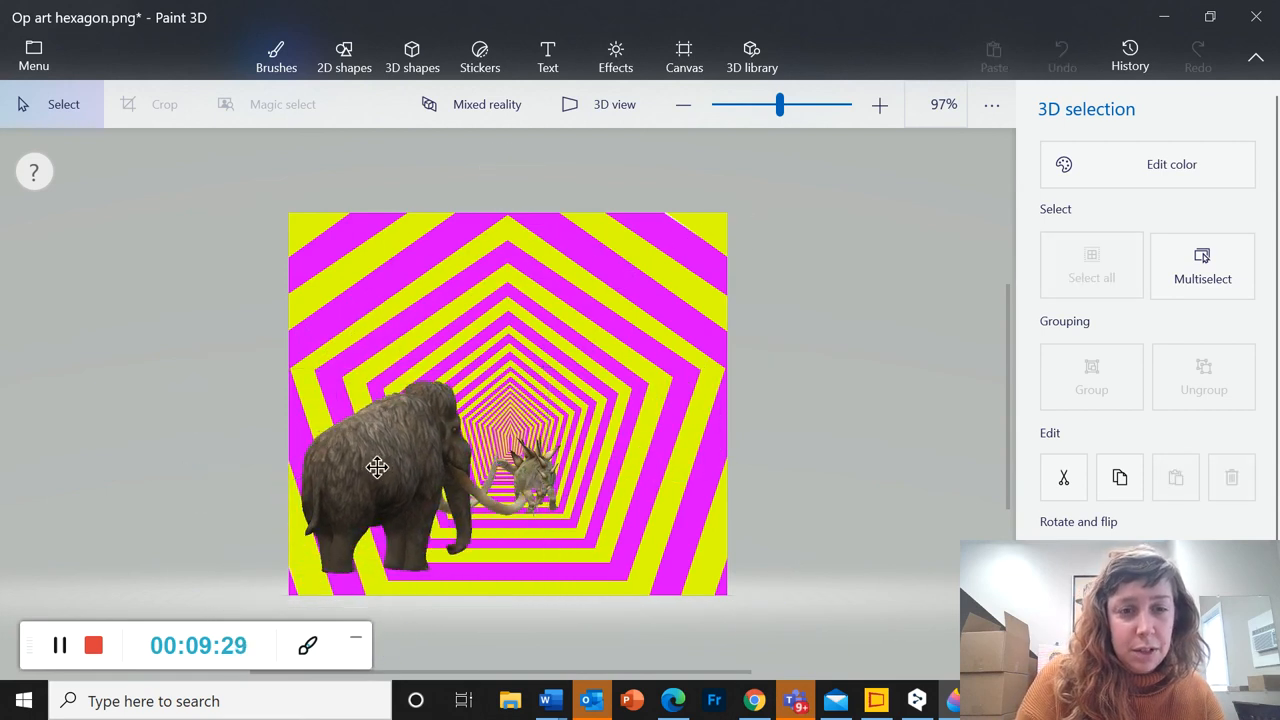
click(376, 468)
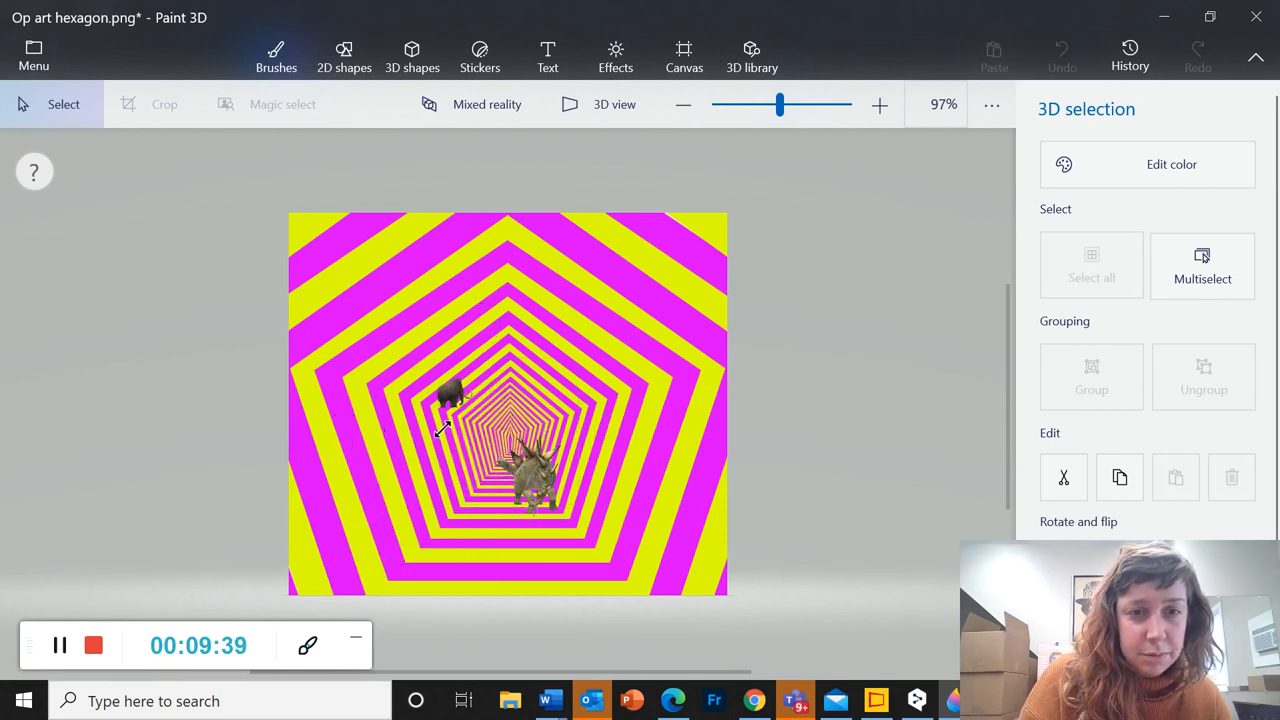
click(450, 396)
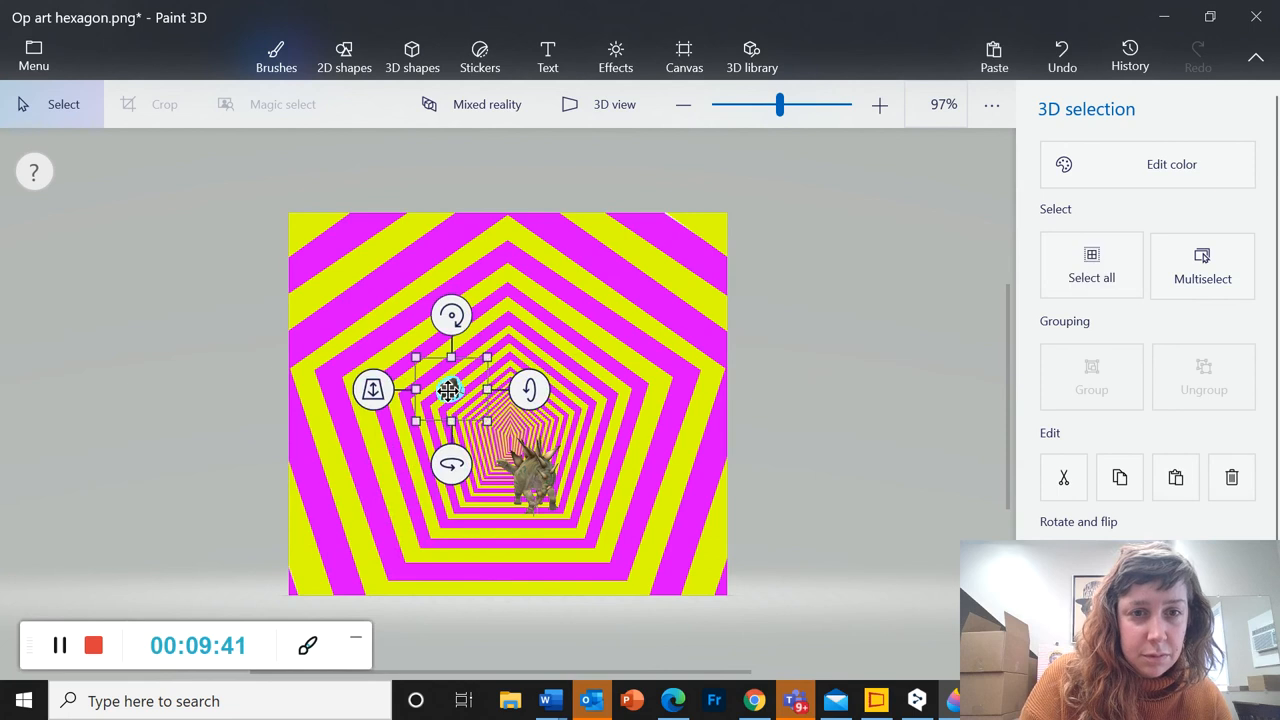
drag(448, 390, 510, 458)
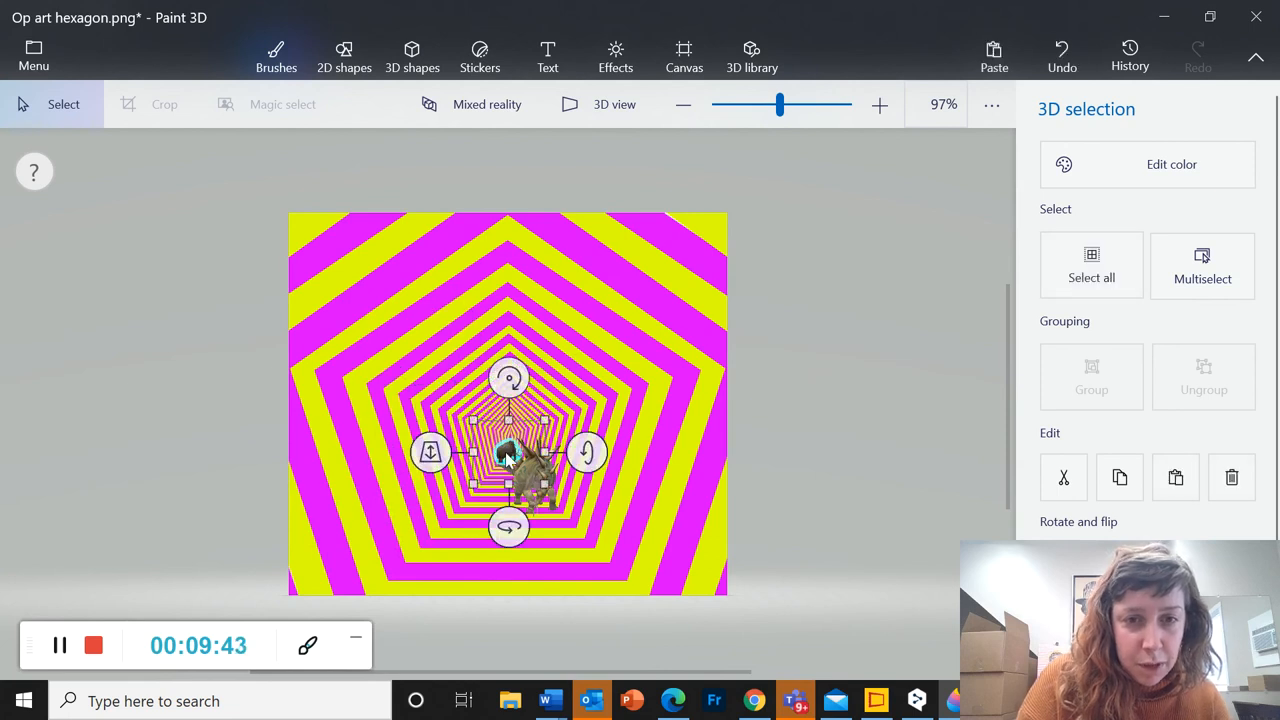
click(344, 56)
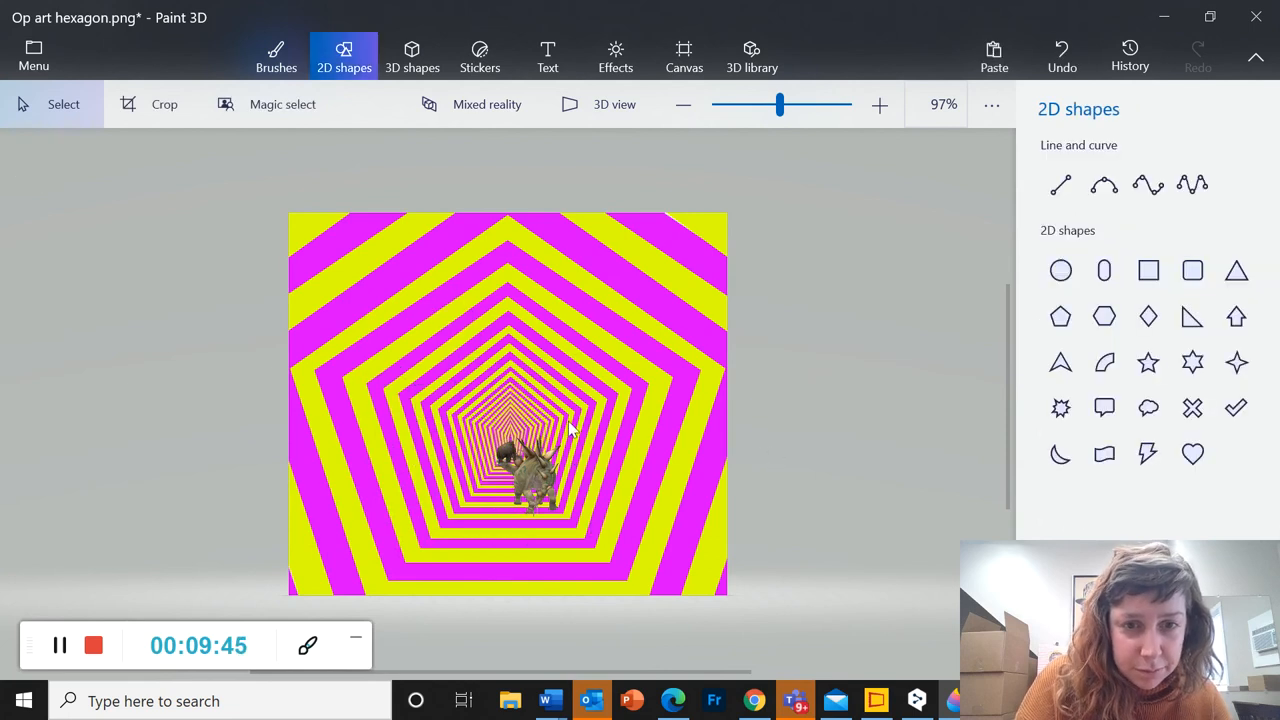
Reposition the small mammoth right beside the stegosaurus deep in the tunnel.
click(524, 464)
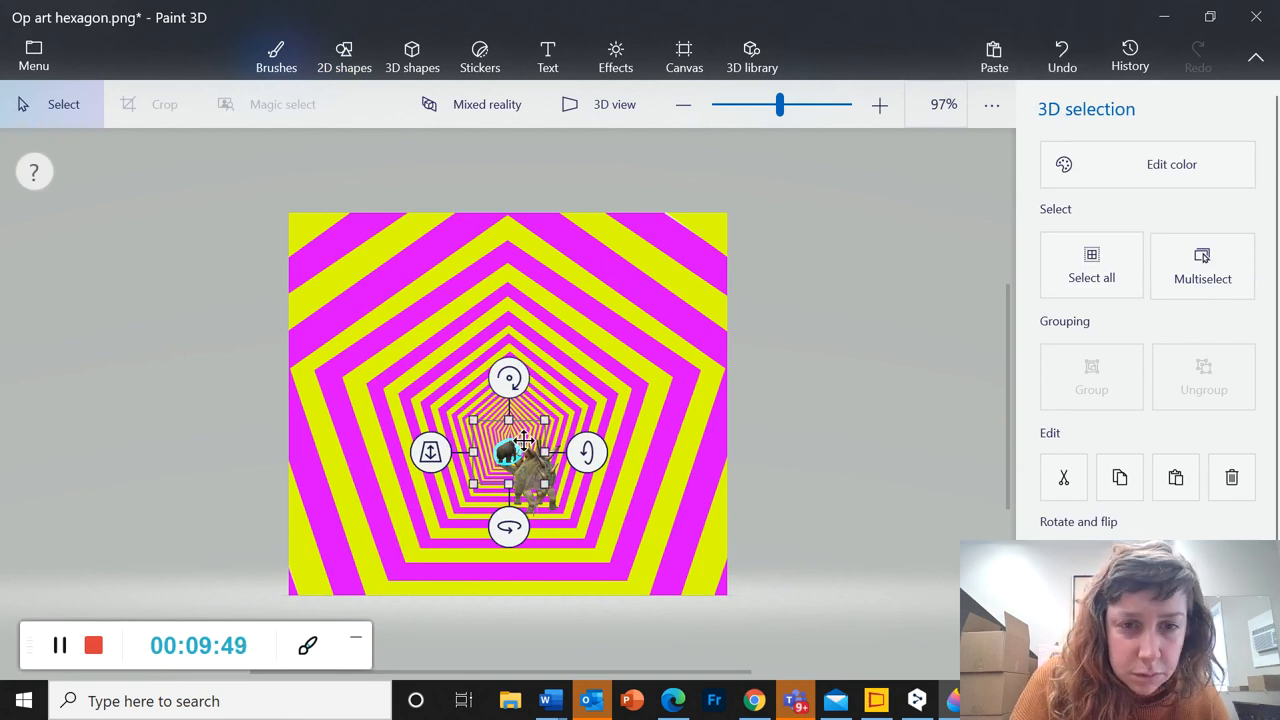
drag(524, 444, 490, 490)
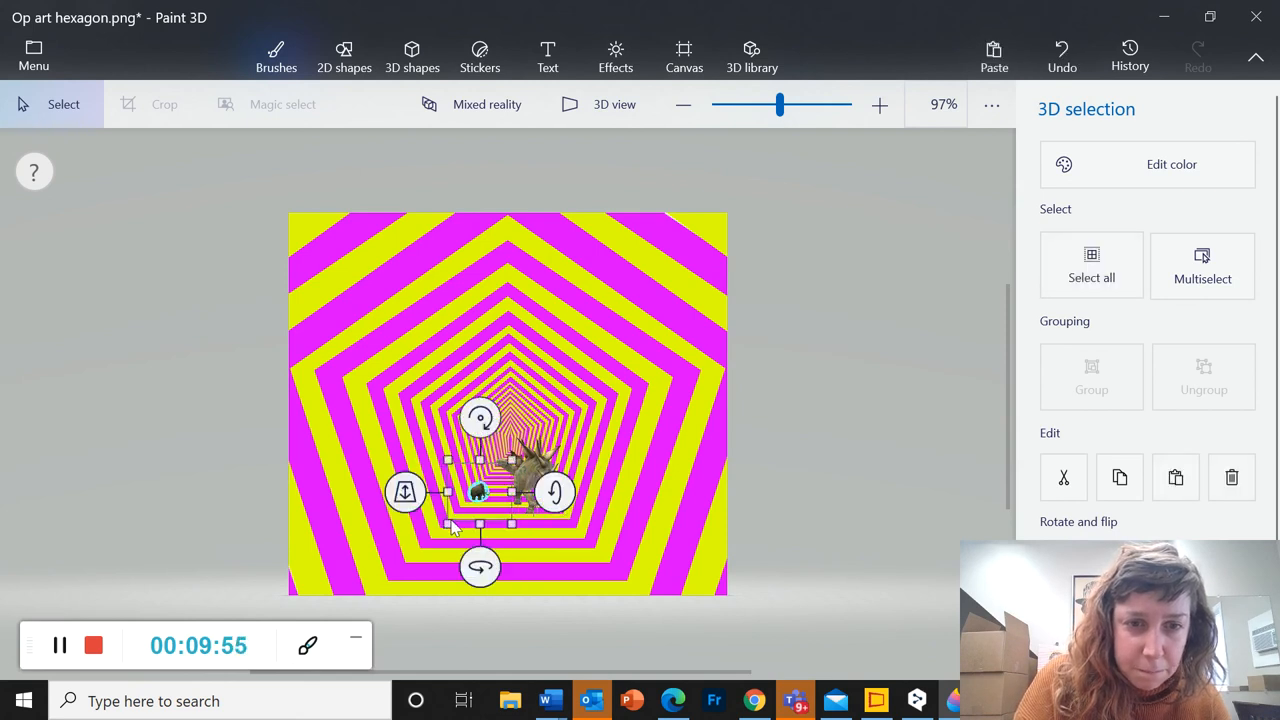
drag(480, 490, 530, 476)
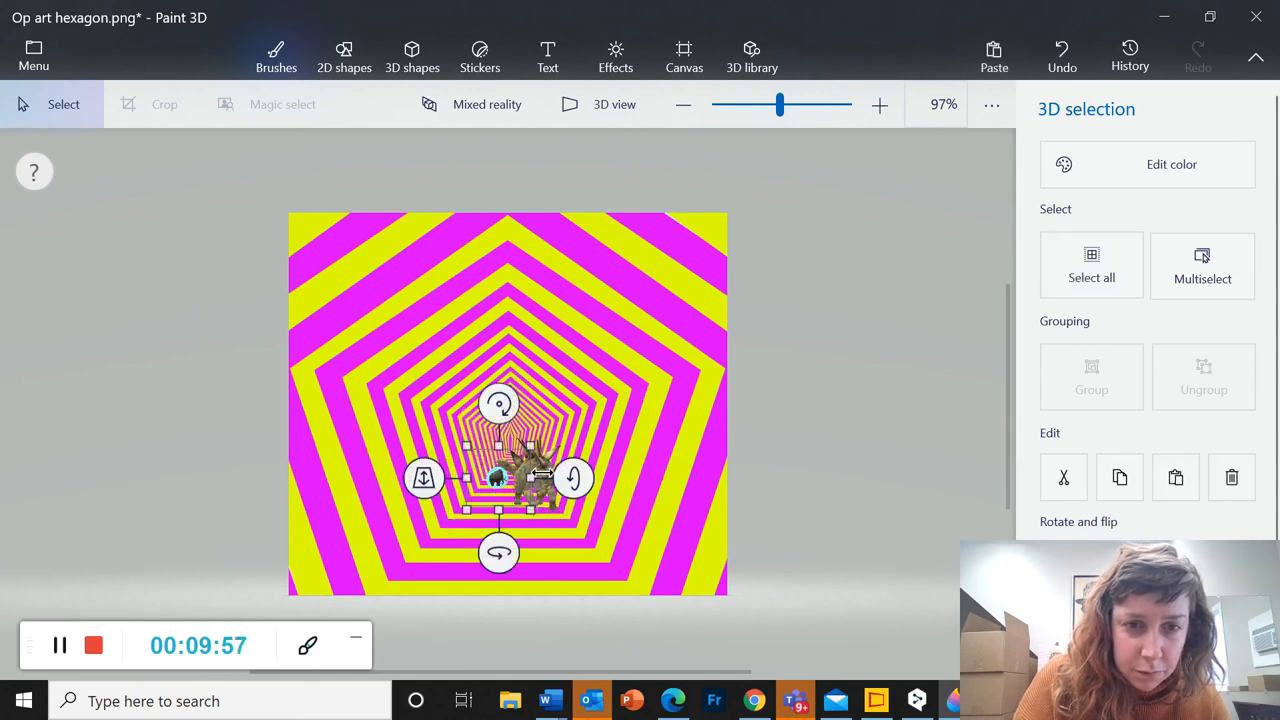
click(344, 56)
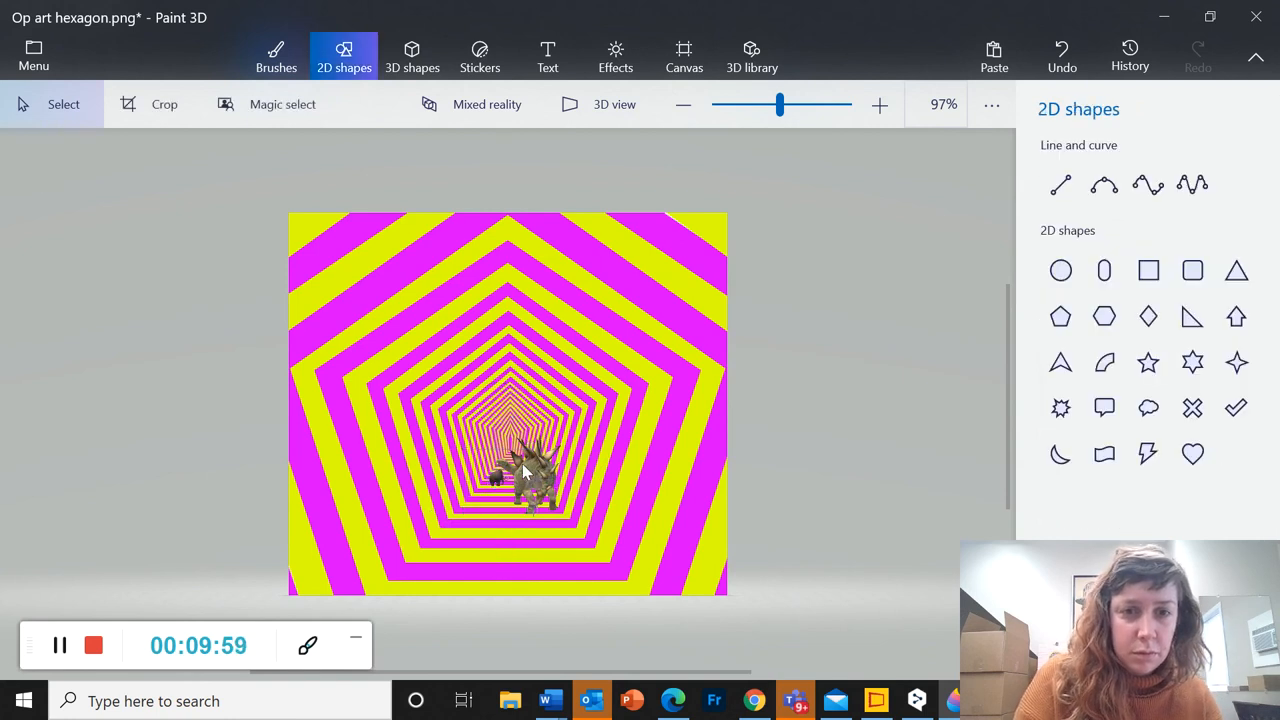
Shift the tiny mammoth deeper into the tunnel, just above the stegosaurus.
click(520, 476)
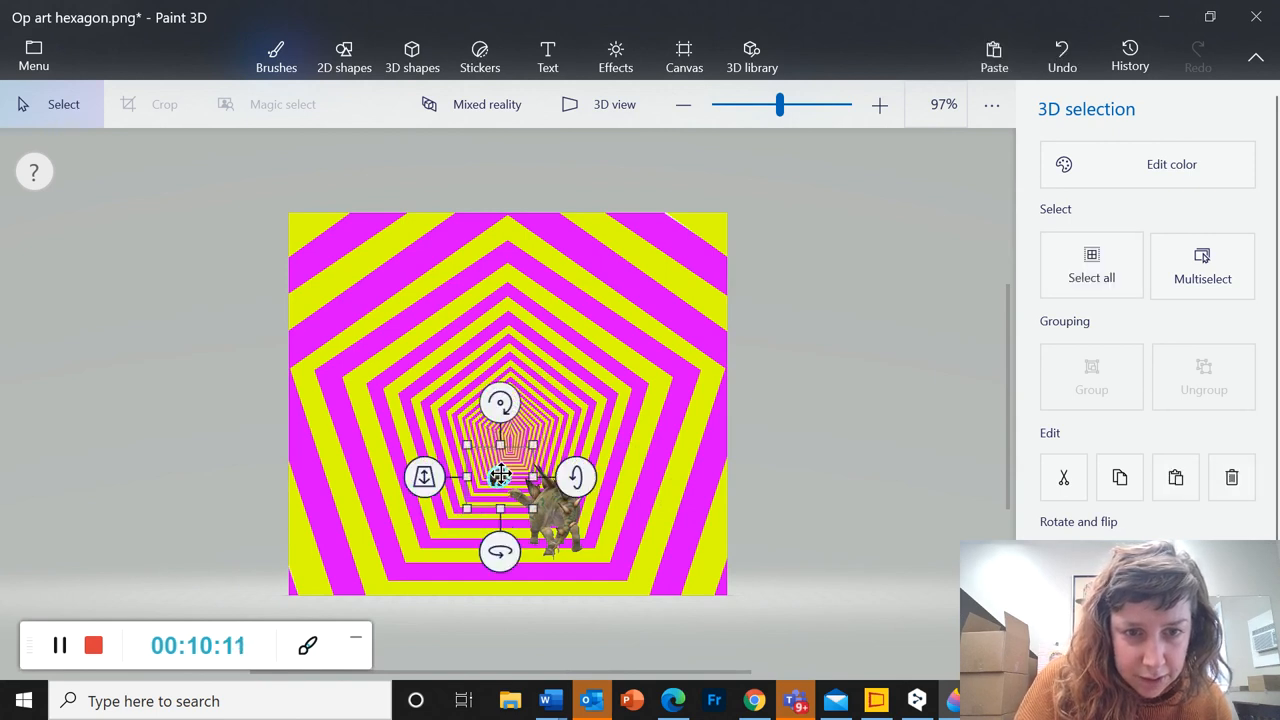
drag(500, 480, 504, 470)
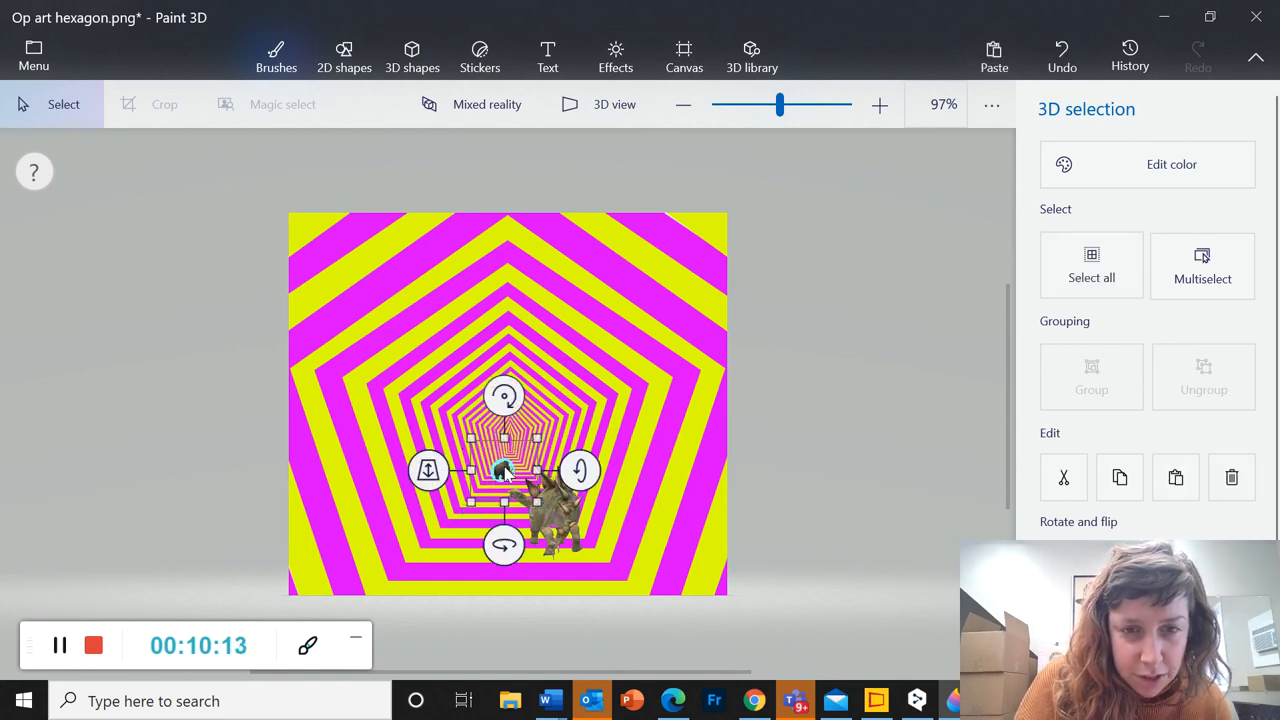
mouse_move(796, 432)
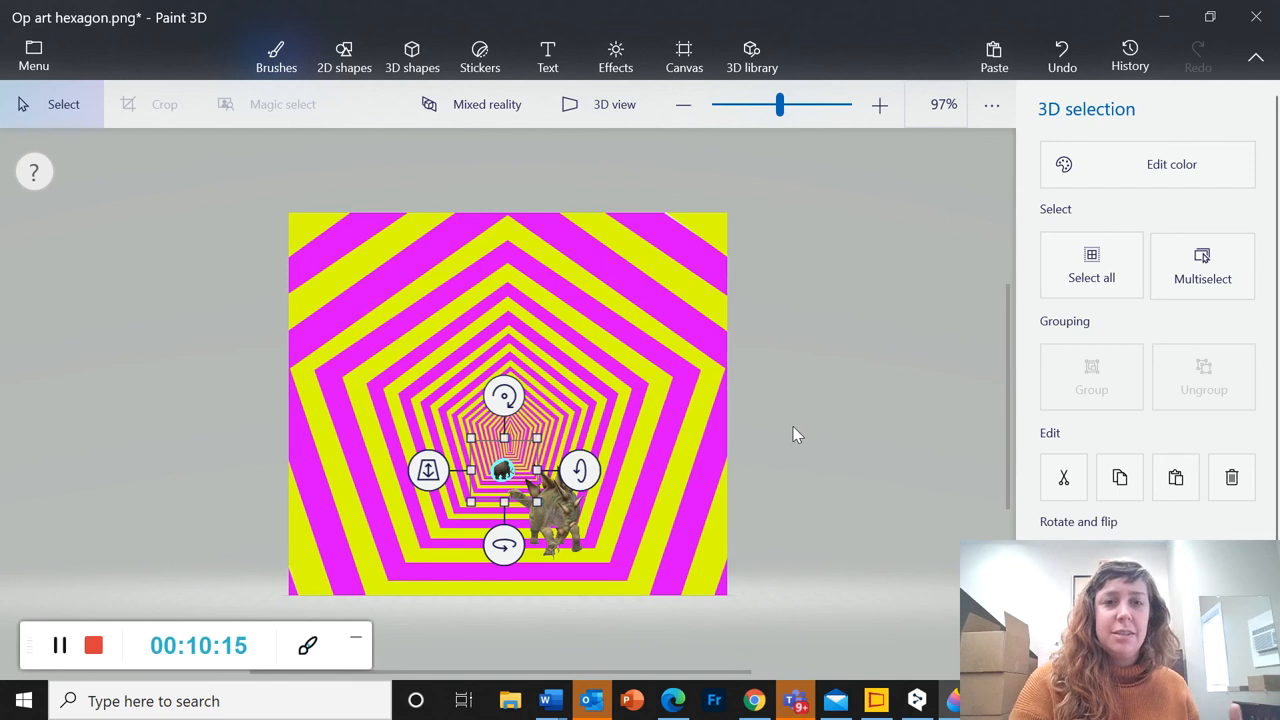
click(344, 56)
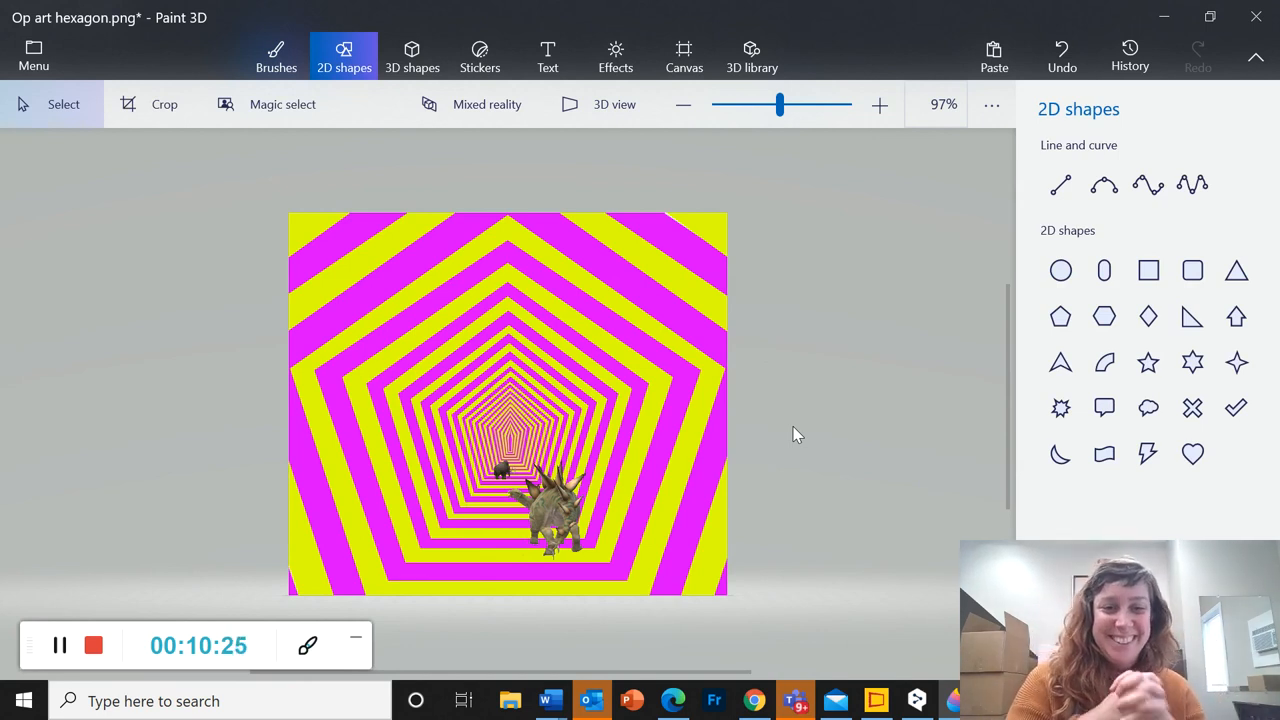
mouse_move(504, 240)
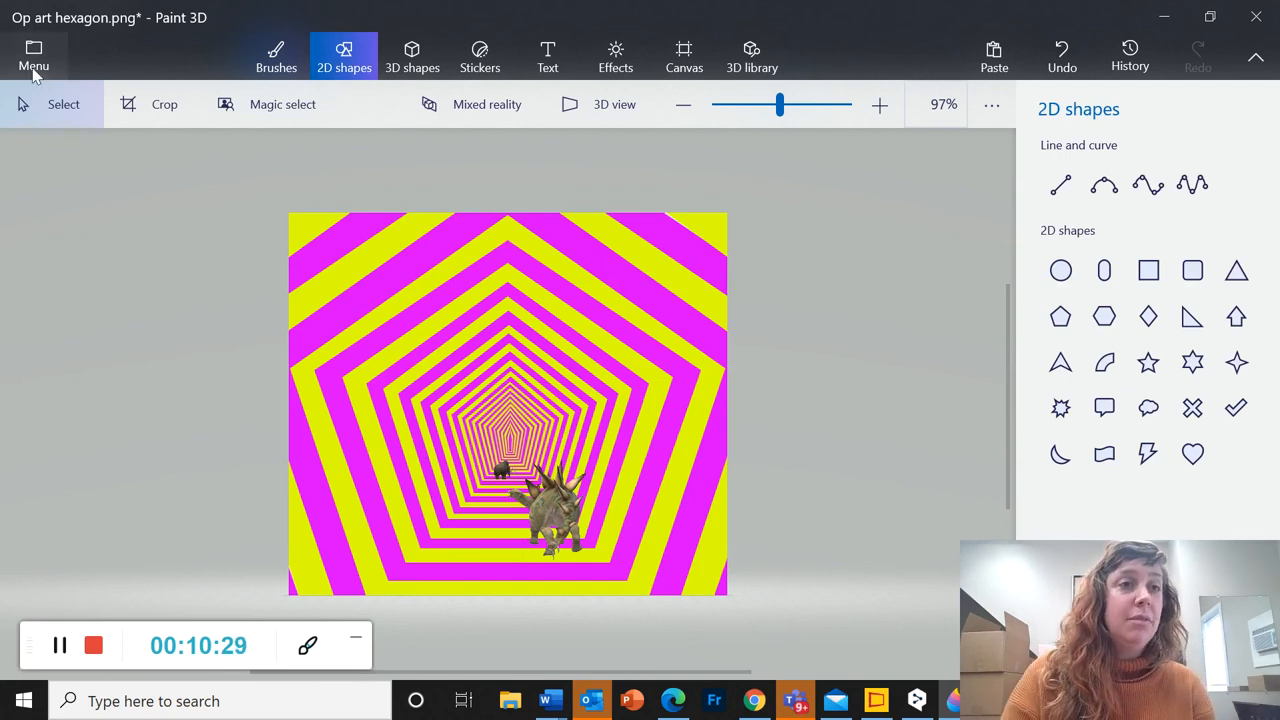
Bring up Save as Image with PNG showing the 676 by 588 tunnel preview.
click(32, 56)
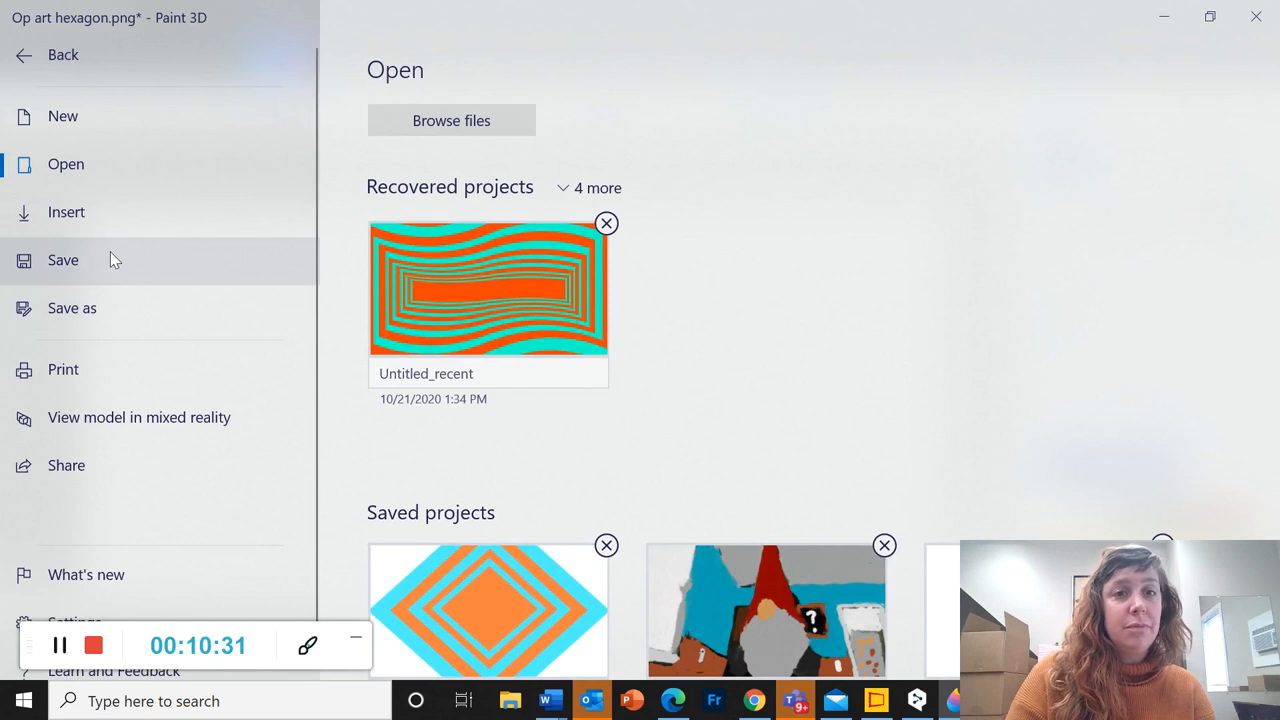
click(72, 308)
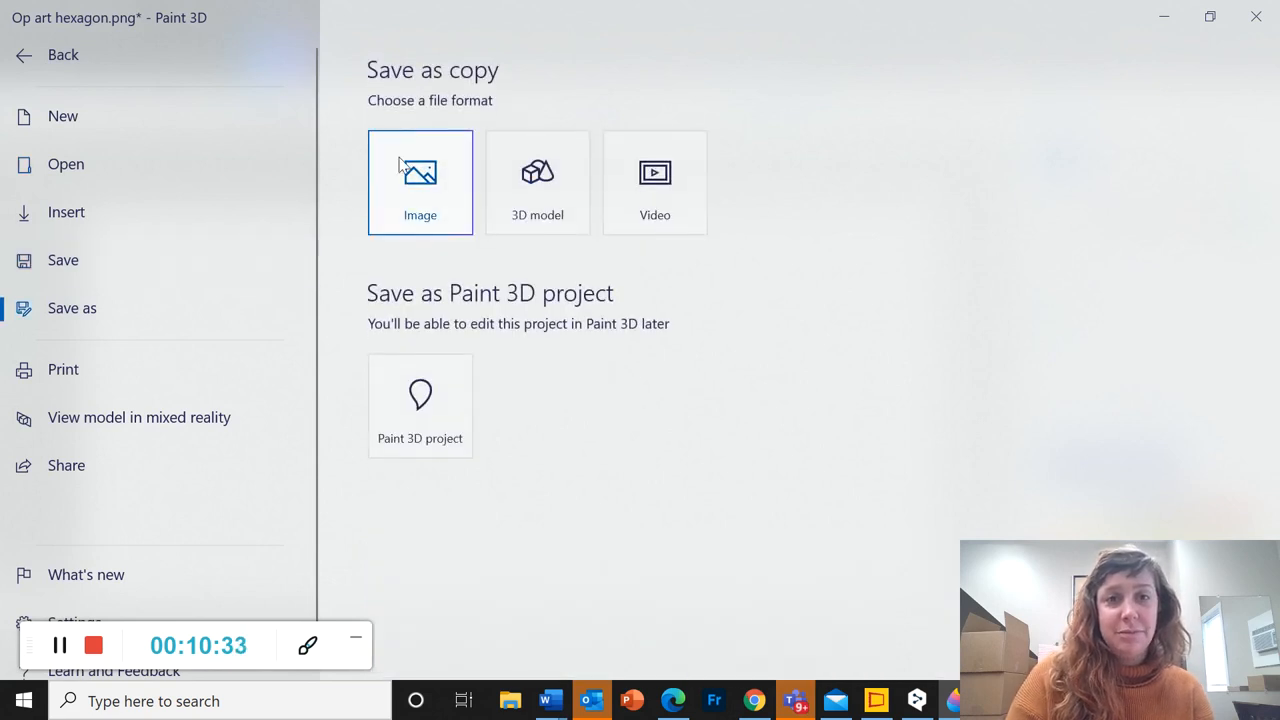
click(420, 182)
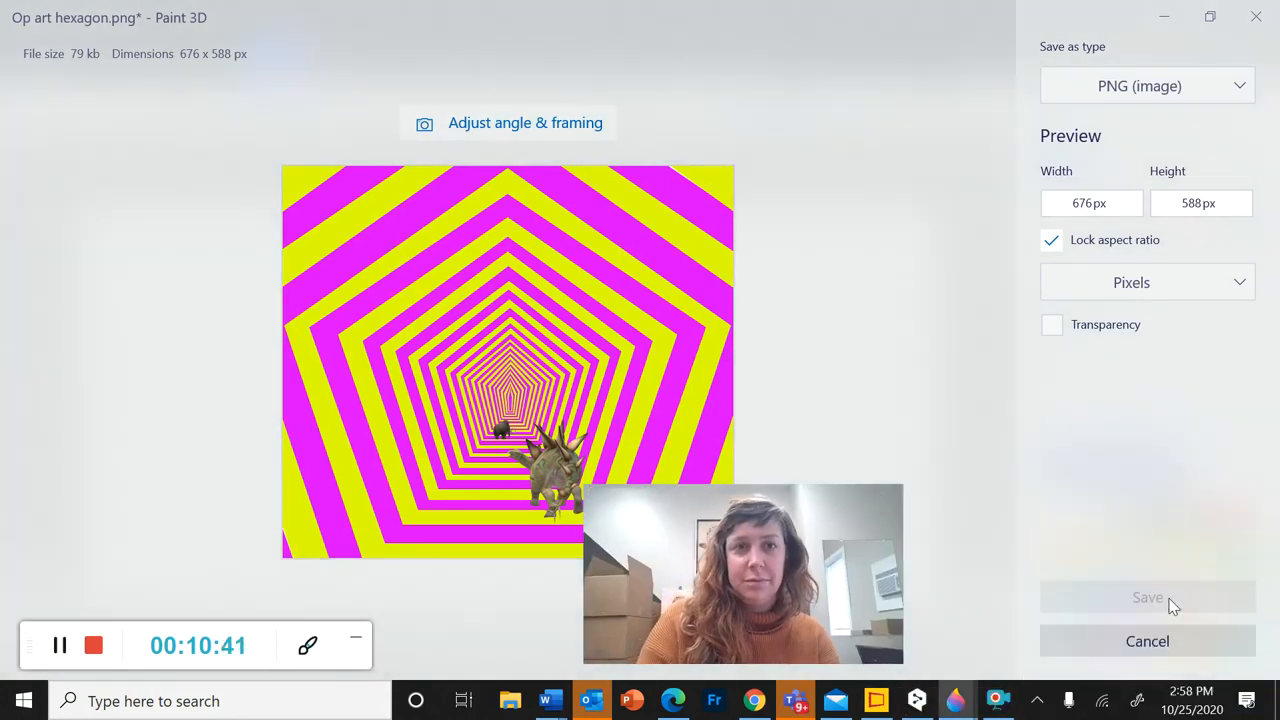
Save the PNG as 'Dinosaur op art' in Pictures.
click(1148, 596)
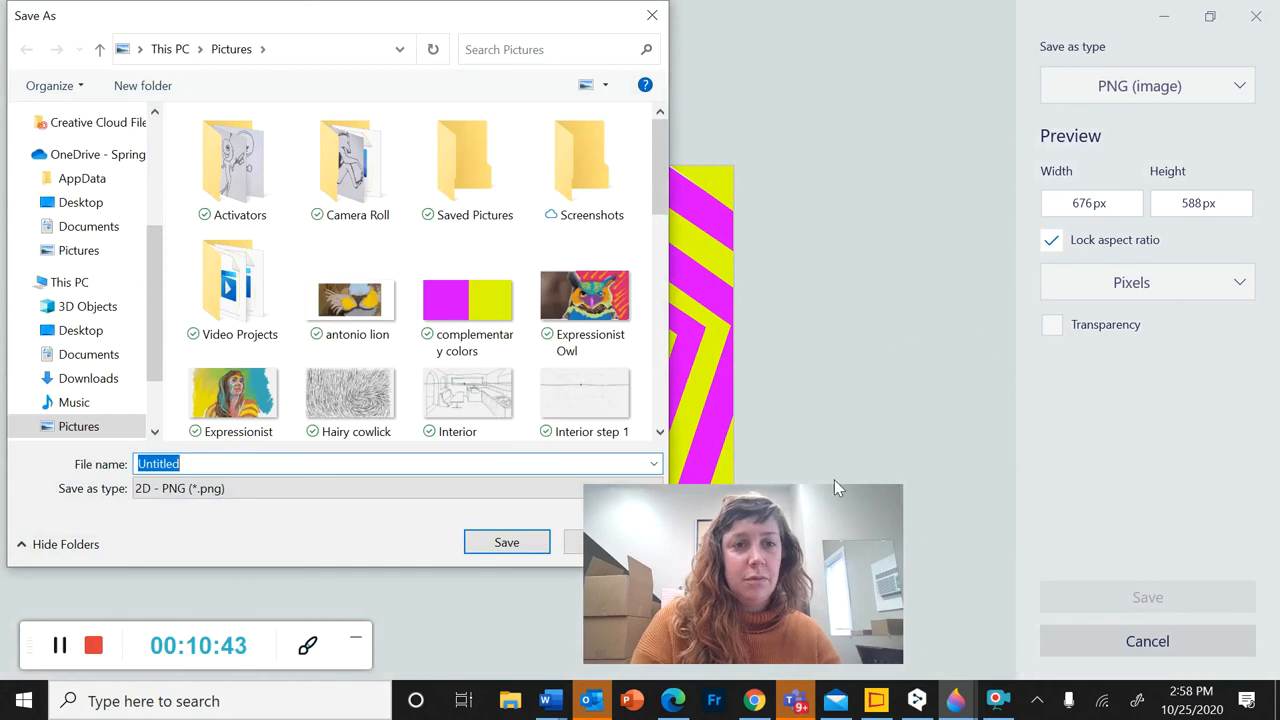
mouse_move(532, 288)
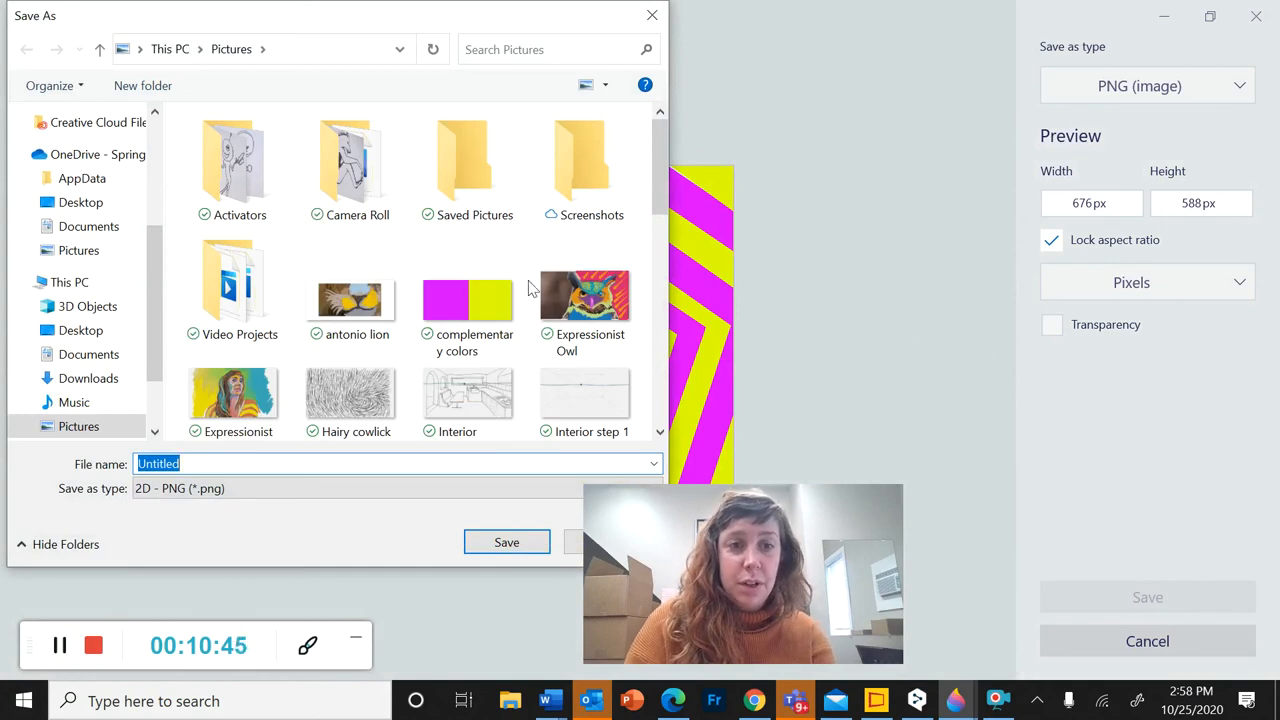
mouse_move(344, 460)
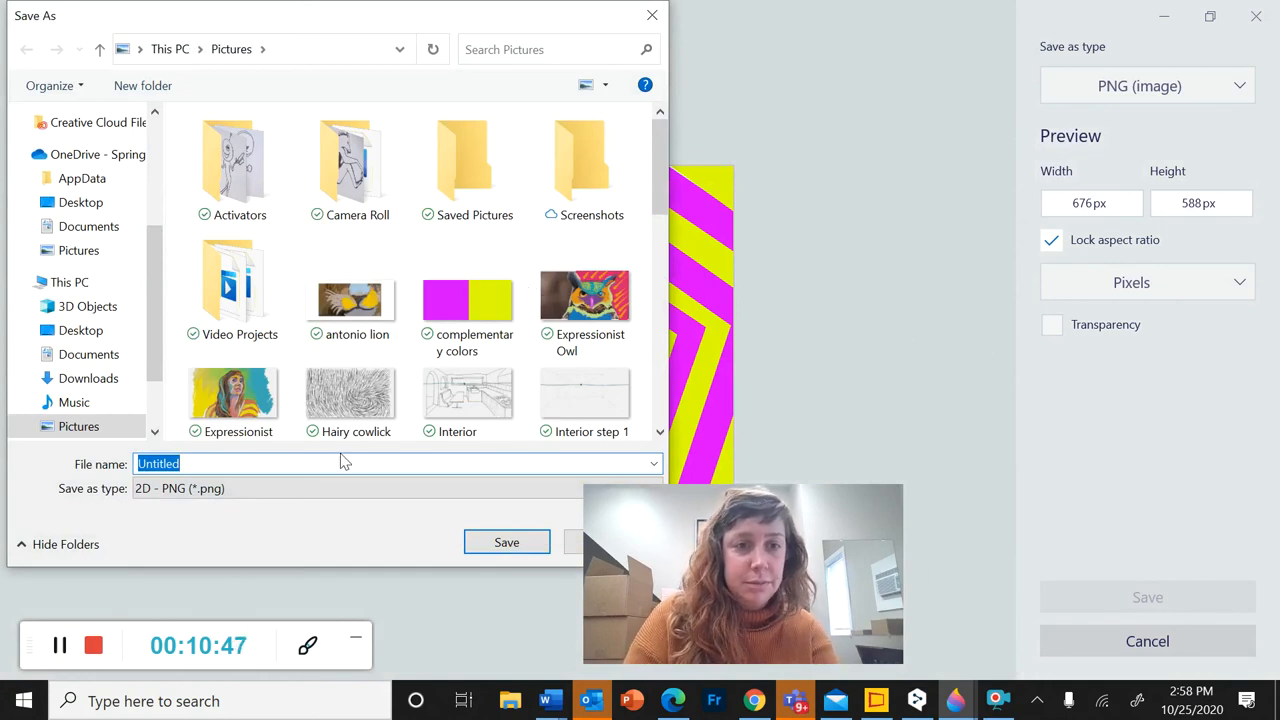
text(Dinosaur op)
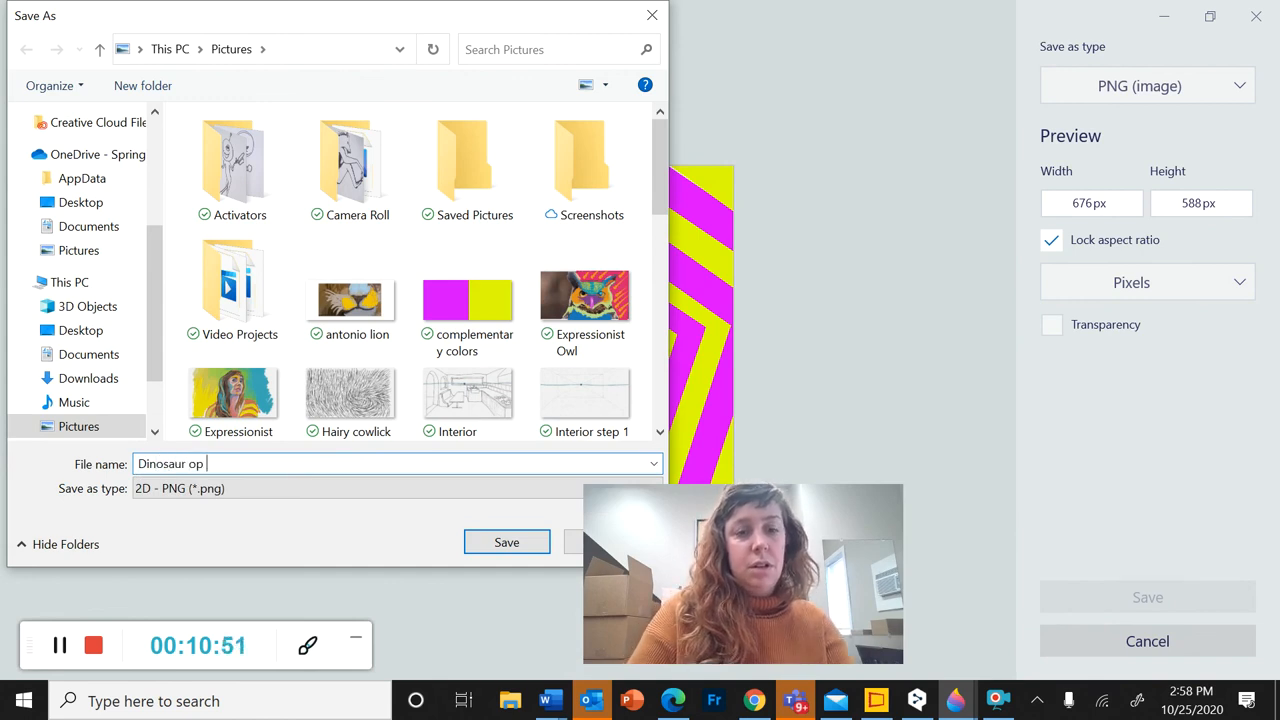
text(art)
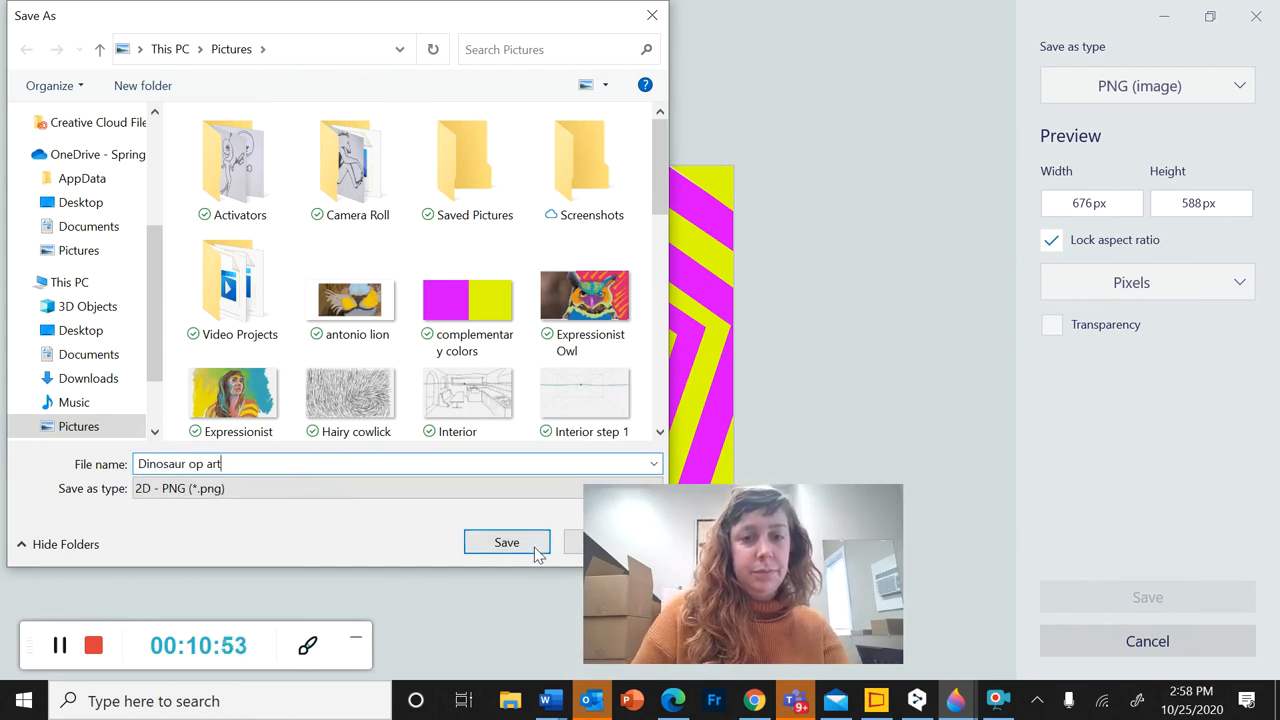
click(506, 542)
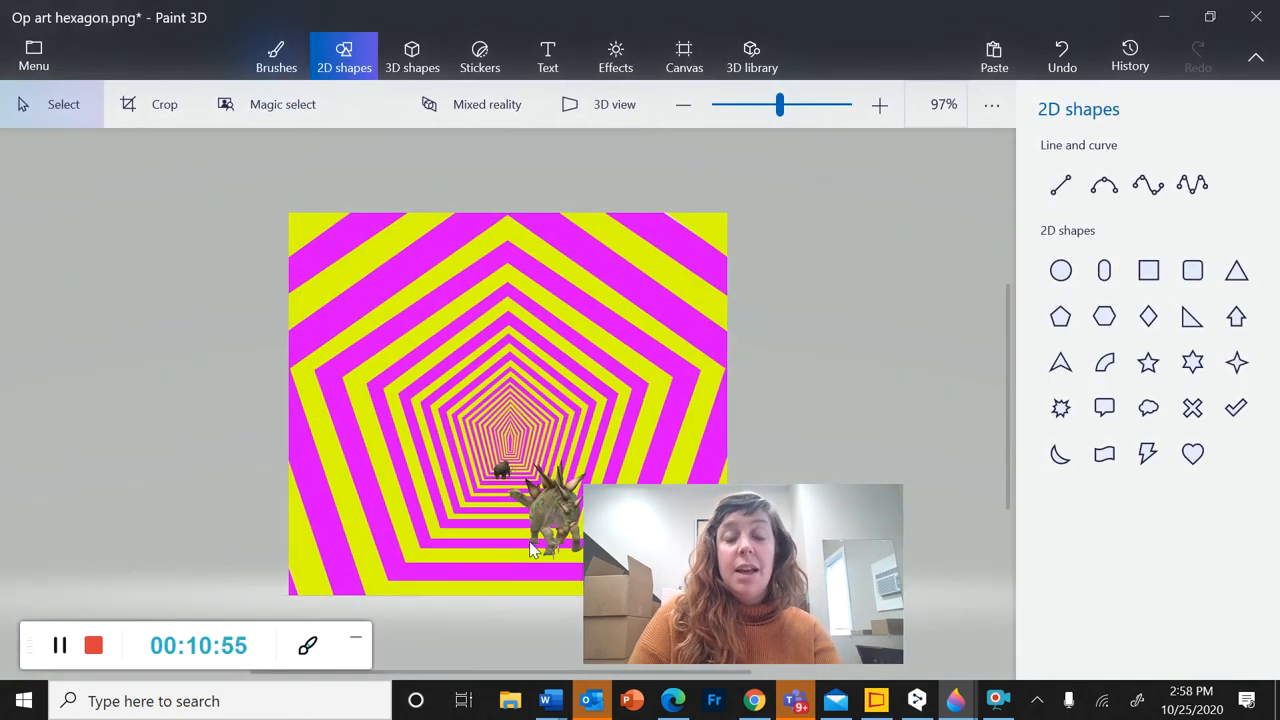